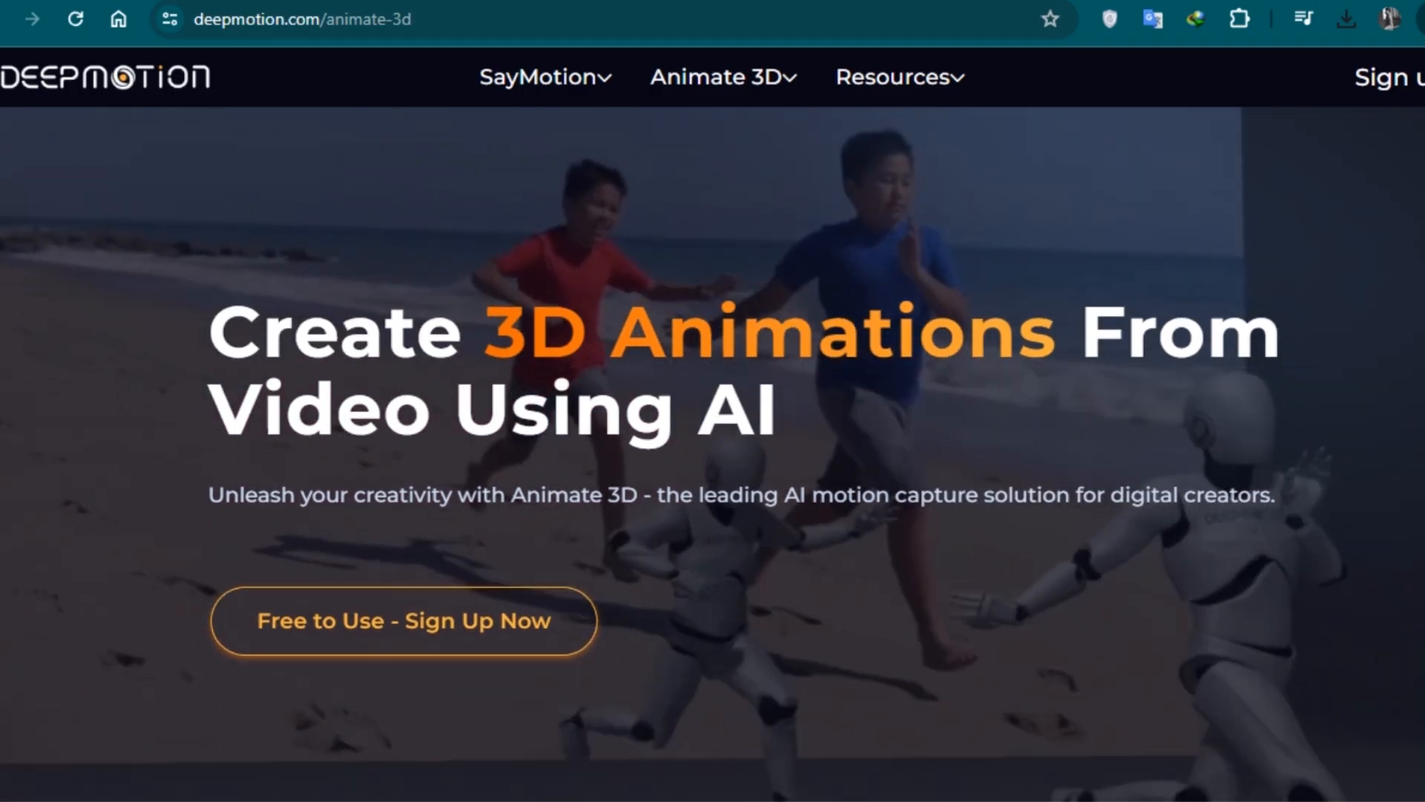
Scroll through the Animate 3D landing page while reaching the account-ready success page.
{"action": "scroll", "scroll_direction": "down", "scroll_amount": 3}
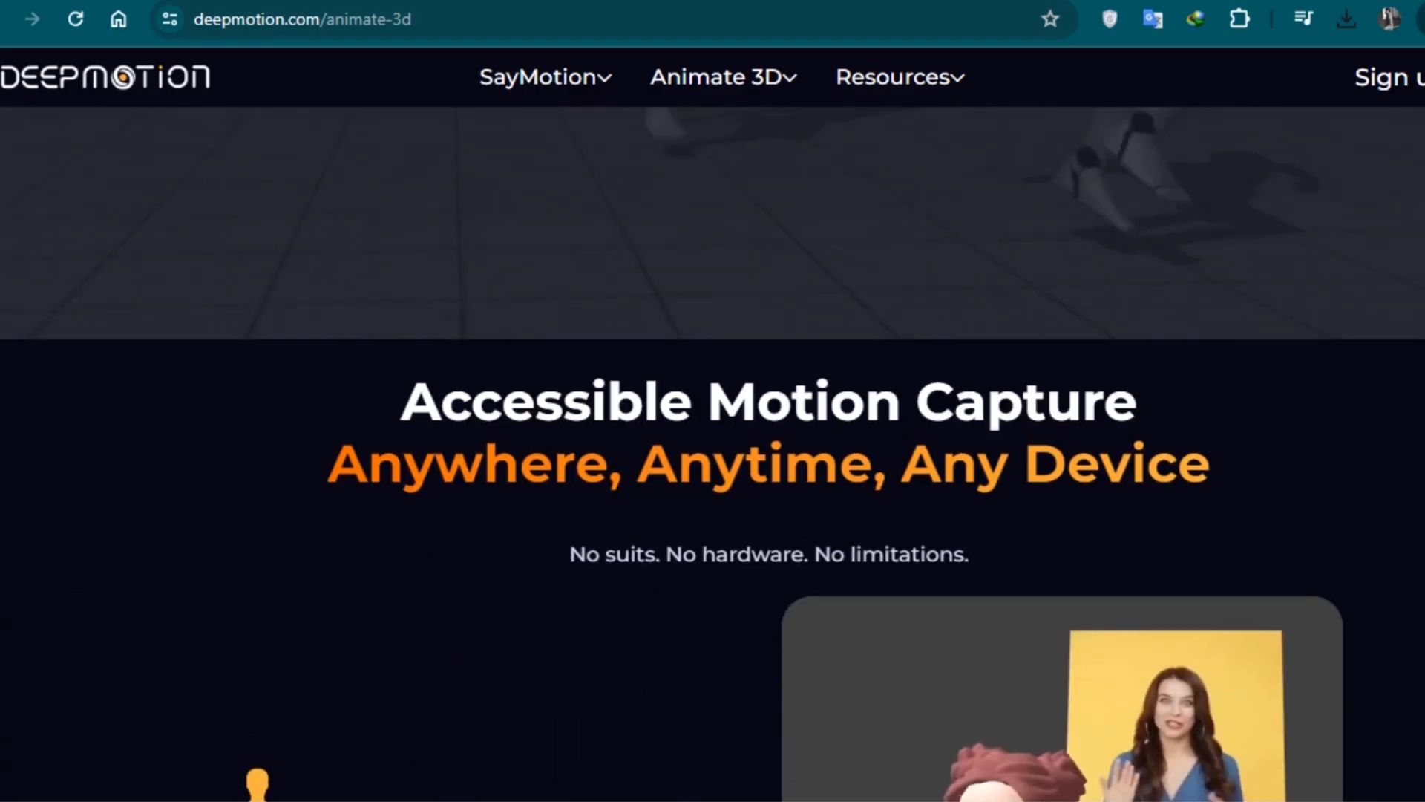
{"action": "scroll", "scroll_direction": "down", "scroll_amount": 3}
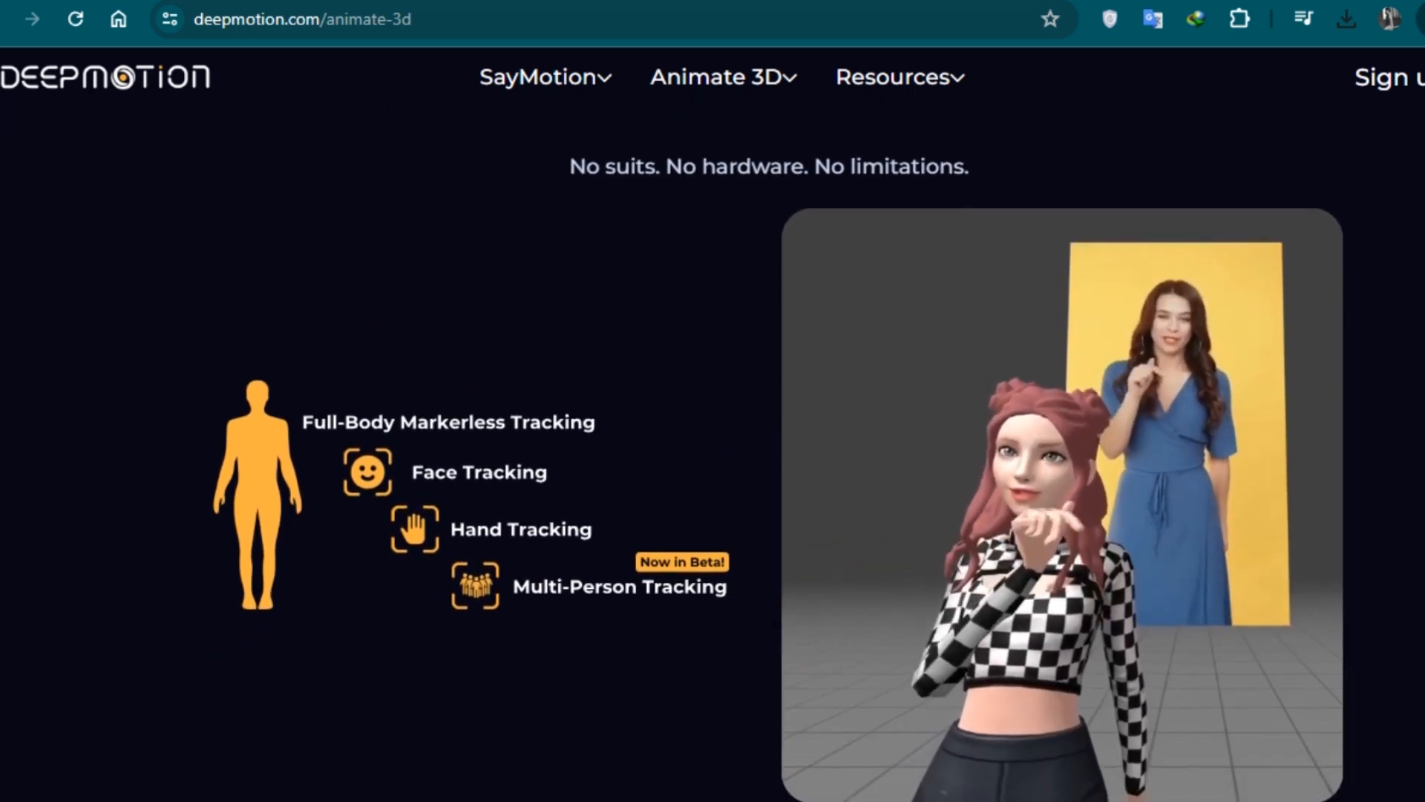
{"action": "scroll", "scroll_direction": "down", "scroll_amount": 3}
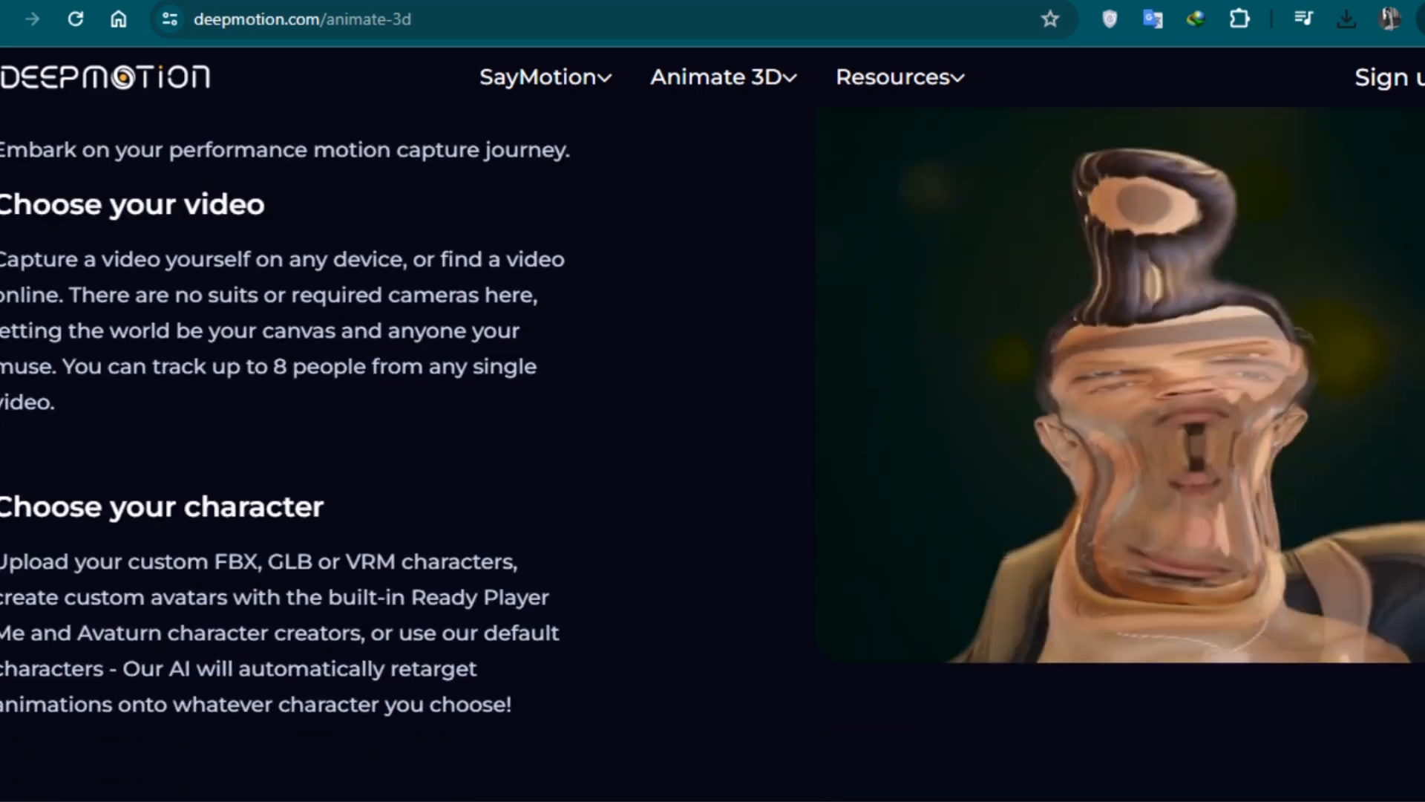
{"action": "scroll", "scroll_direction": "down", "scroll_amount": 3}
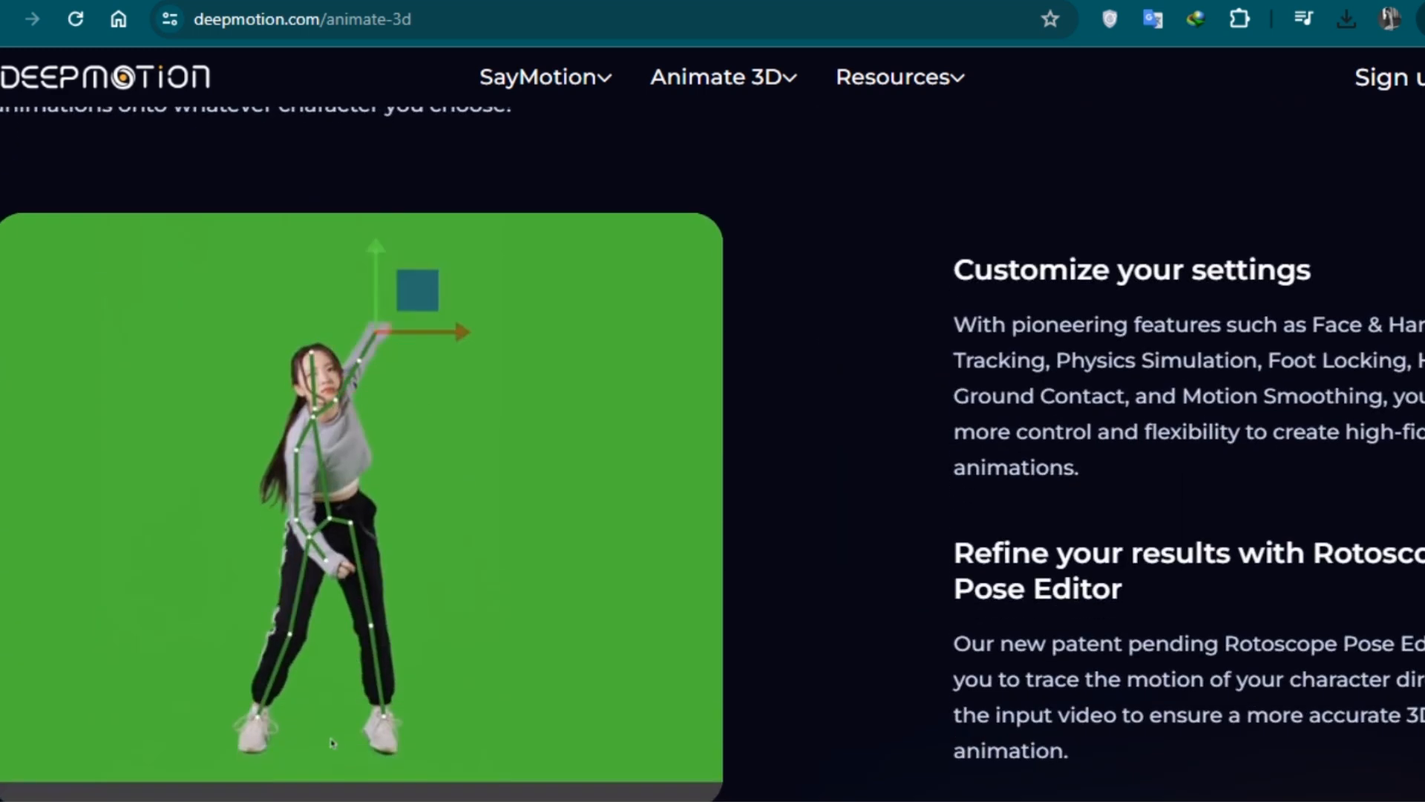
{"action": "scroll", "scroll_direction": "up", "scroll_amount": 3}
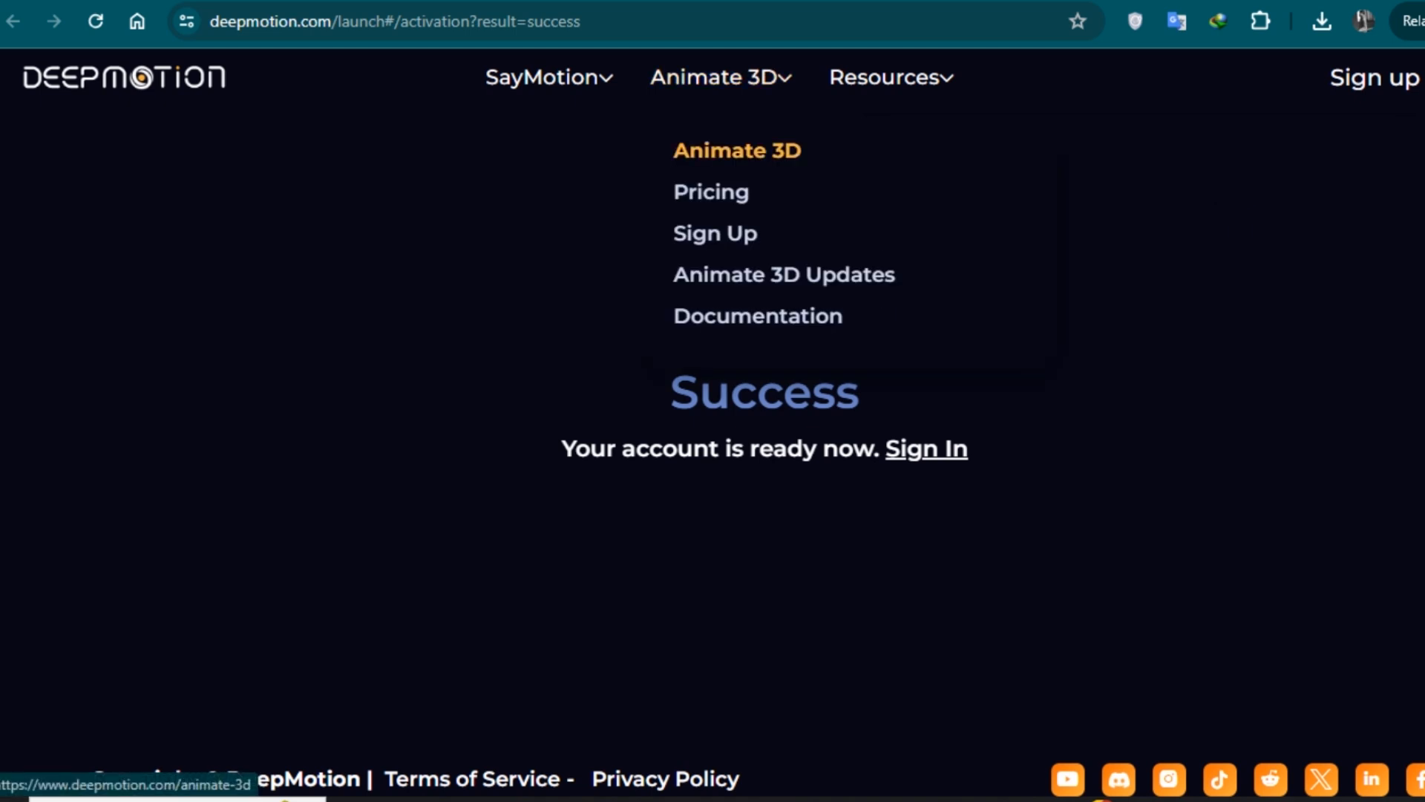
{"action": "mouse_move", "coordinate": [718, 77]}
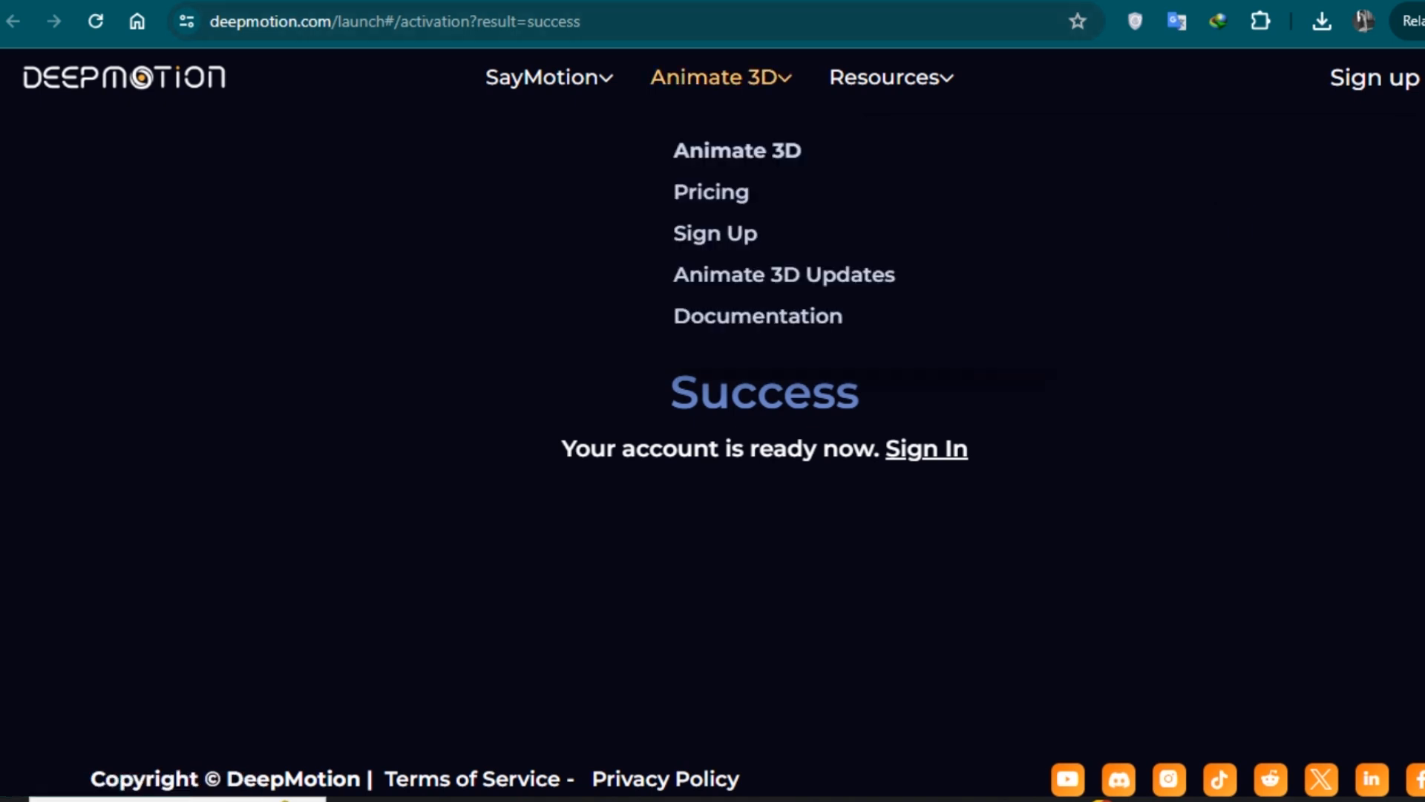
From the portal home, go to 3D Models and choose Ready Player Me Stylized Avatars.
{"action": "left_click", "coordinate": [927, 448]}
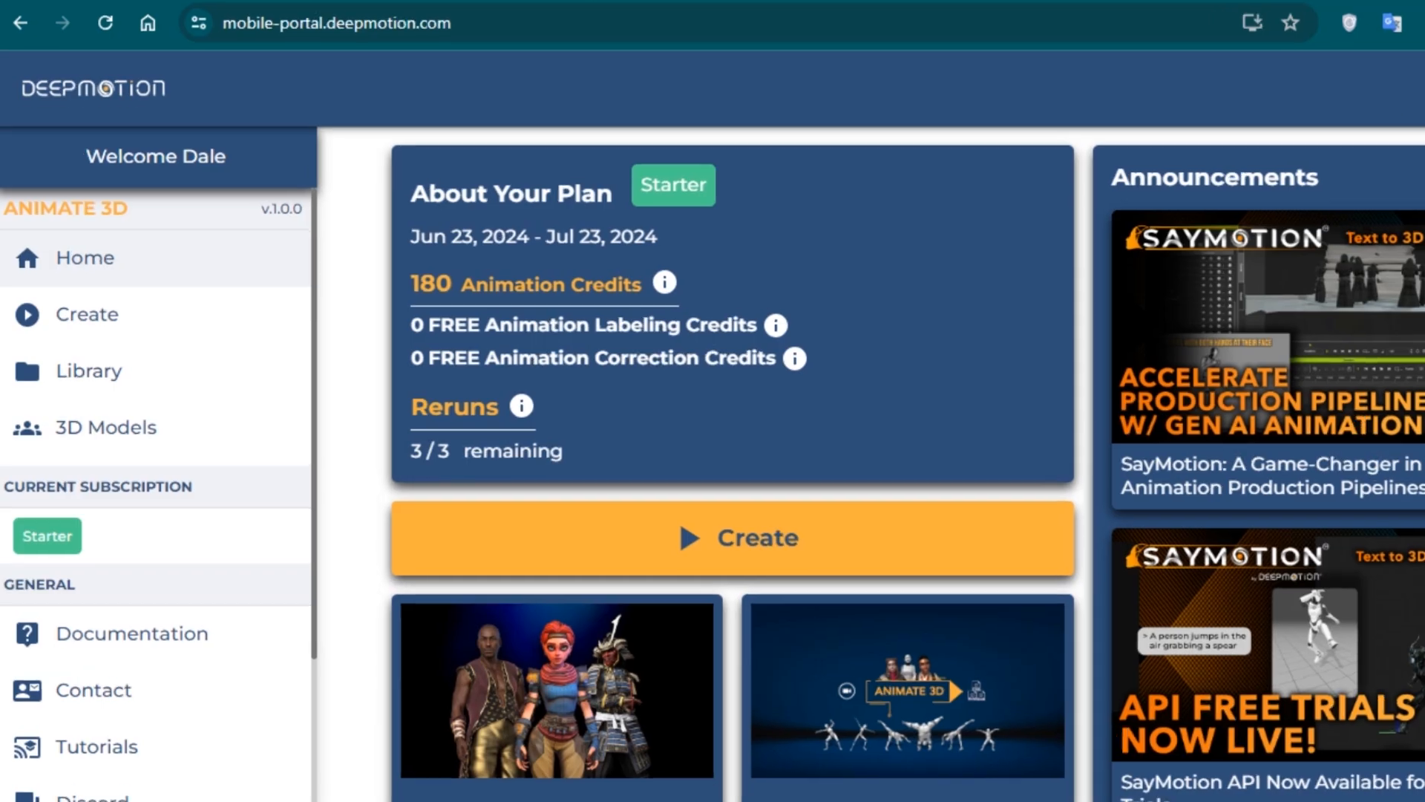
{"action": "left_click", "coordinate": [106, 428]}
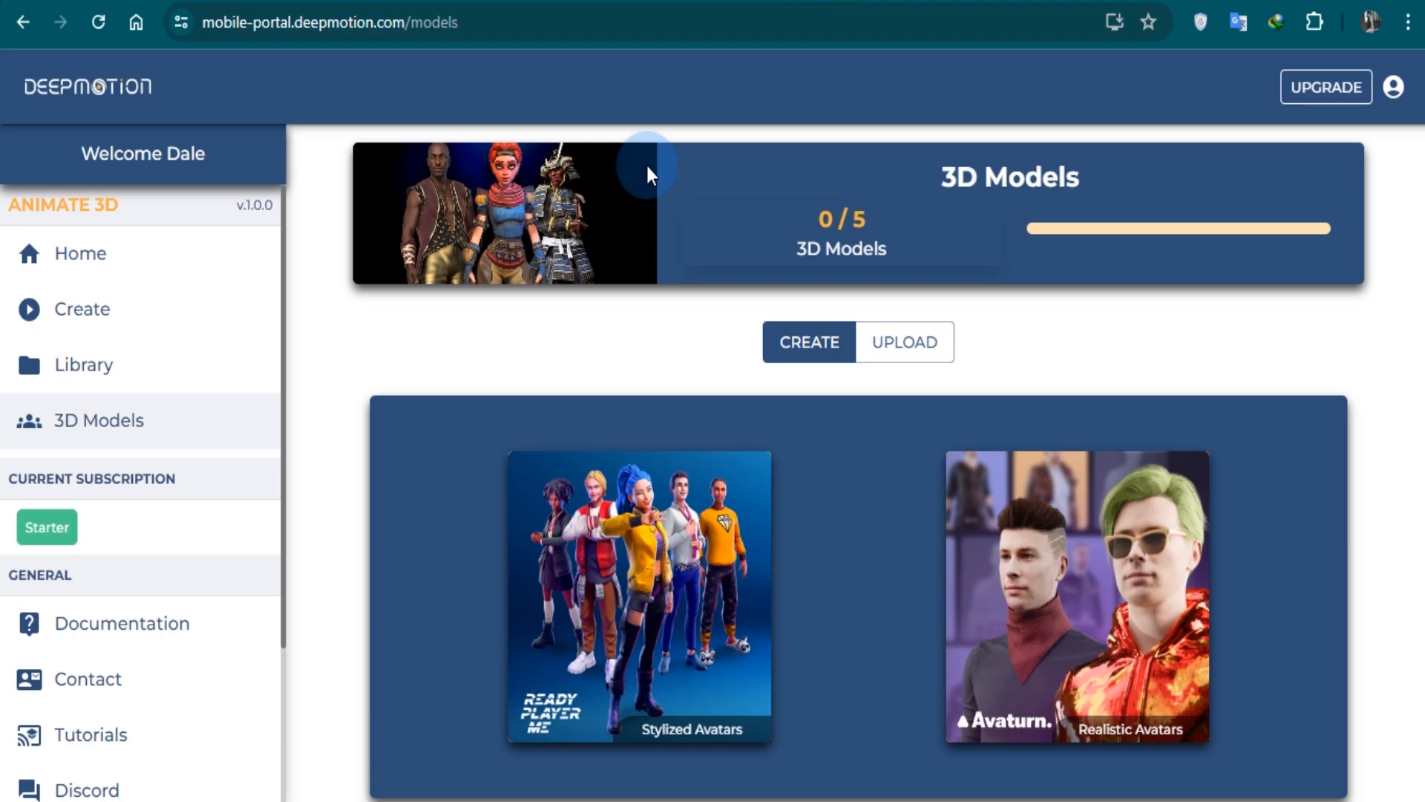
{"action": "left_click", "coordinate": [638, 595]}
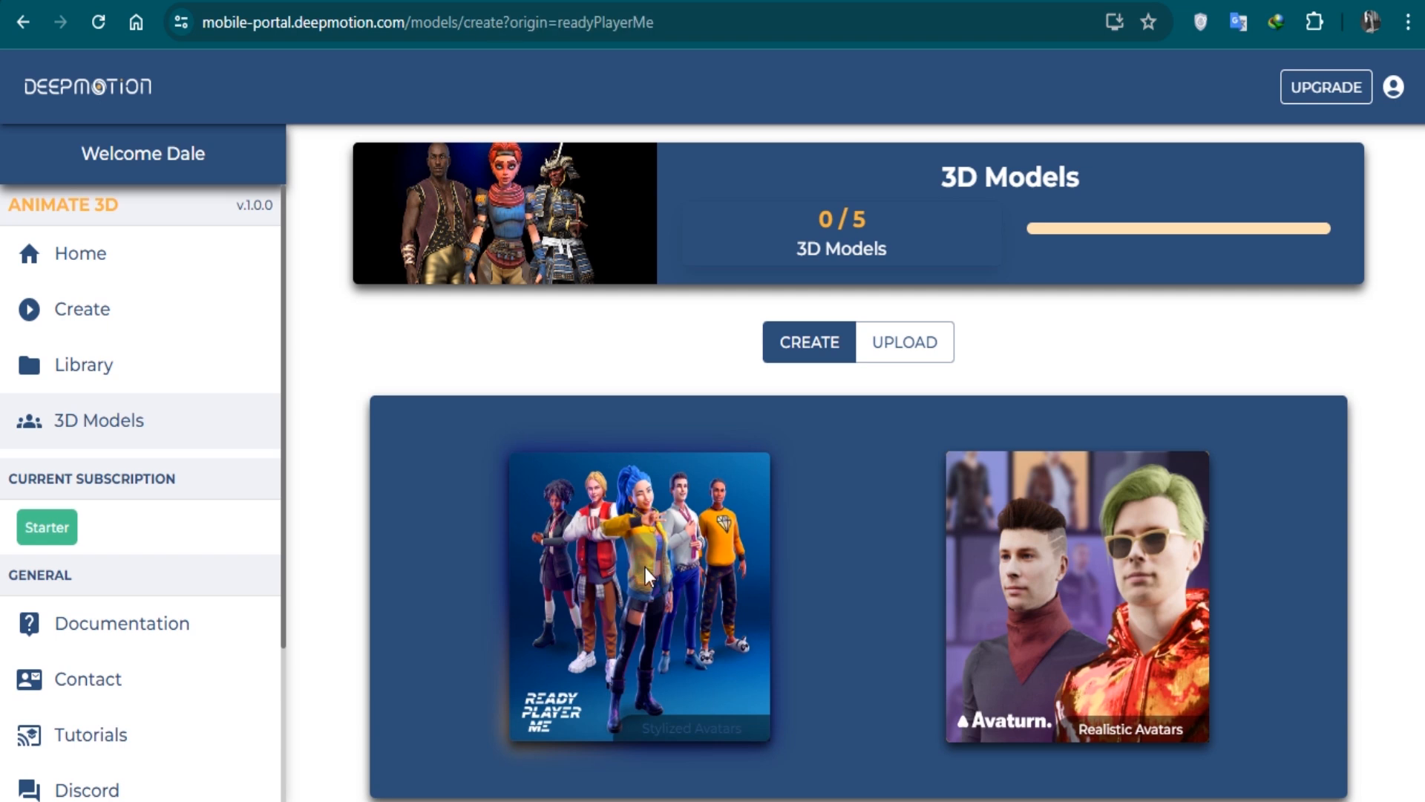
In the avatar editor, select the male body and show the face and skin tone options.
{"action": "left_click", "coordinate": [639, 599]}
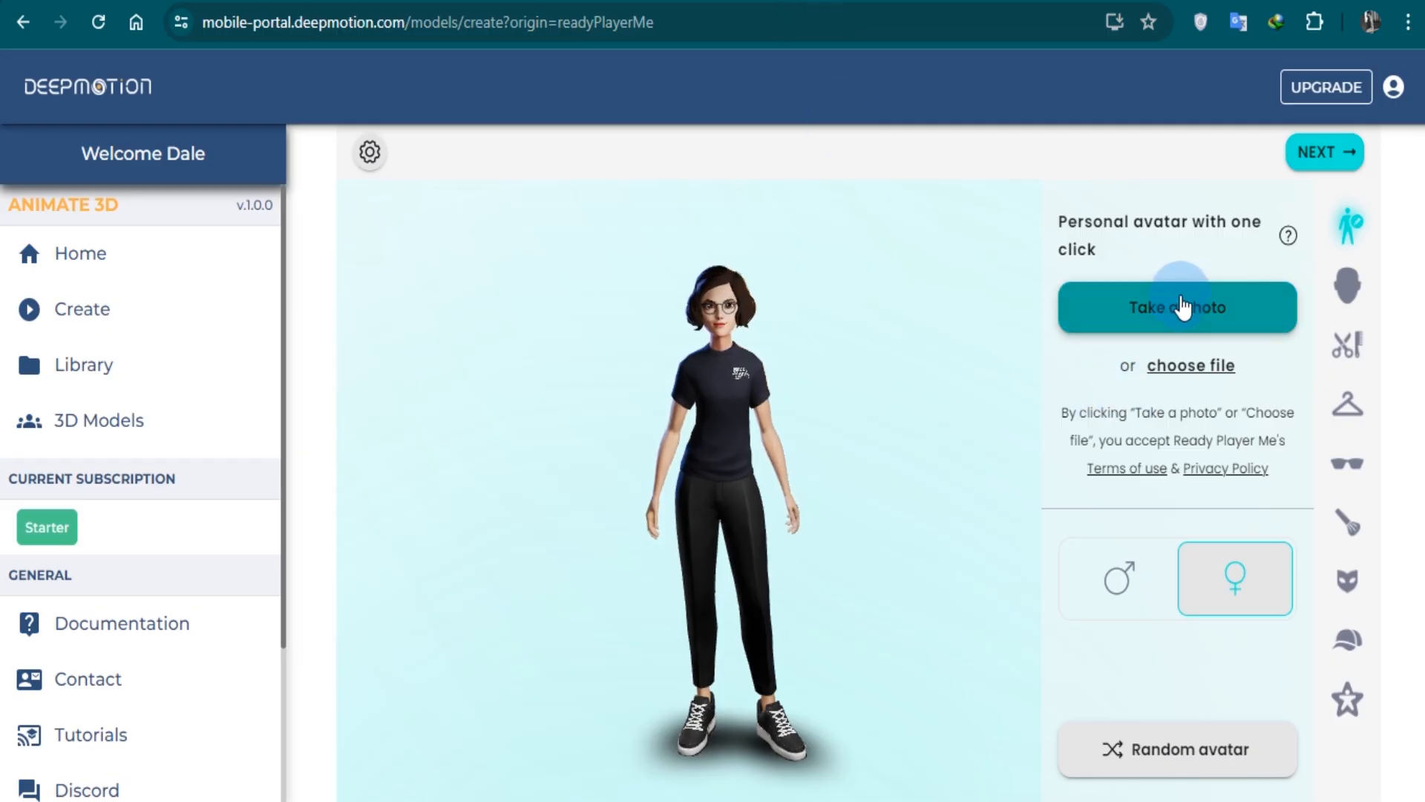
{"action": "mouse_move", "coordinate": [1190, 365]}
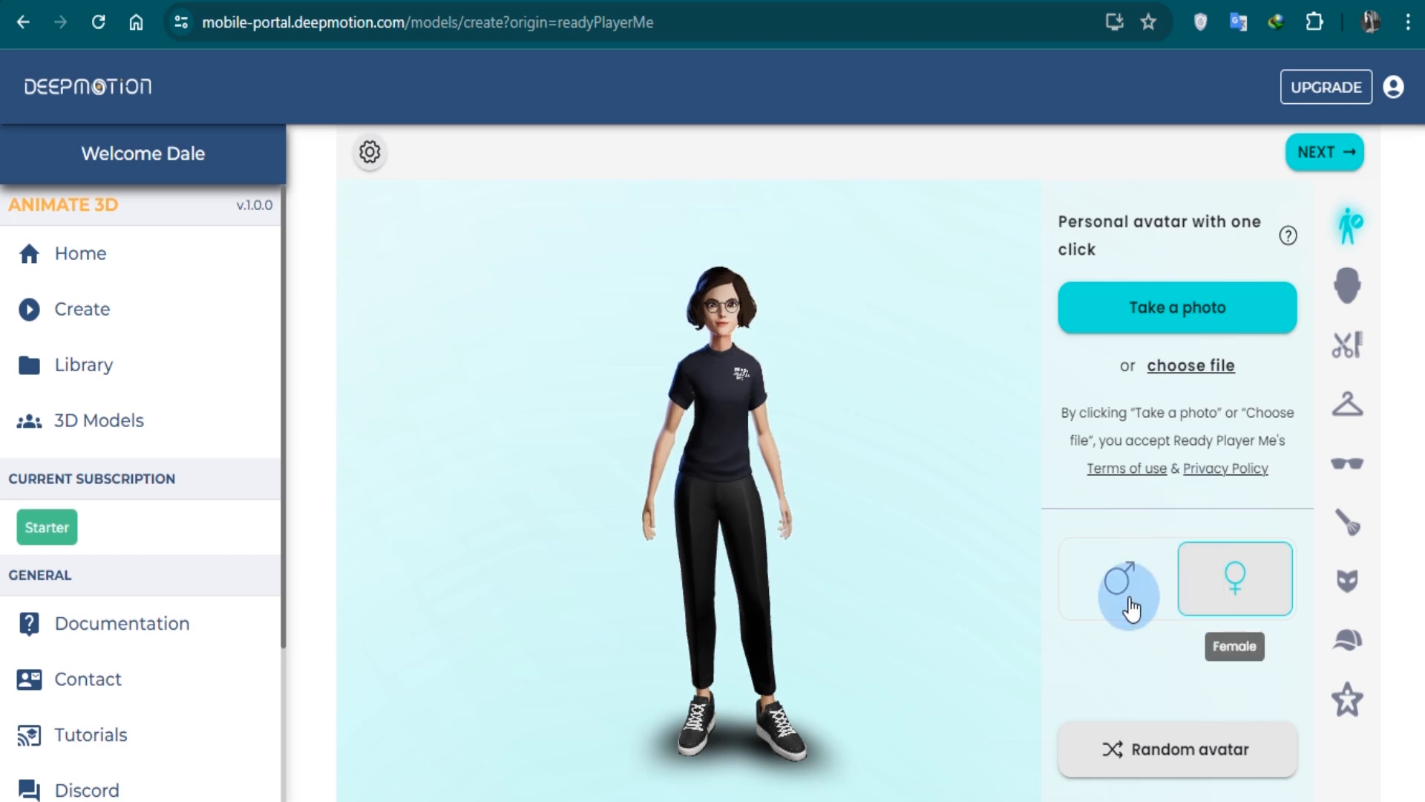
{"action": "left_click", "coordinate": [1118, 579]}
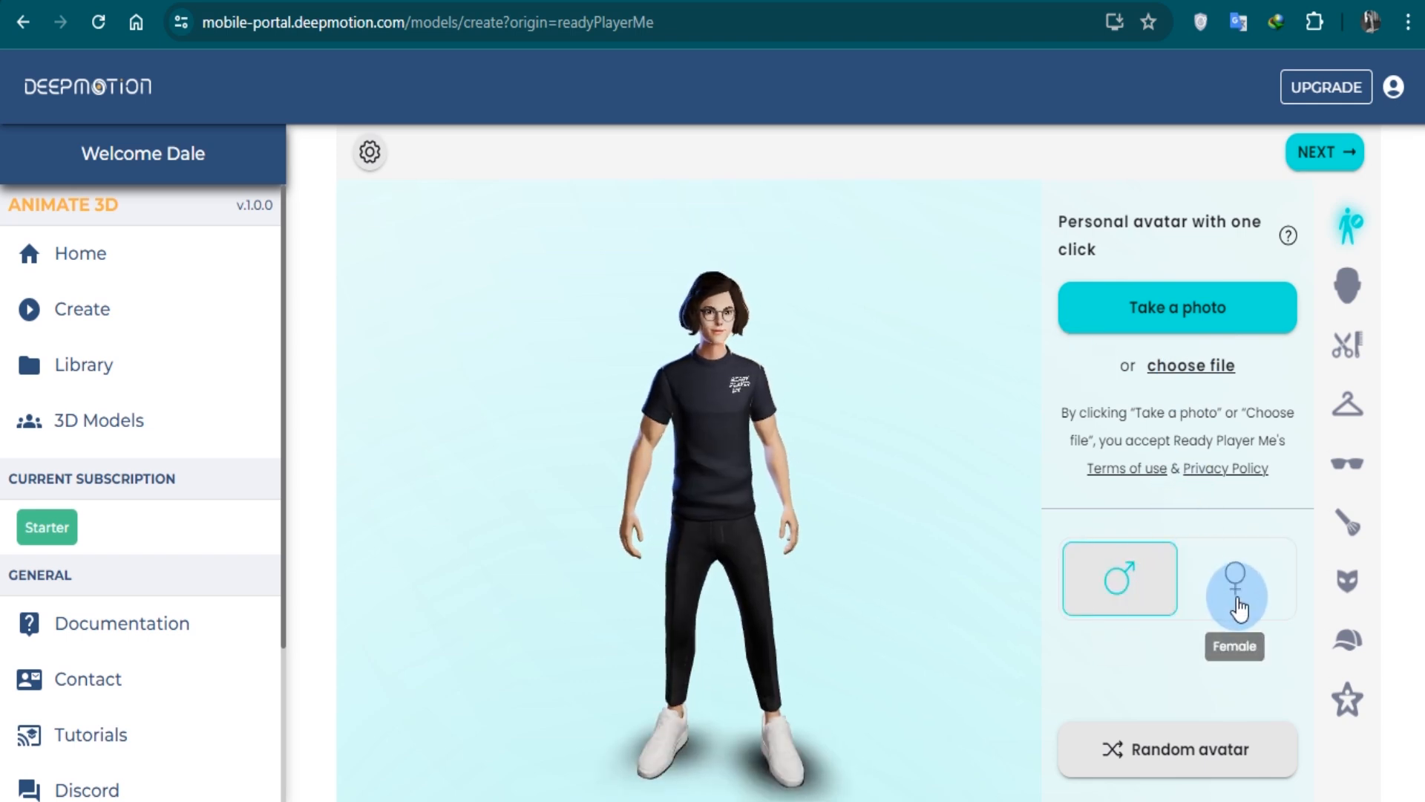
{"action": "left_click", "coordinate": [1176, 749]}
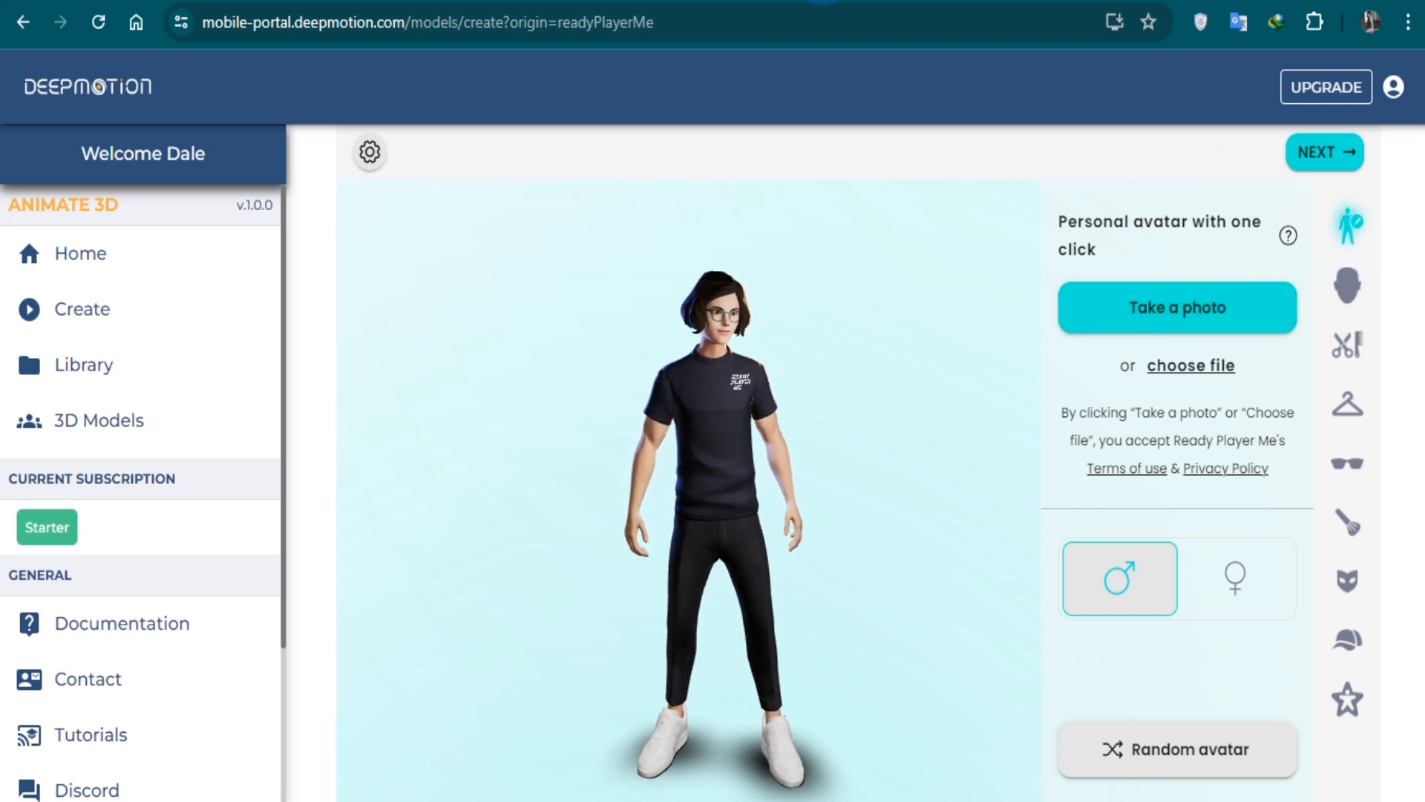
{"action": "left_click", "coordinate": [1348, 292]}
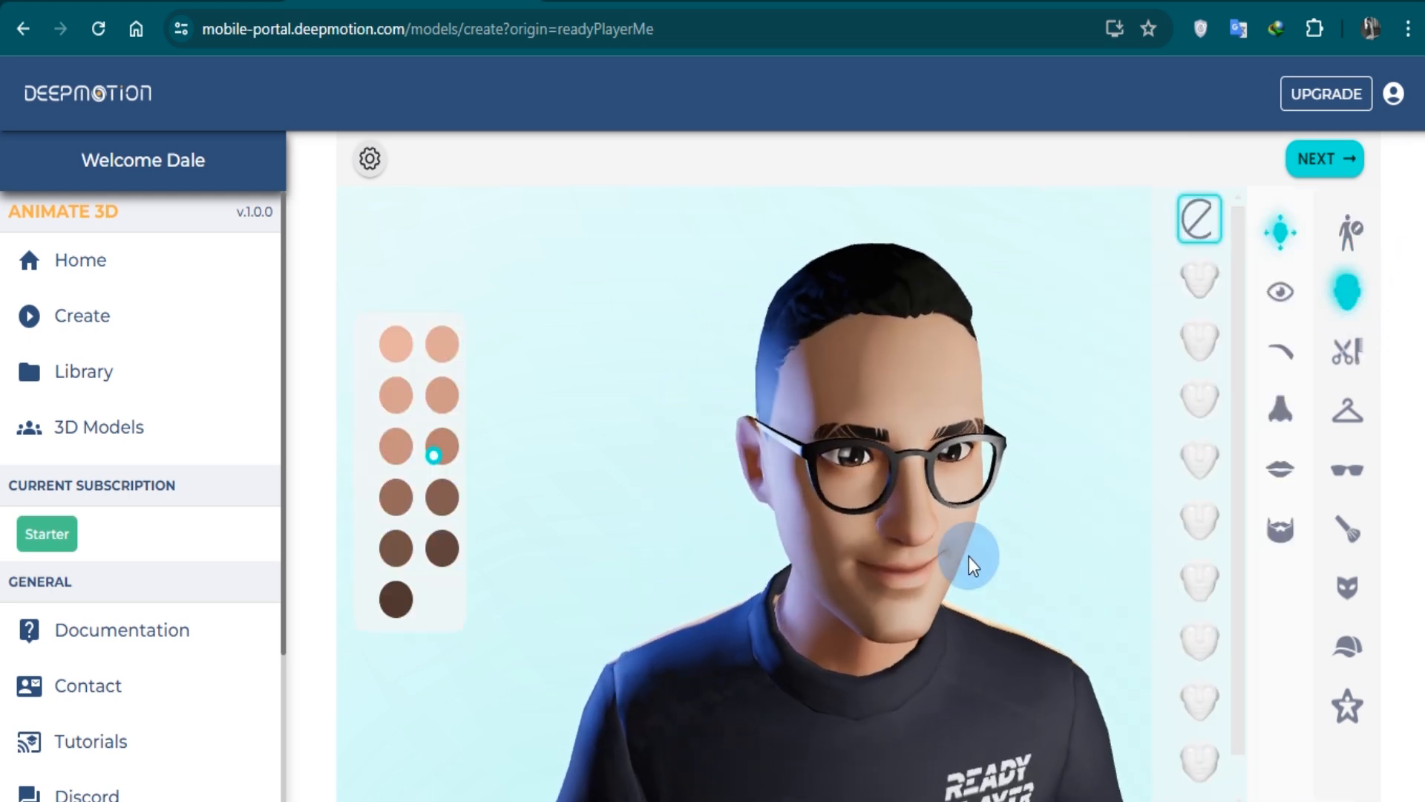
Browse hairstyles and outfits, then choose the grey shirt-and-black-tie outfit.
{"action": "left_click", "coordinate": [1348, 352]}
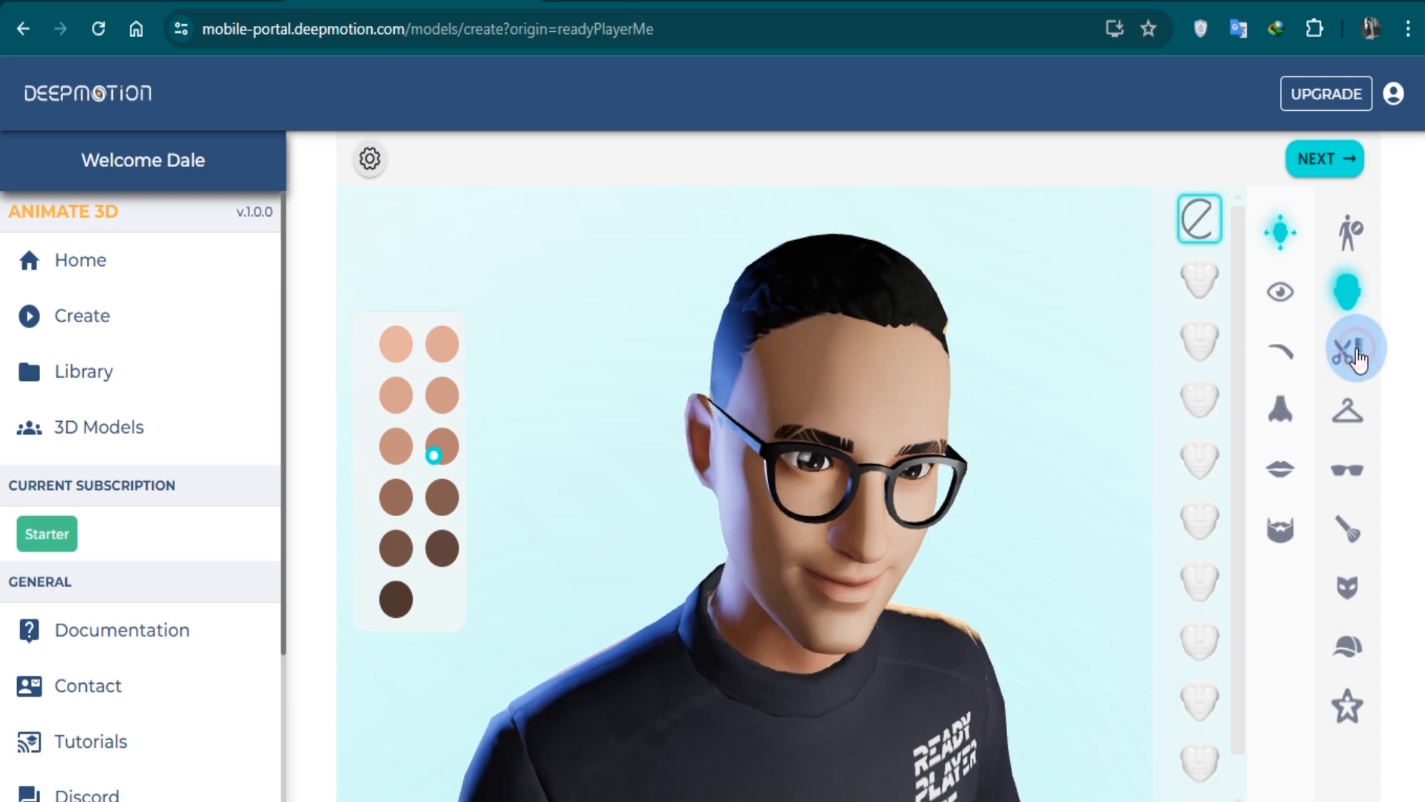
{"action": "left_click", "coordinate": [1347, 410]}
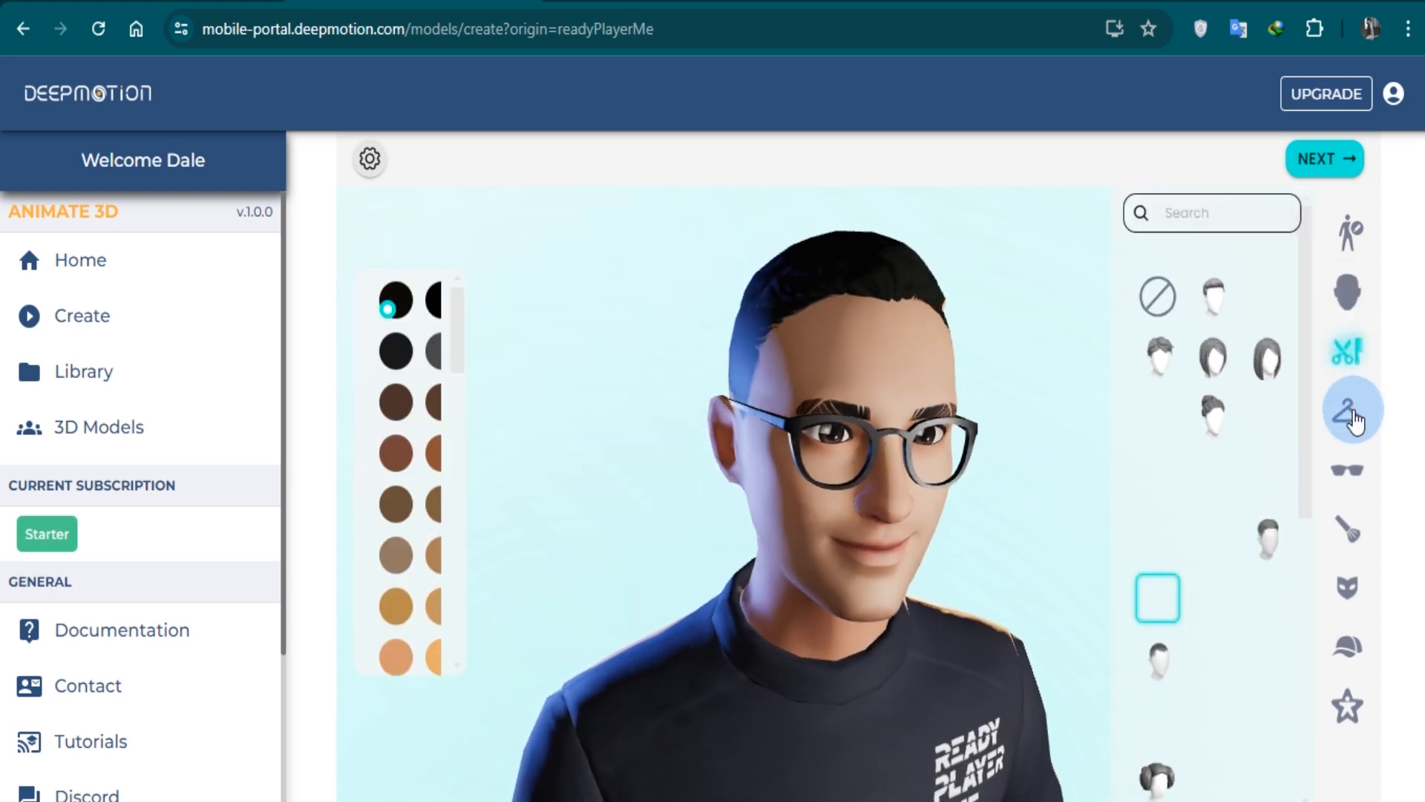
{"action": "left_click", "coordinate": [1349, 412]}
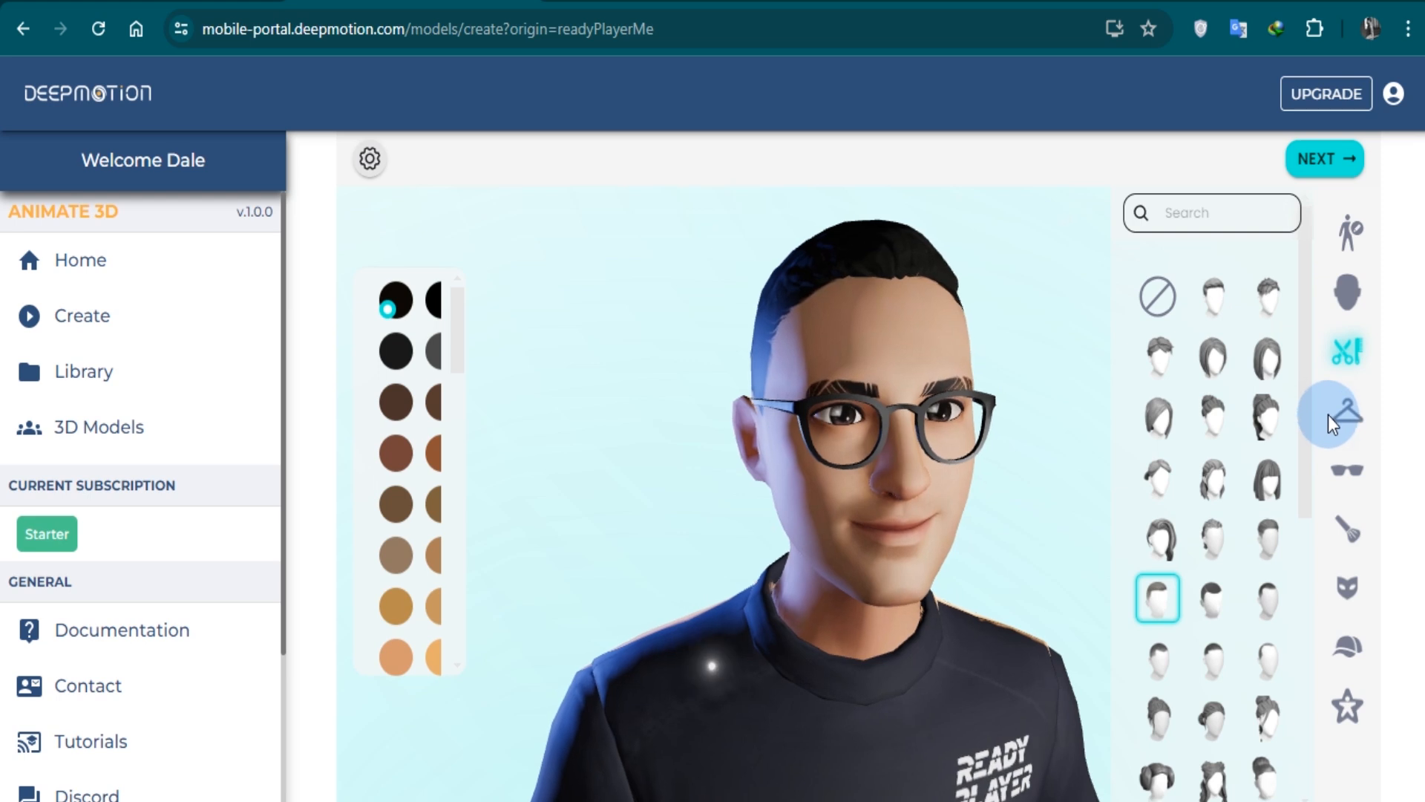
{"action": "left_click", "coordinate": [1348, 418]}
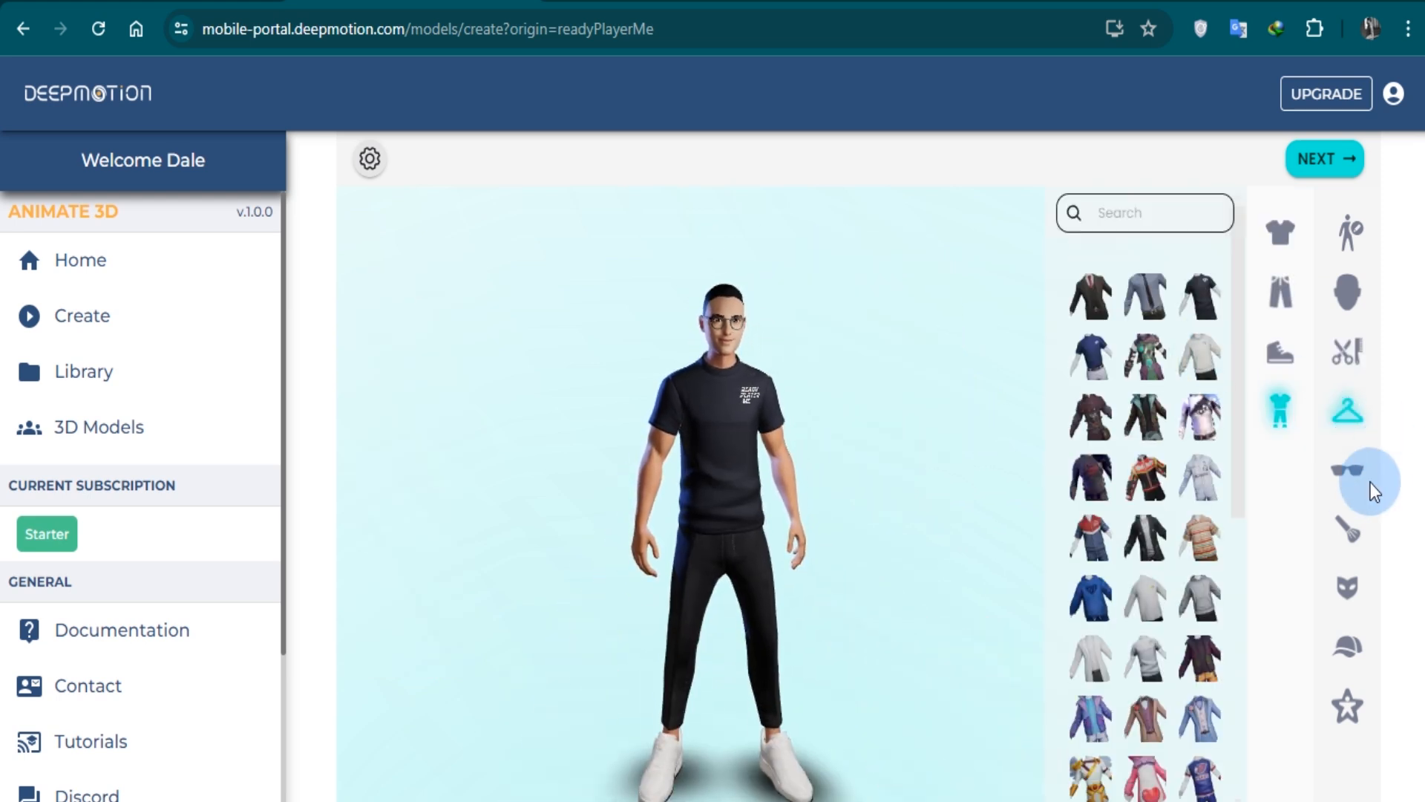
{"action": "left_click", "coordinate": [428, 28]}
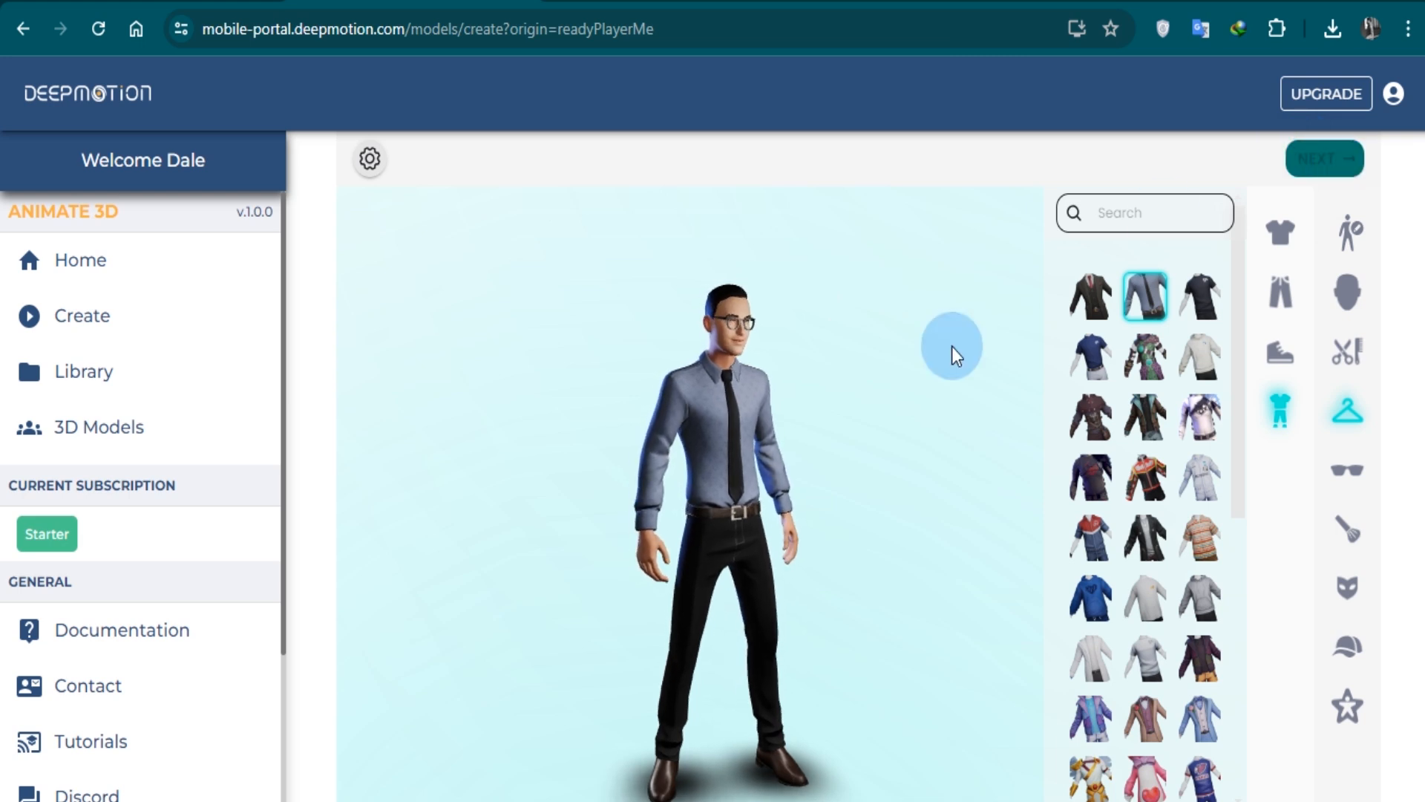
Finish the avatar, continue without Ready Player Me signup, and submit it under the default name.
{"action": "left_click", "coordinate": [1323, 158]}
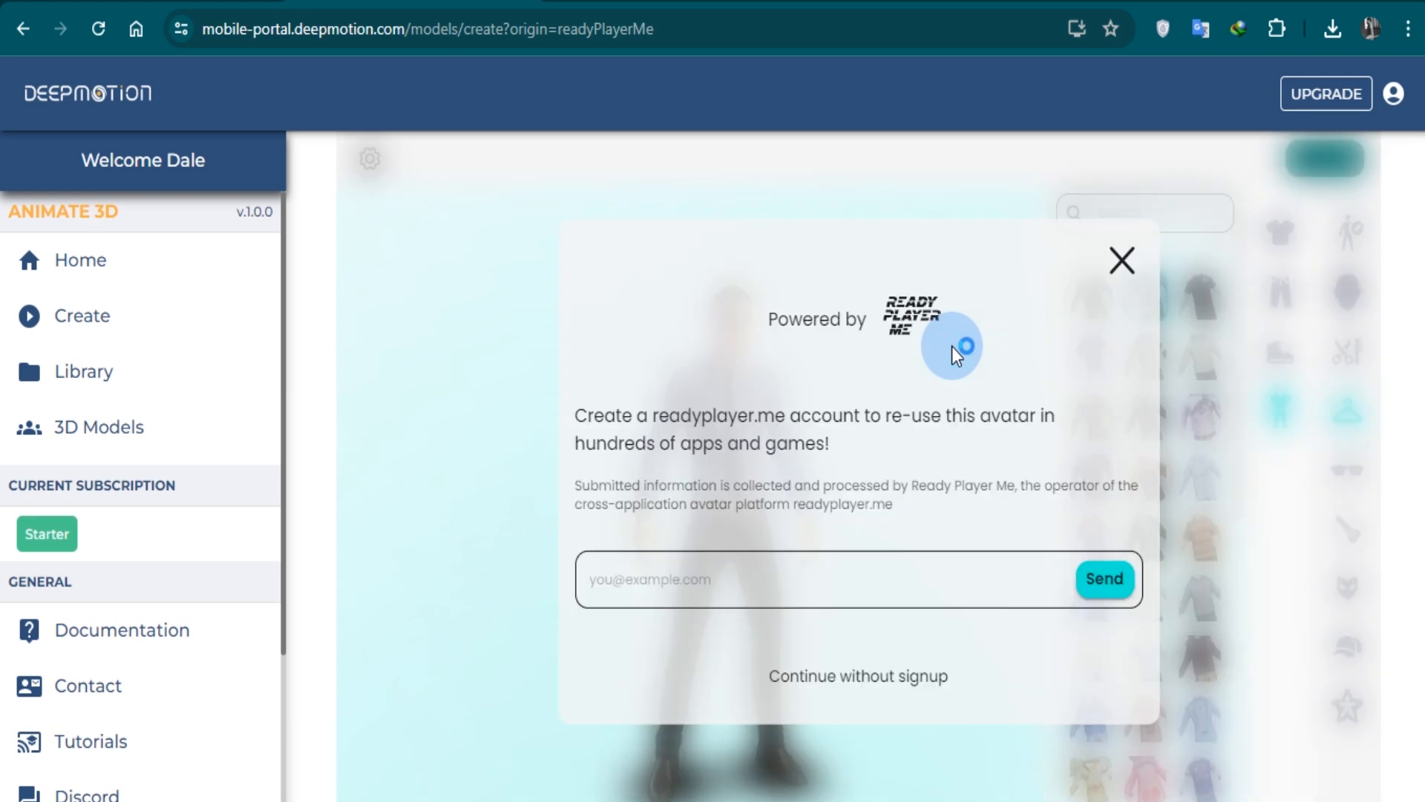
{"action": "mouse_move", "coordinate": [1052, 508]}
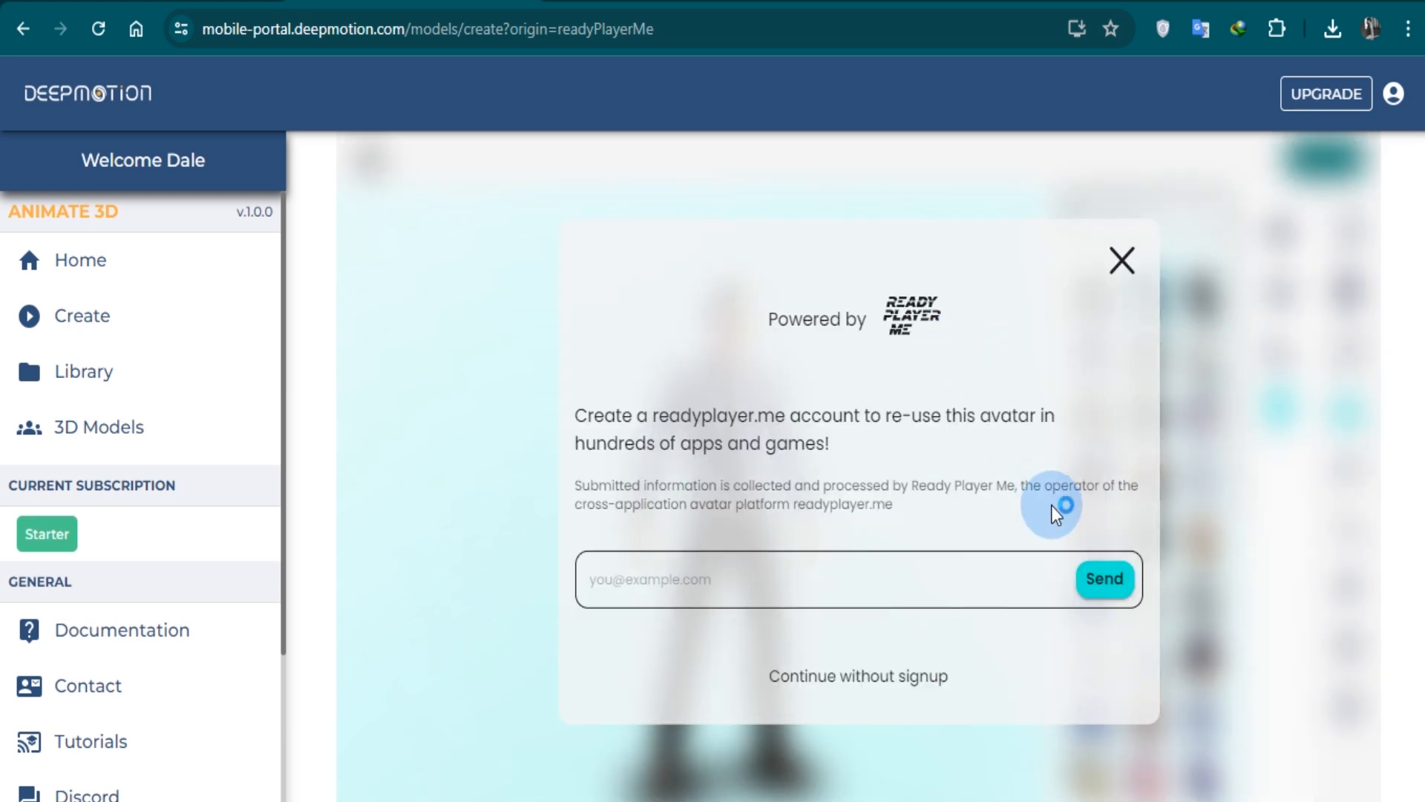
{"action": "mouse_move", "coordinate": [858, 676]}
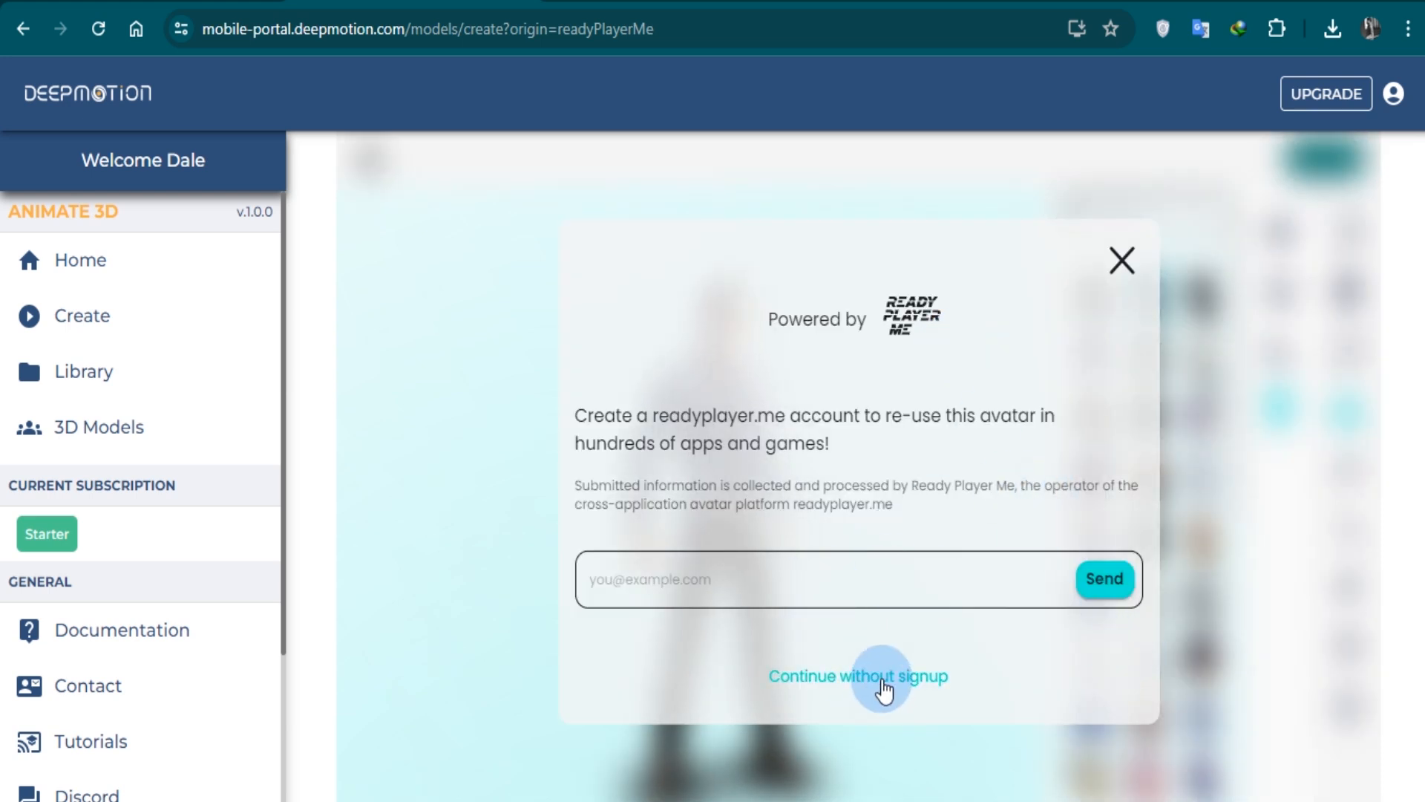
{"action": "left_click", "coordinate": [858, 676]}
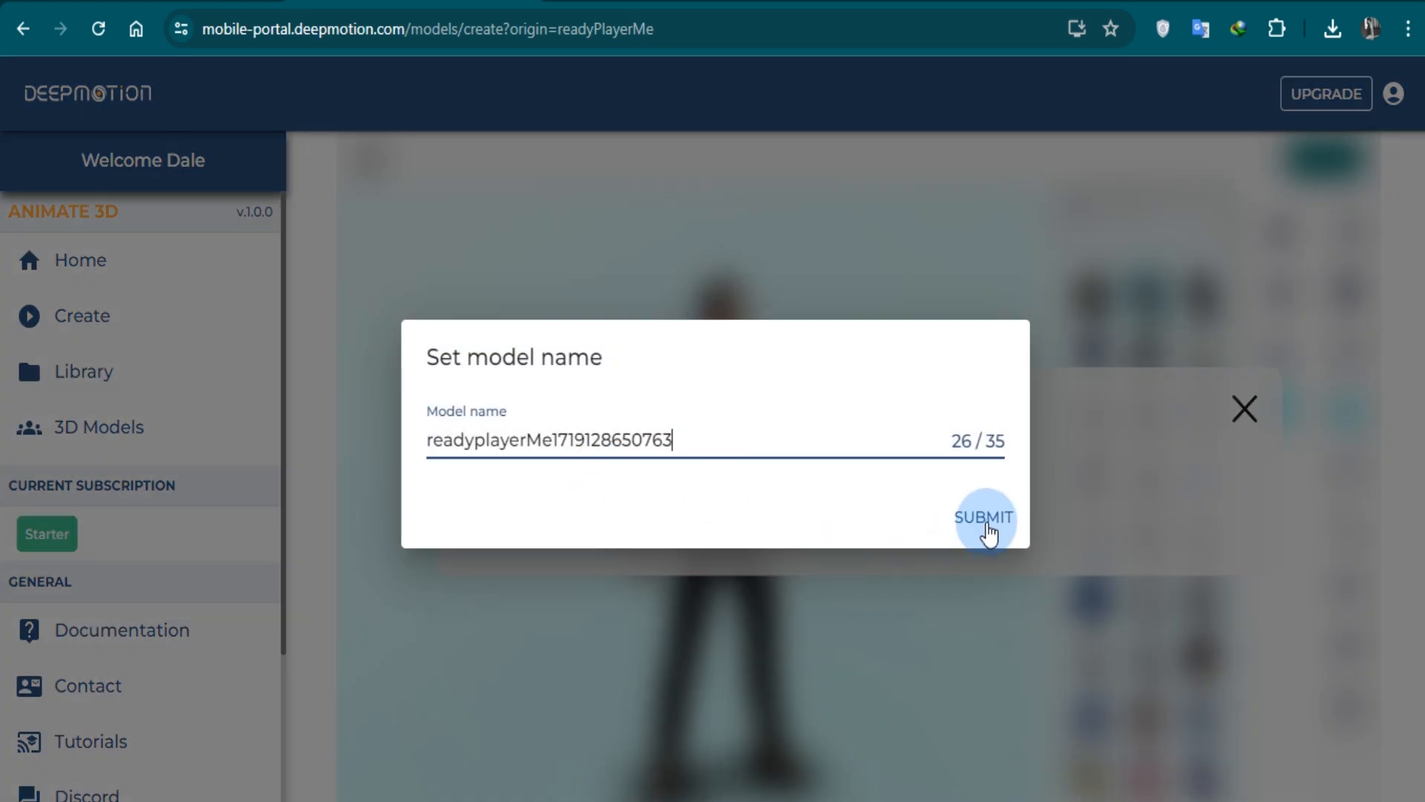
{"action": "left_click", "coordinate": [983, 516]}
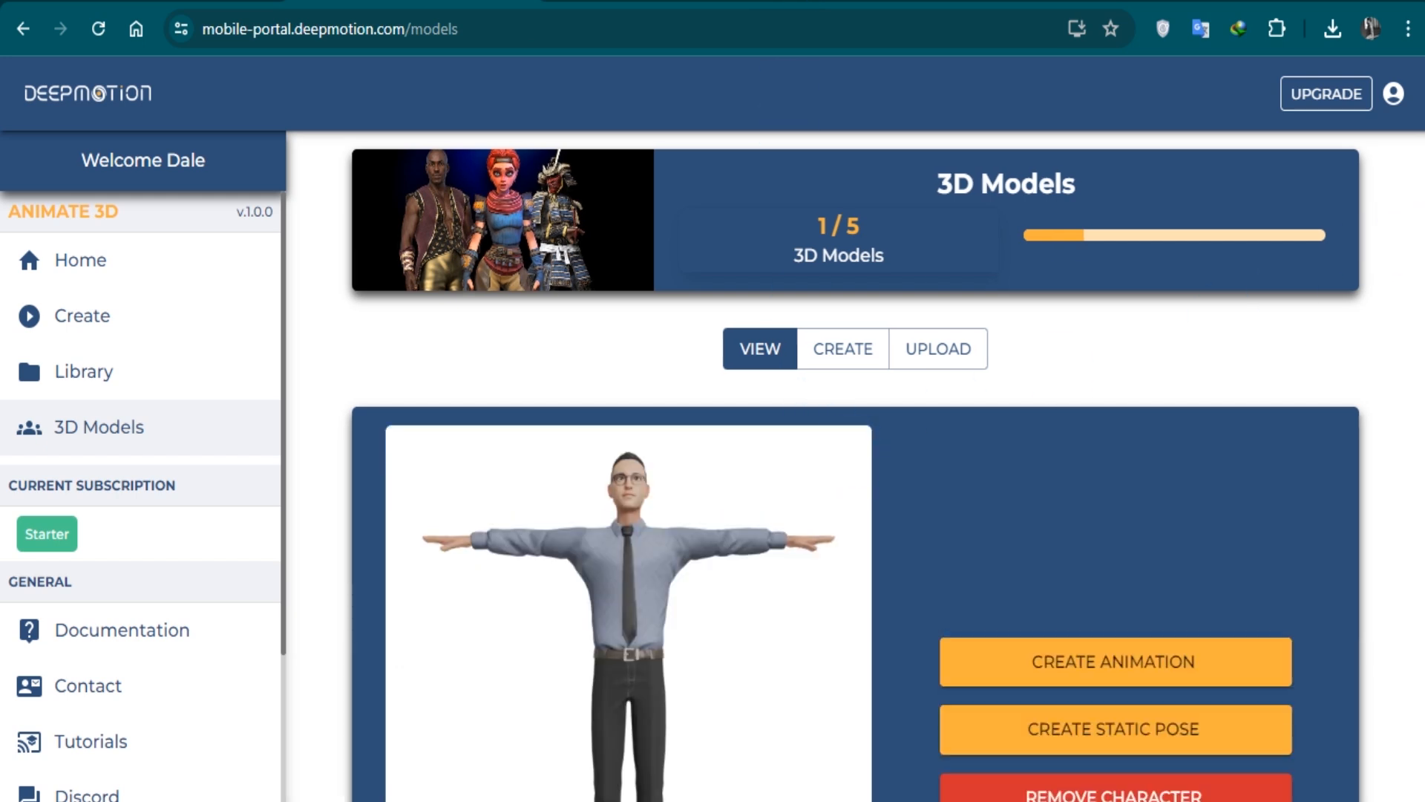
{"action": "scroll", "scroll_direction": "down", "scroll_amount": 3}
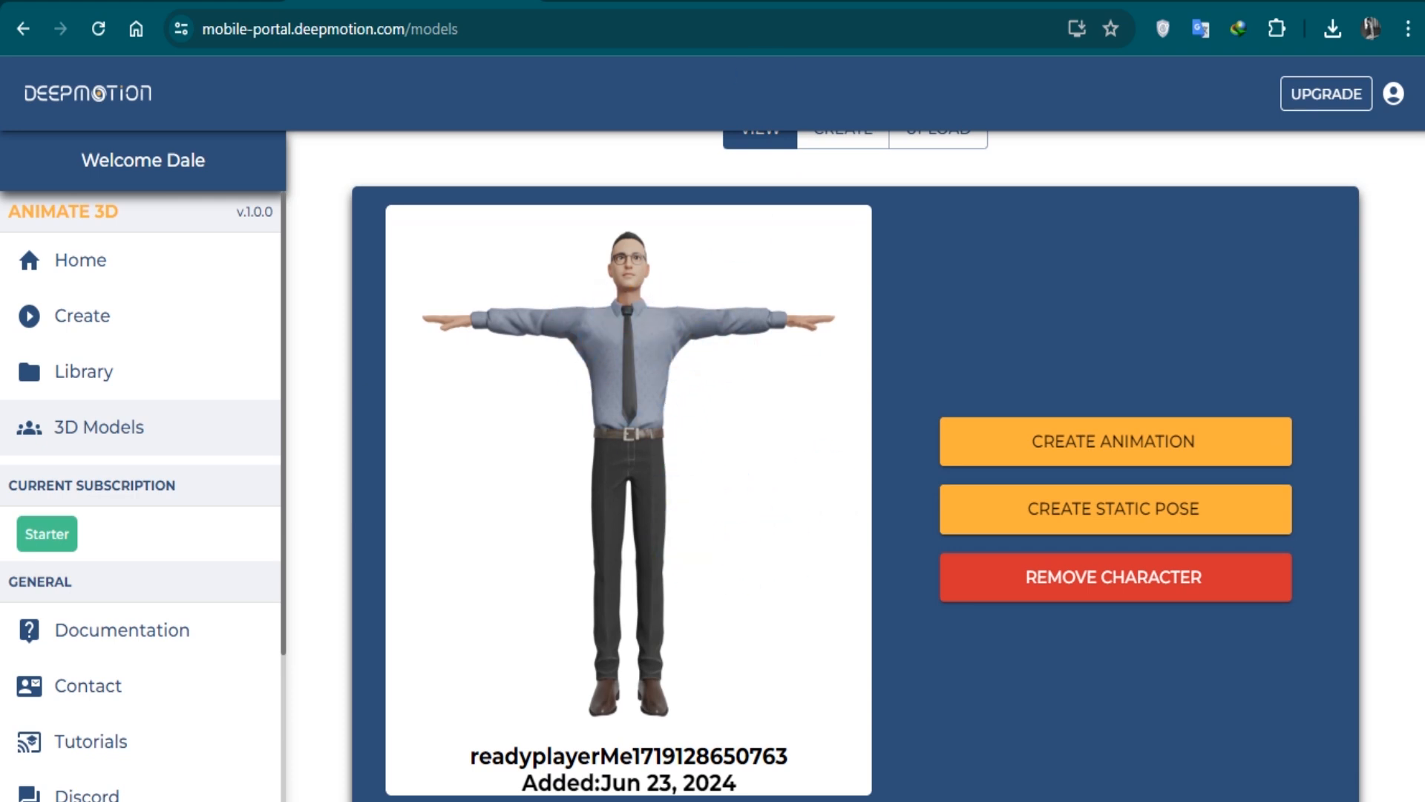
{"action": "left_click", "coordinate": [79, 260]}
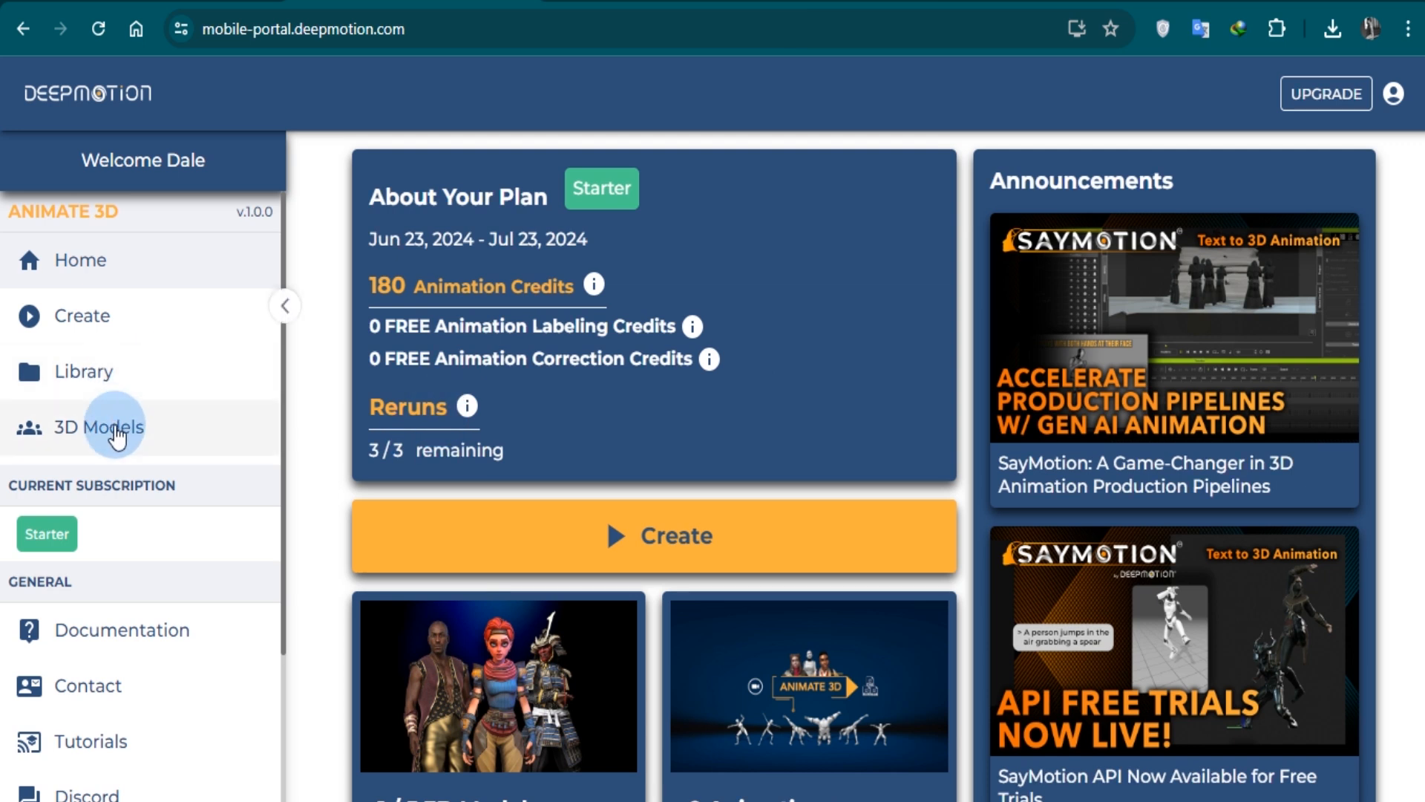
{"action": "left_click", "coordinate": [98, 427]}
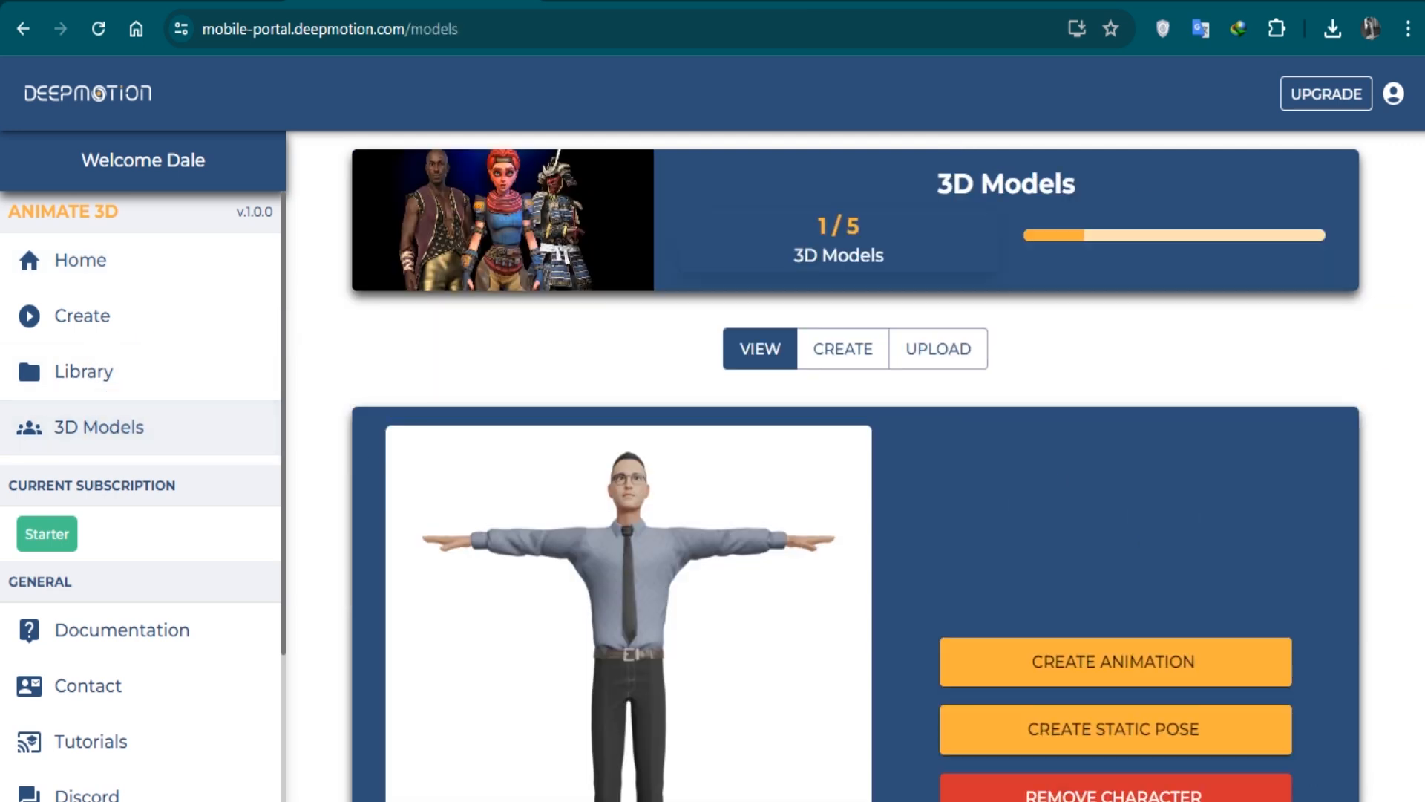
{"action": "scroll", "scroll_direction": "down", "scroll_amount": 3}
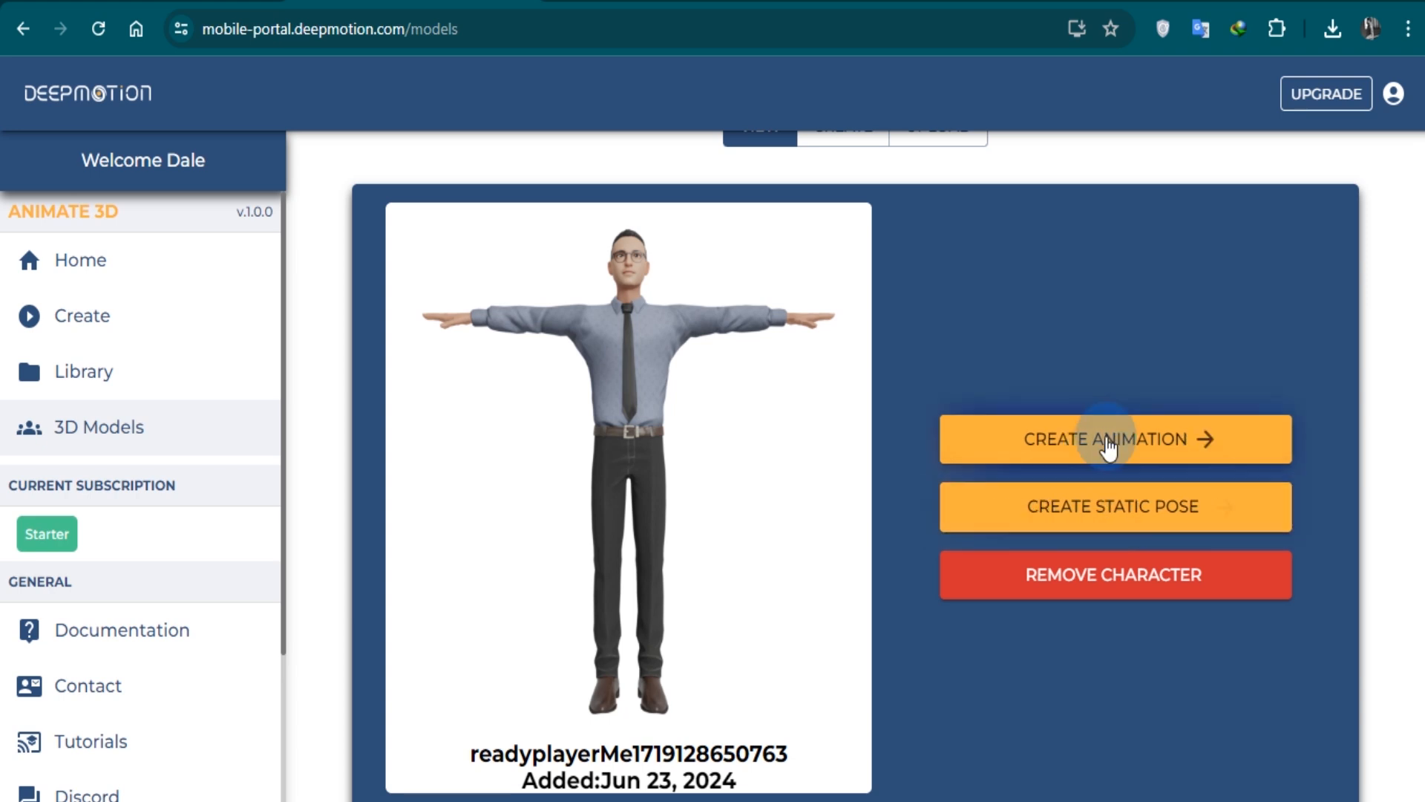
Start an animation from the saved character and review the Add Video box and tips.
{"action": "left_click", "coordinate": [1112, 439]}
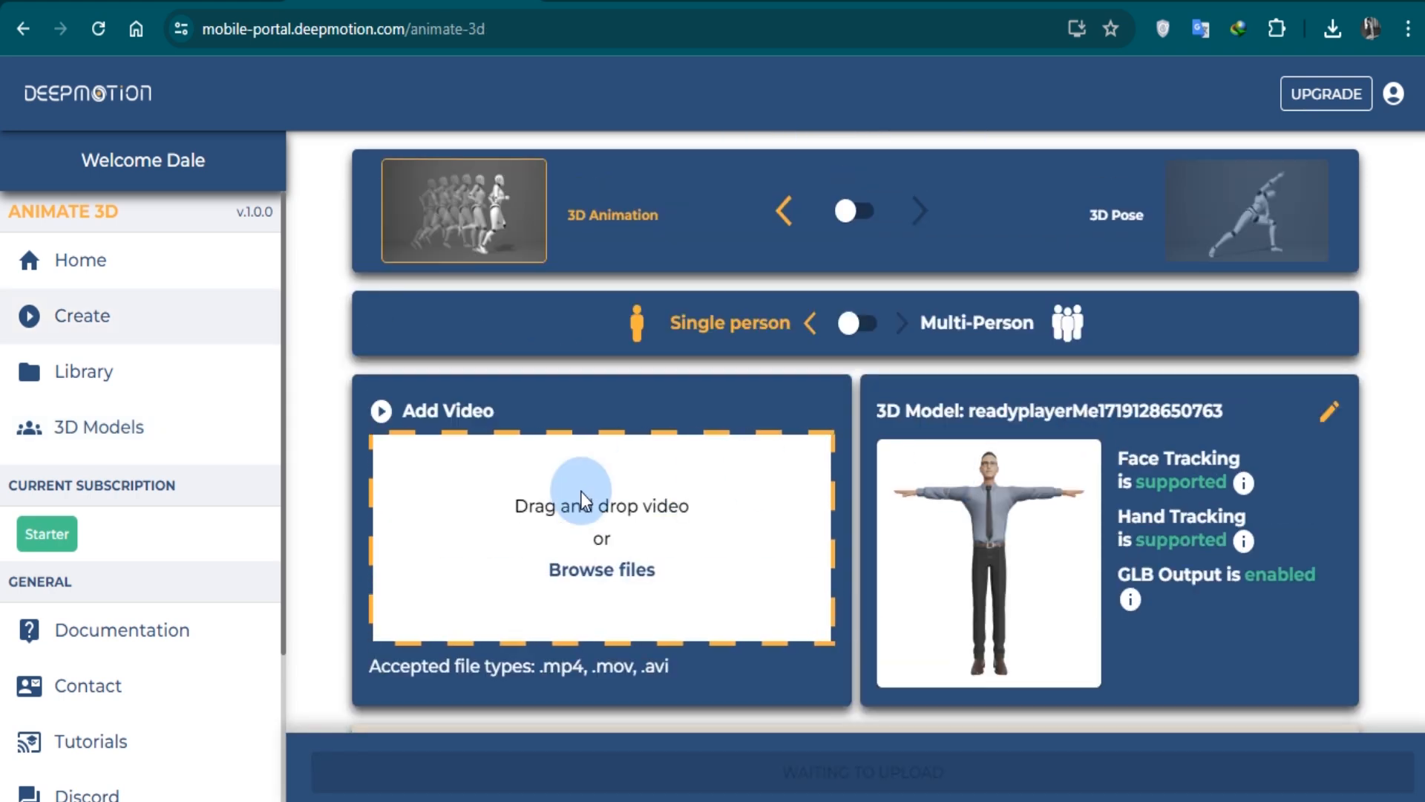
{"action": "mouse_move", "coordinate": [541, 525]}
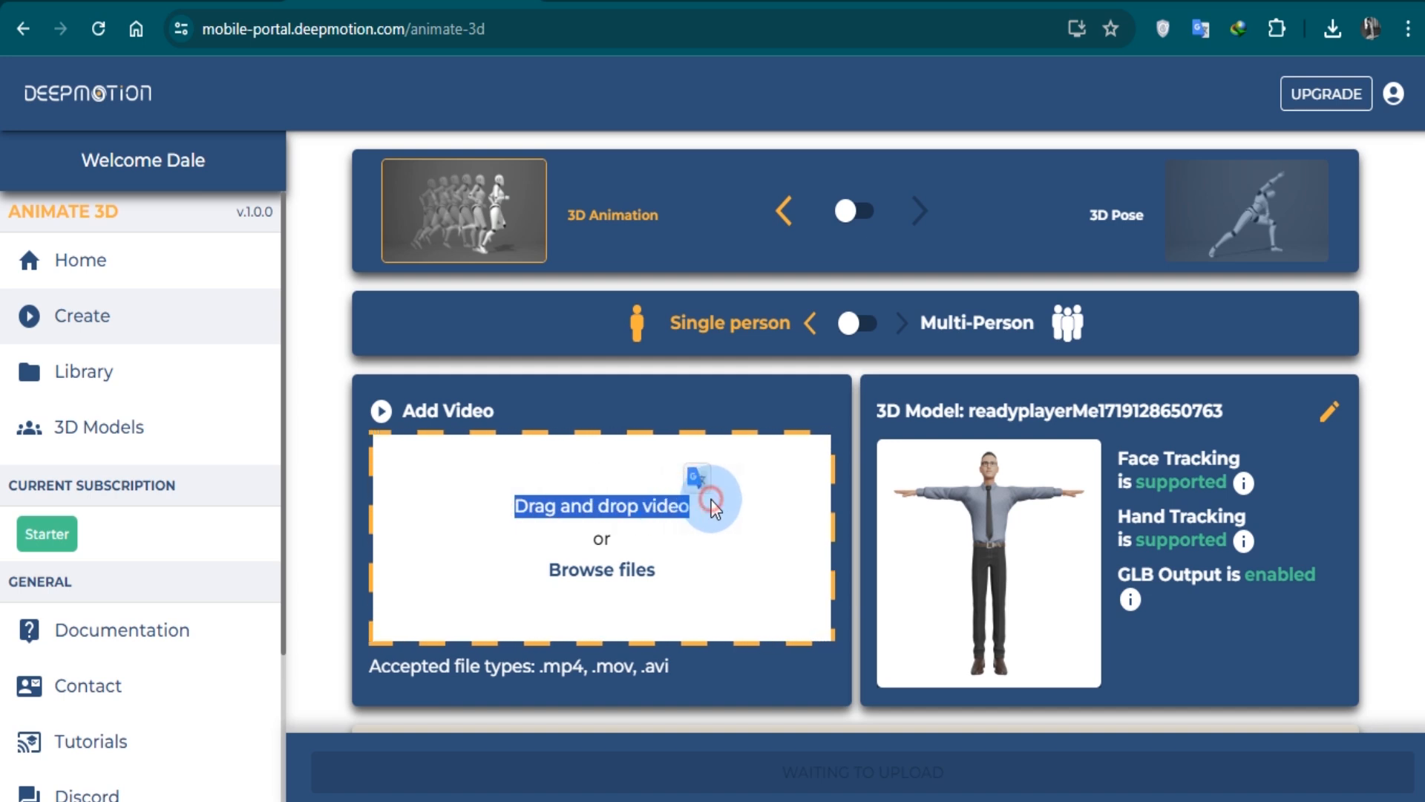
{"action": "left_click", "coordinate": [602, 569]}
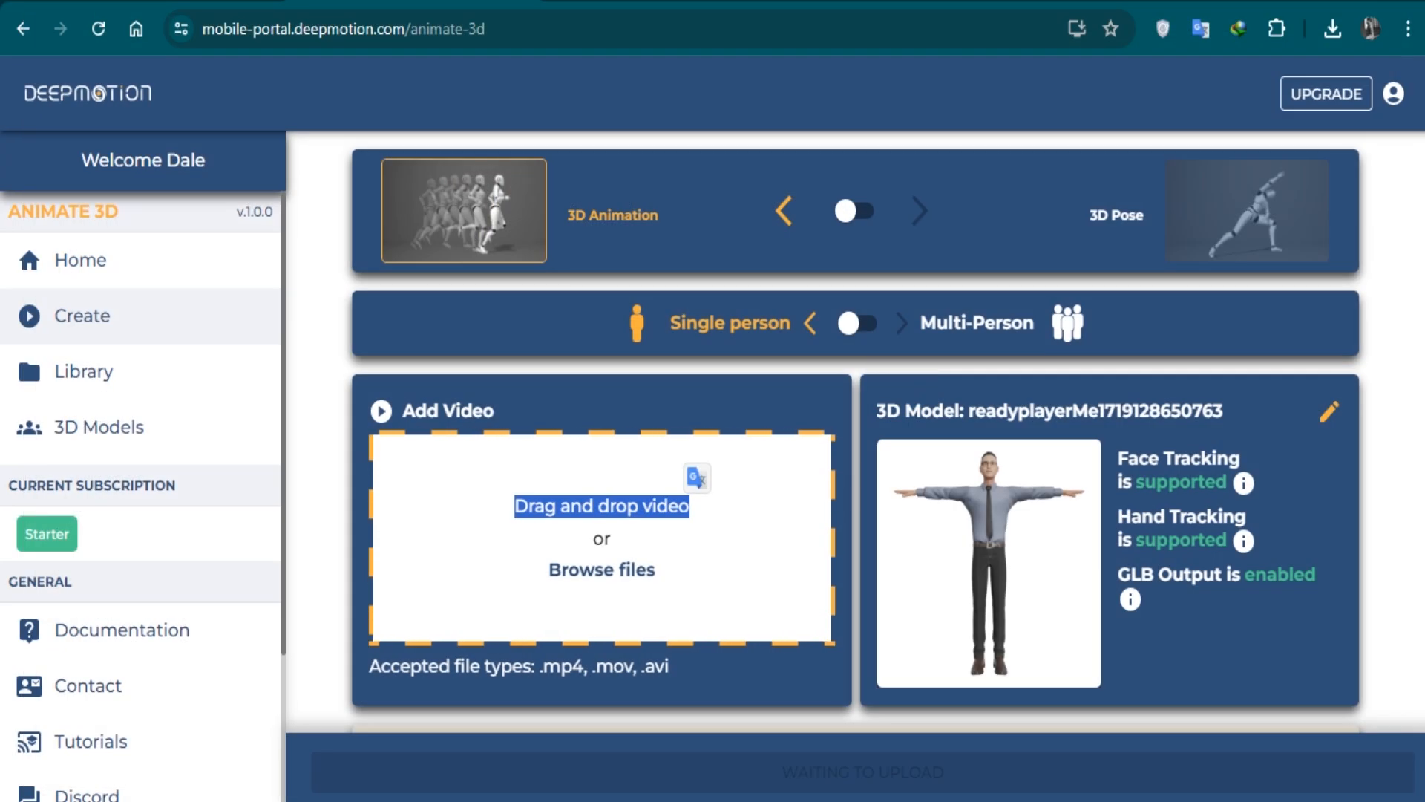
{"action": "scroll", "scroll_direction": "down", "scroll_amount": 3}
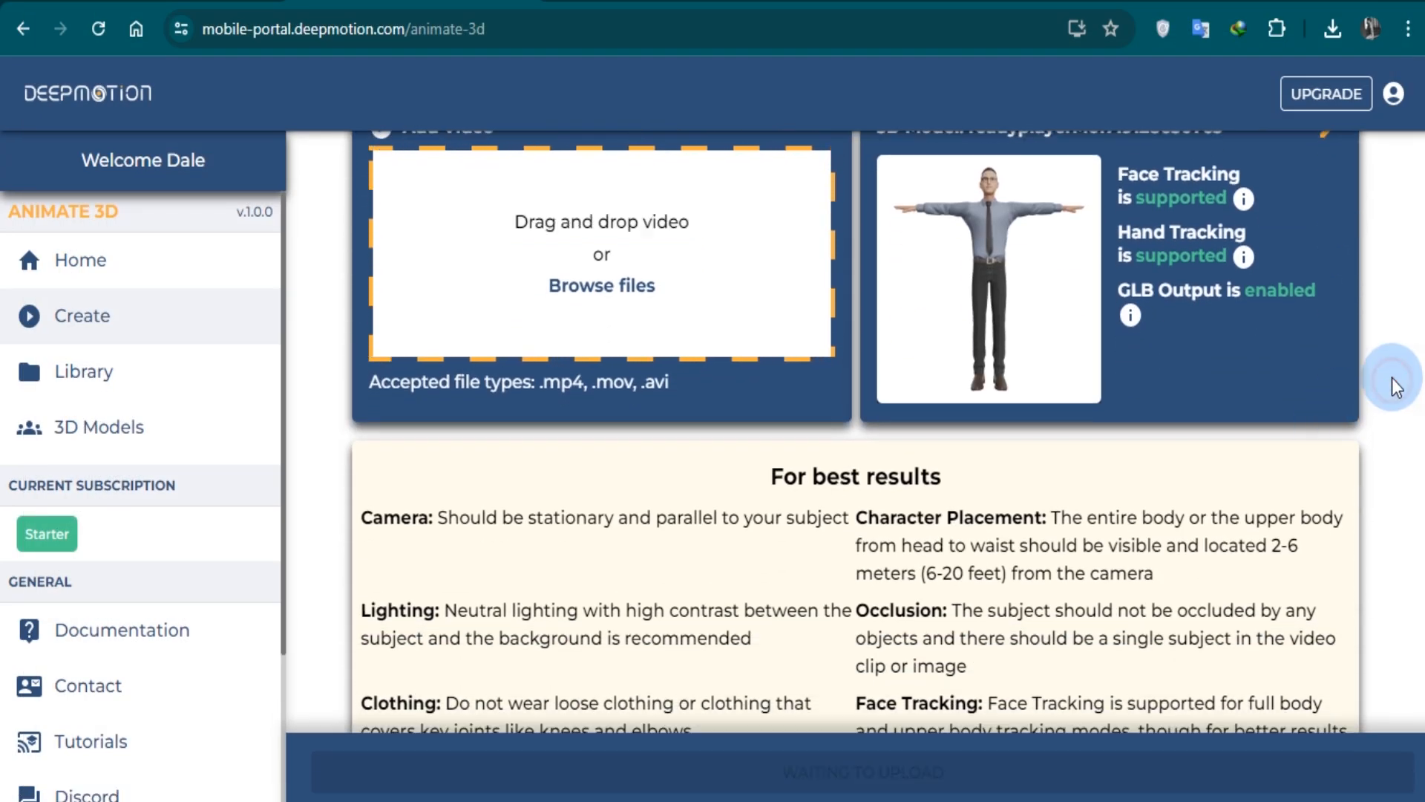
{"action": "scroll", "scroll_direction": "up", "scroll_amount": 3}
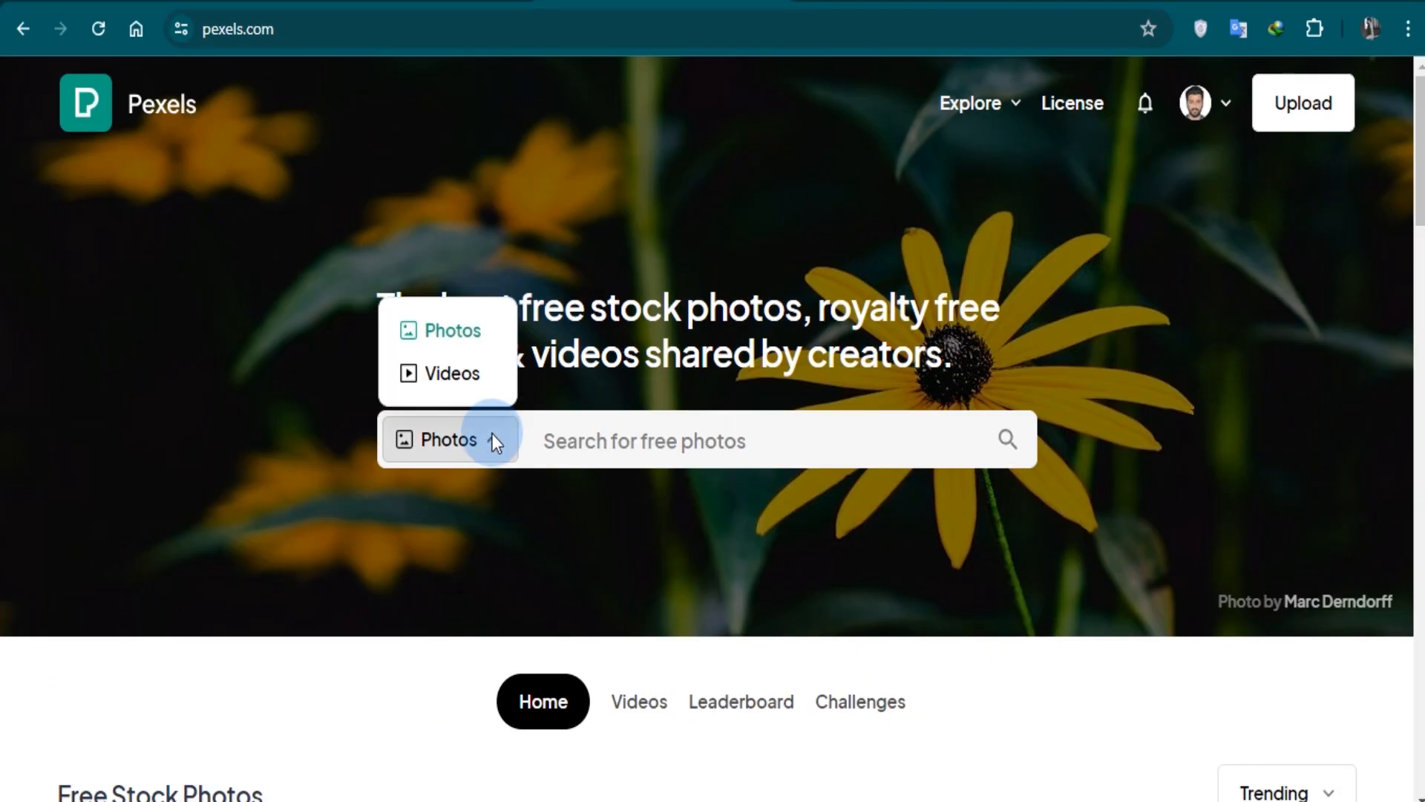
Search Pexels videos for 'waving hand'.
{"action": "left_click", "coordinate": [448, 374]}
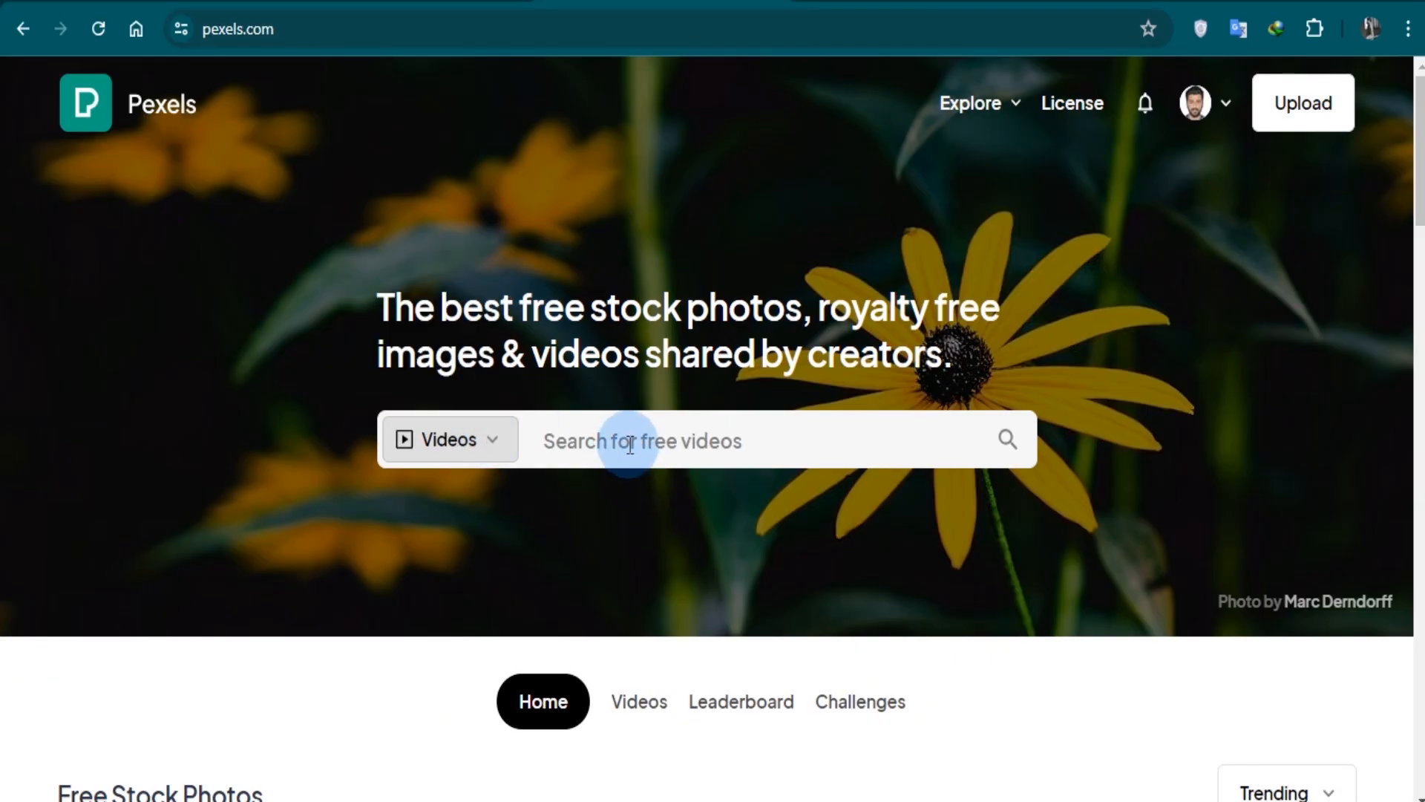
{"action": "left_click", "coordinate": [631, 440]}
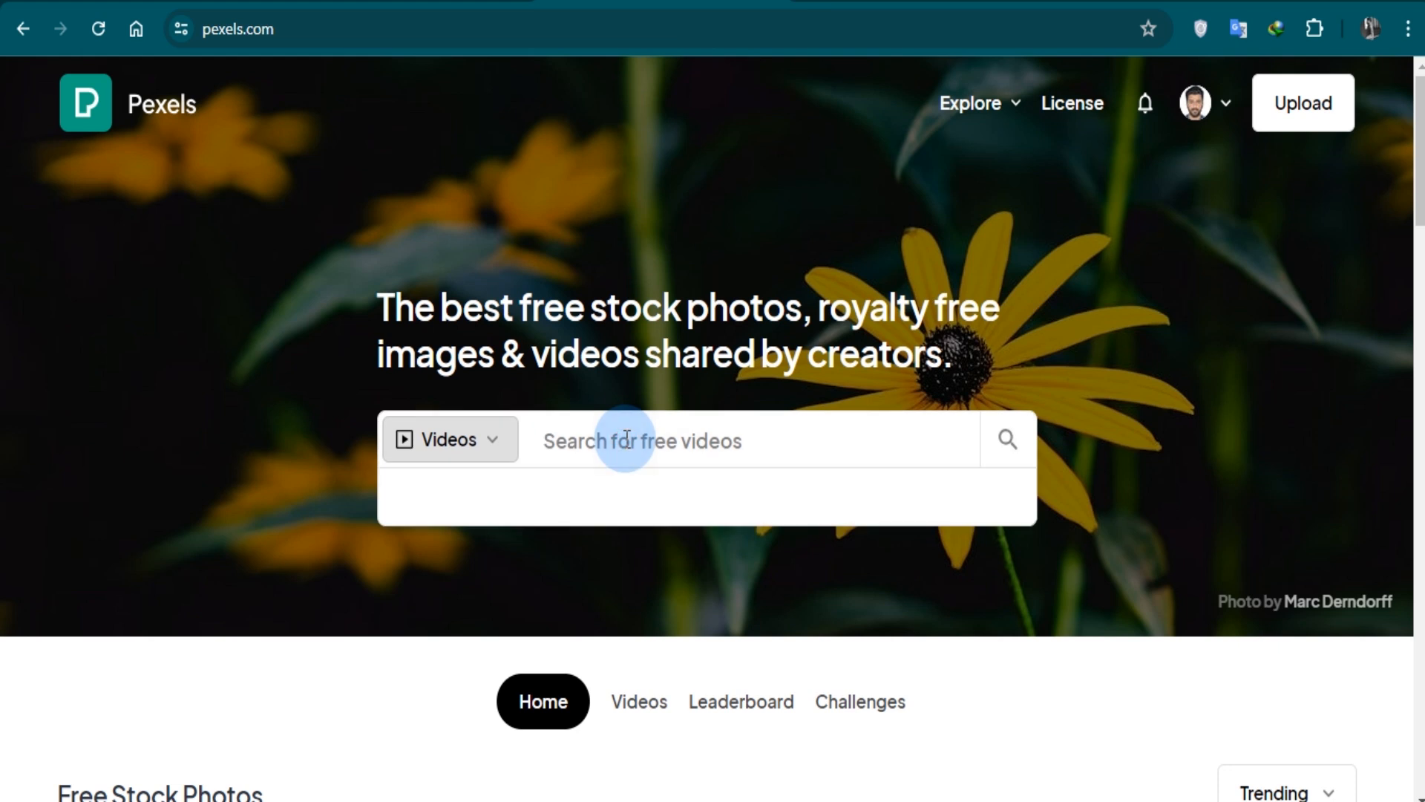
{"action": "type", "text": "wa"}
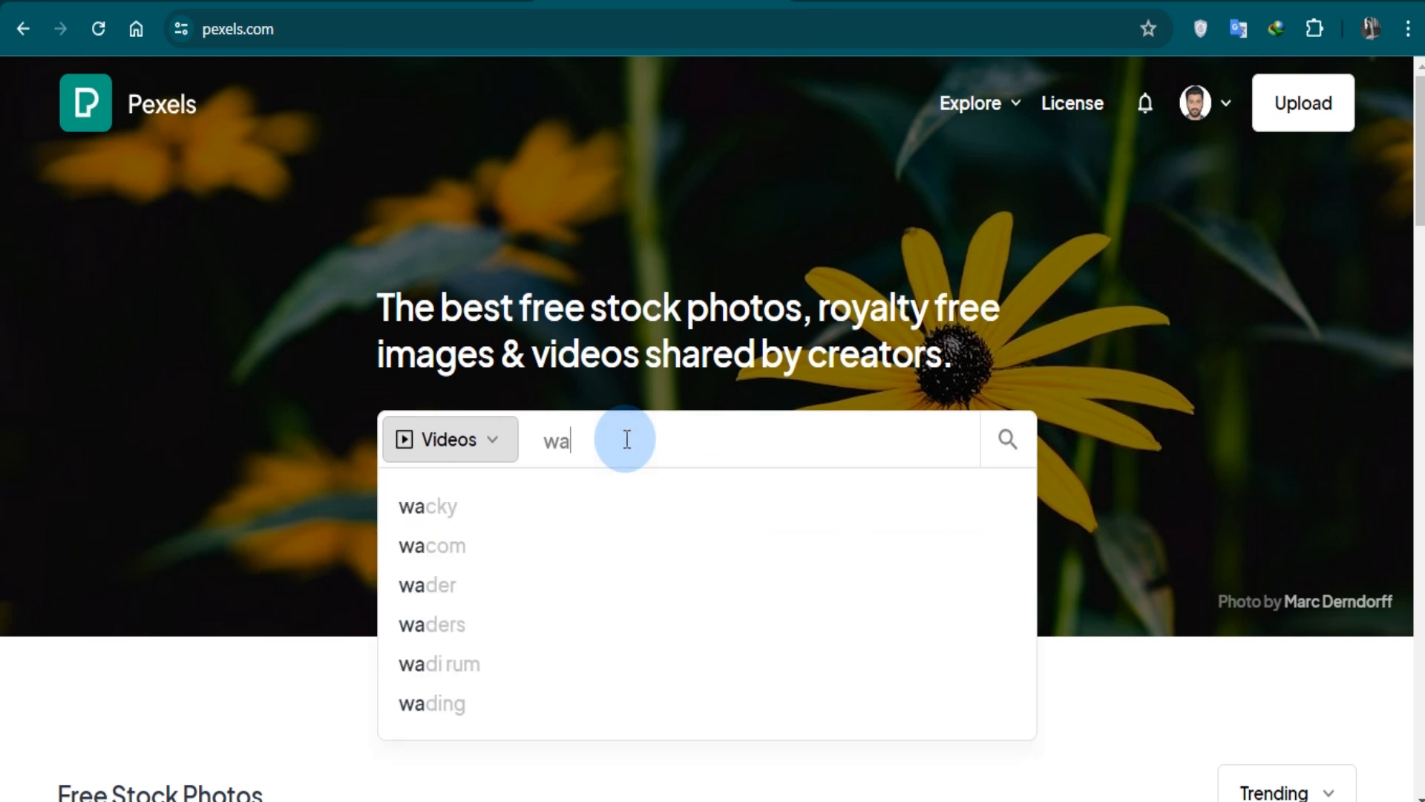
{"action": "type", "text": "ving"}
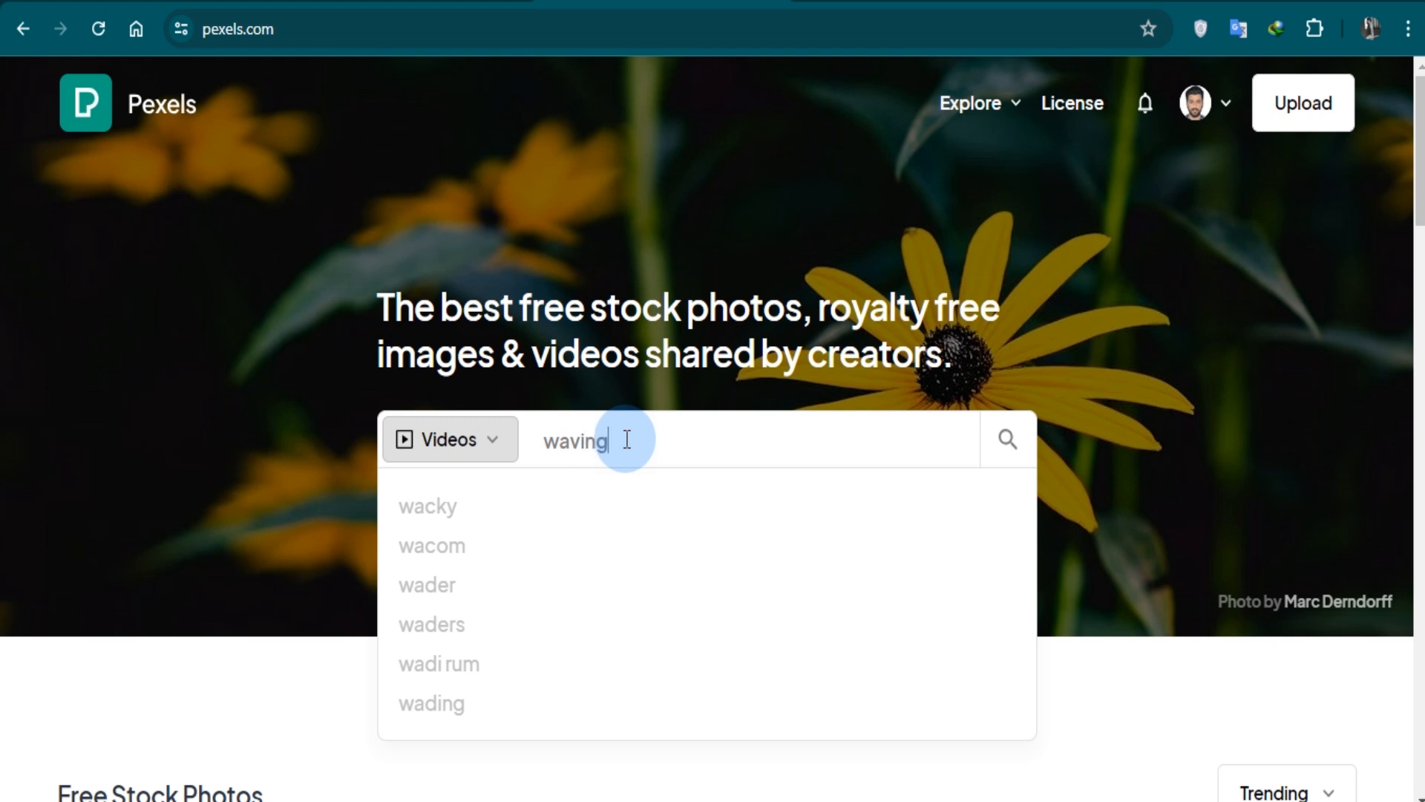
{"action": "type", "text": "hand"}
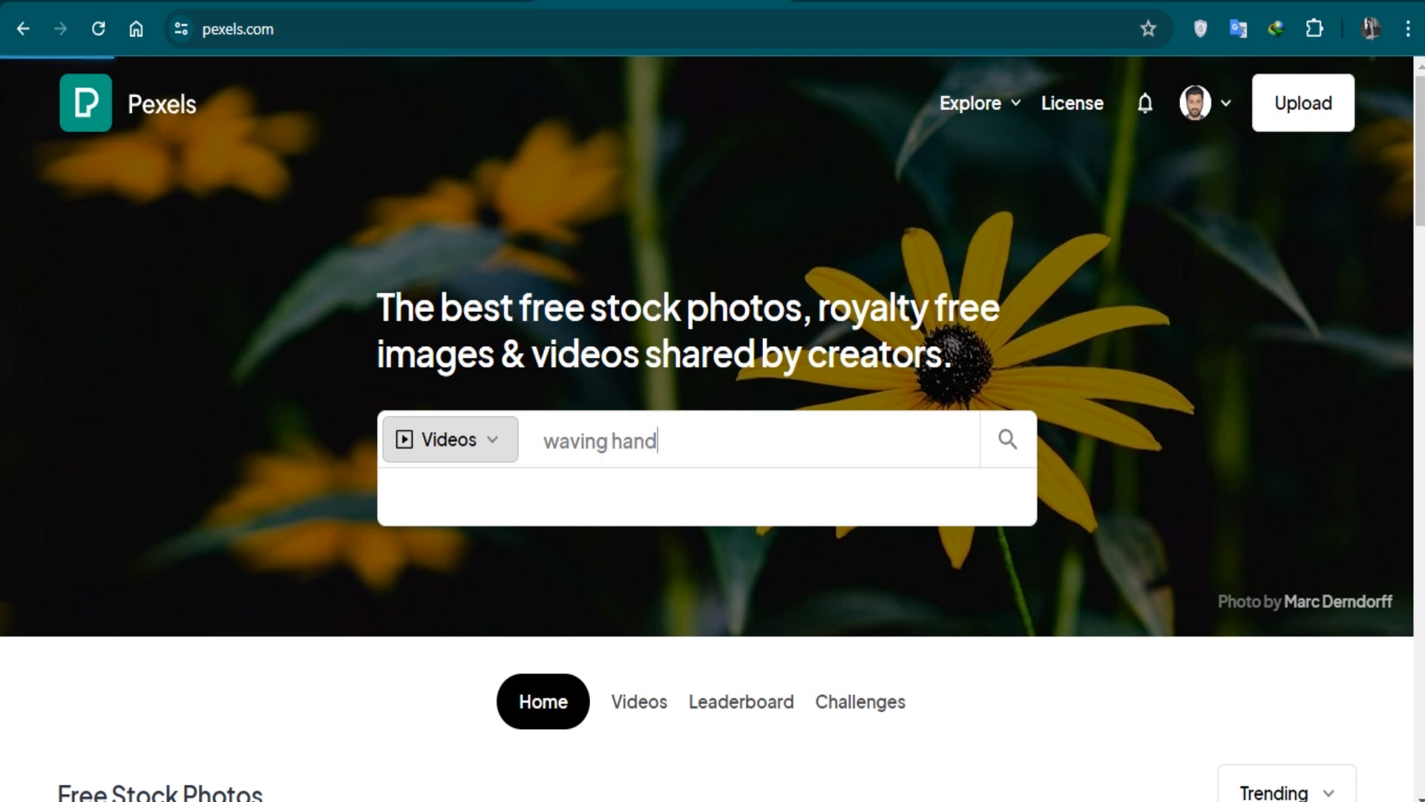
{"action": "key", "text": "Return"}
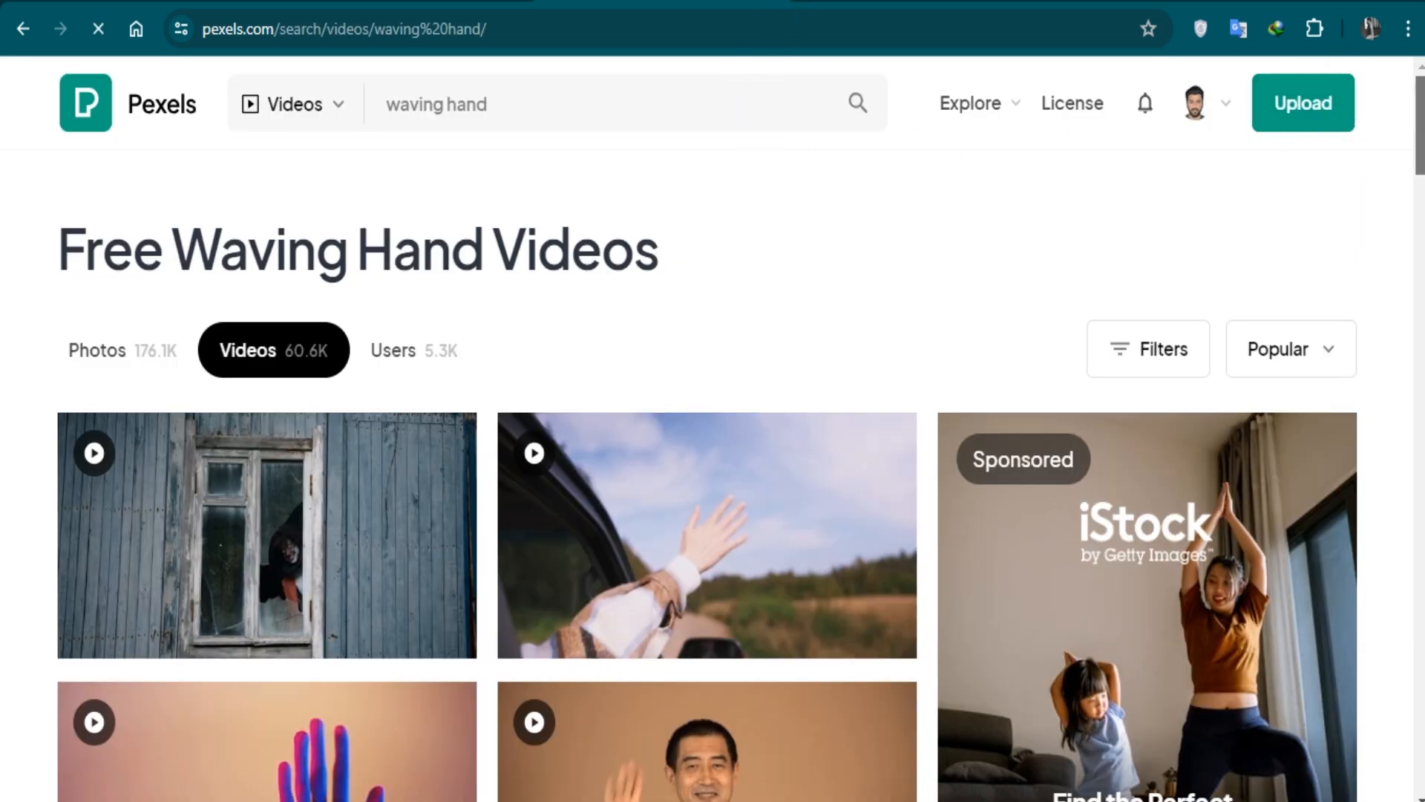
Download the man-waving video at Full HD size.
{"action": "scroll", "scroll_direction": "down", "scroll_amount": 3}
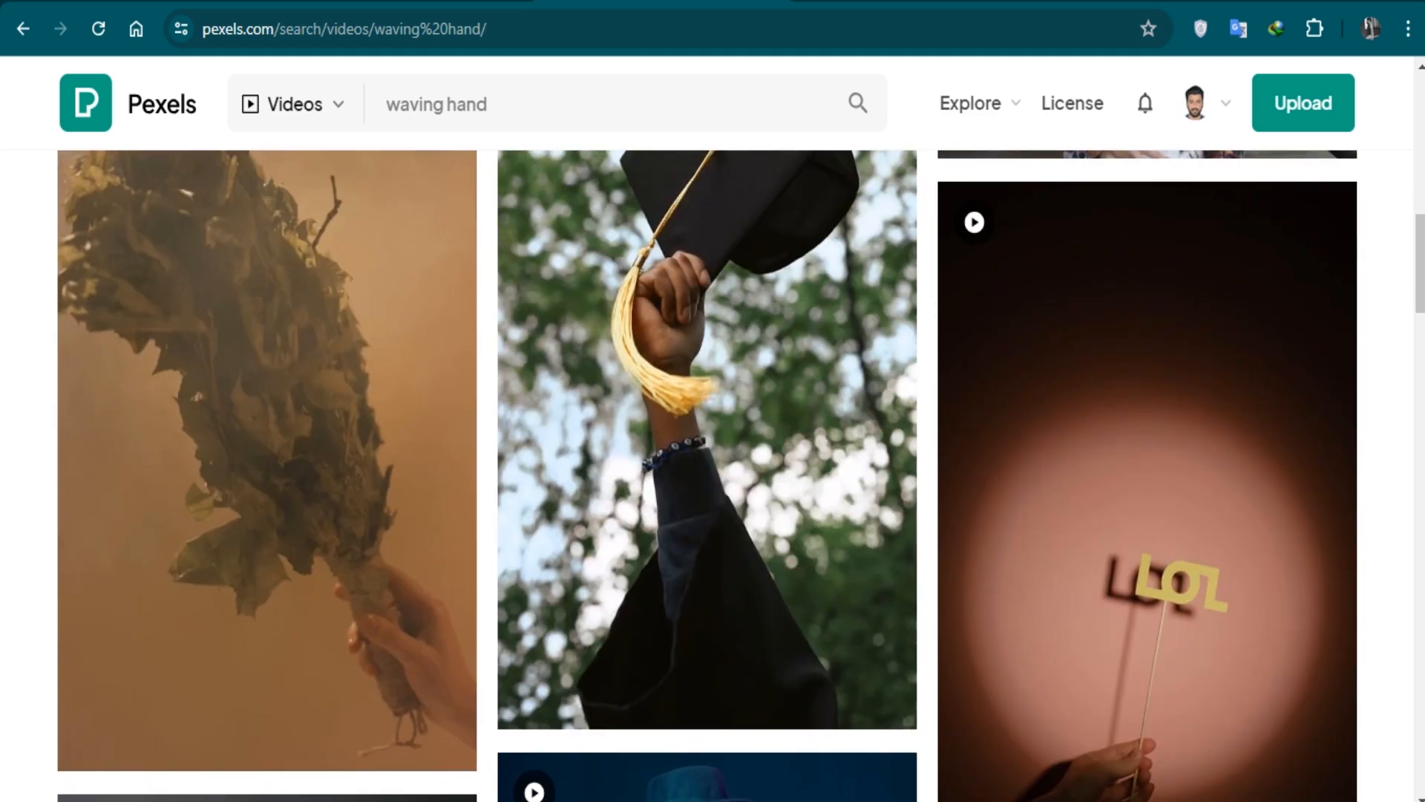
{"action": "scroll", "scroll_direction": "down", "scroll_amount": 3}
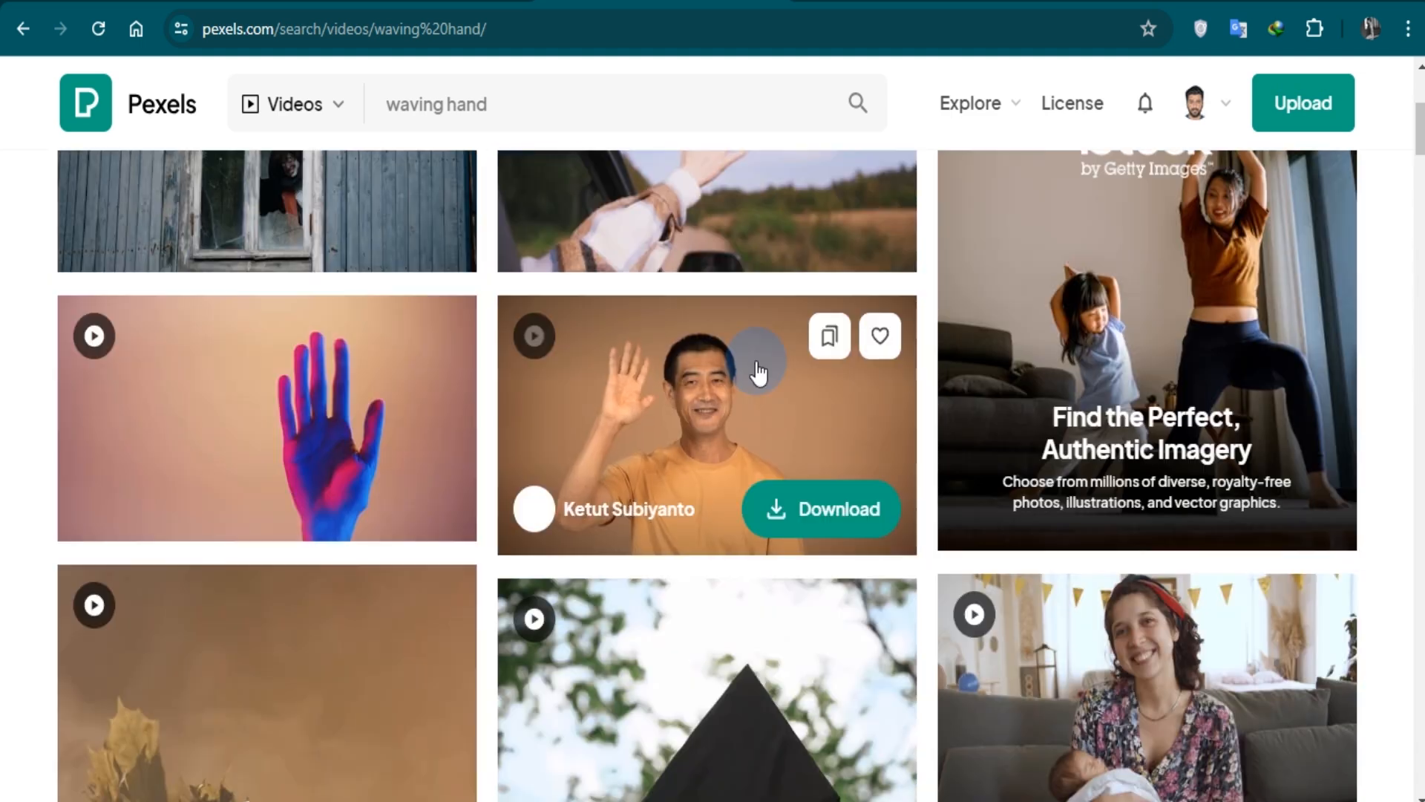
{"action": "left_click", "coordinate": [706, 424]}
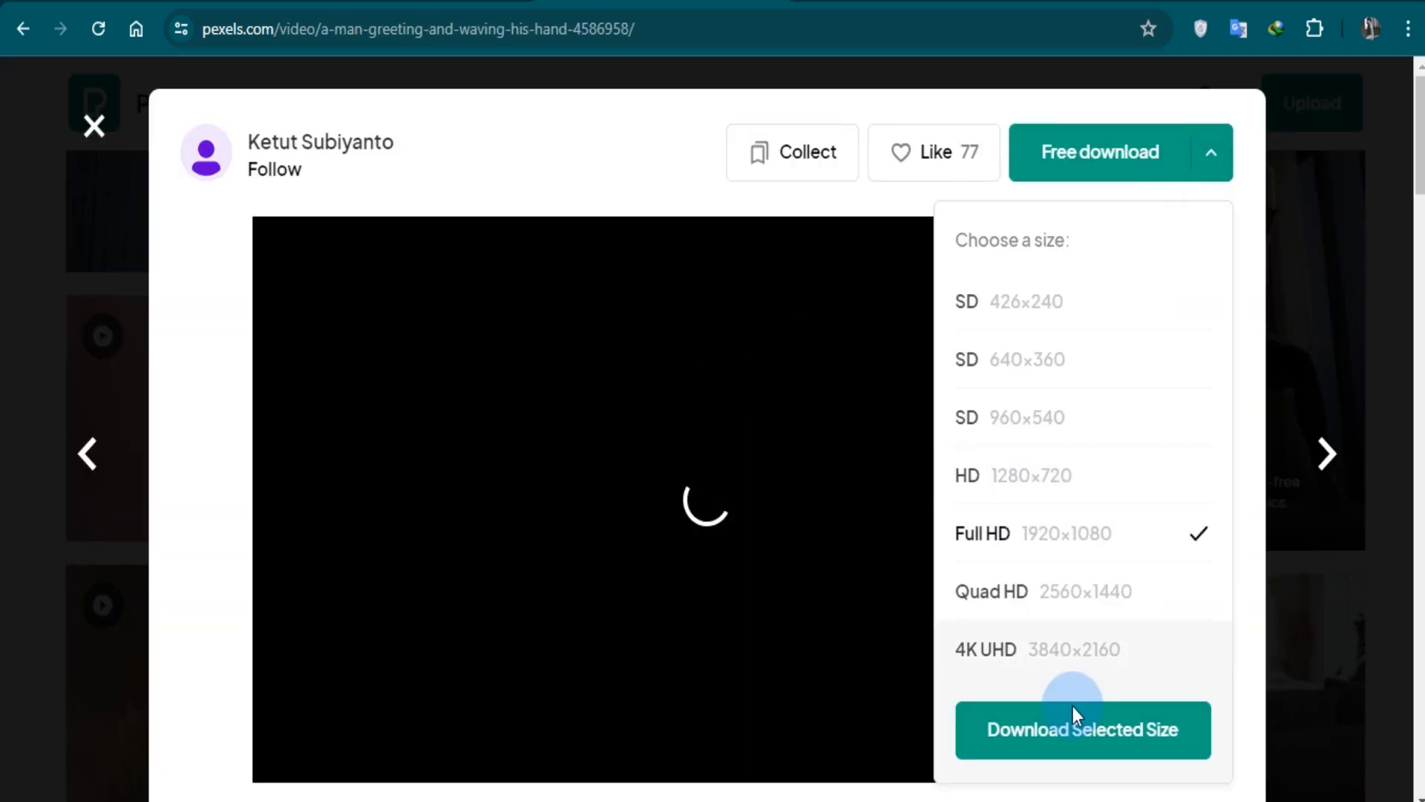
{"action": "left_click", "coordinate": [1081, 729]}
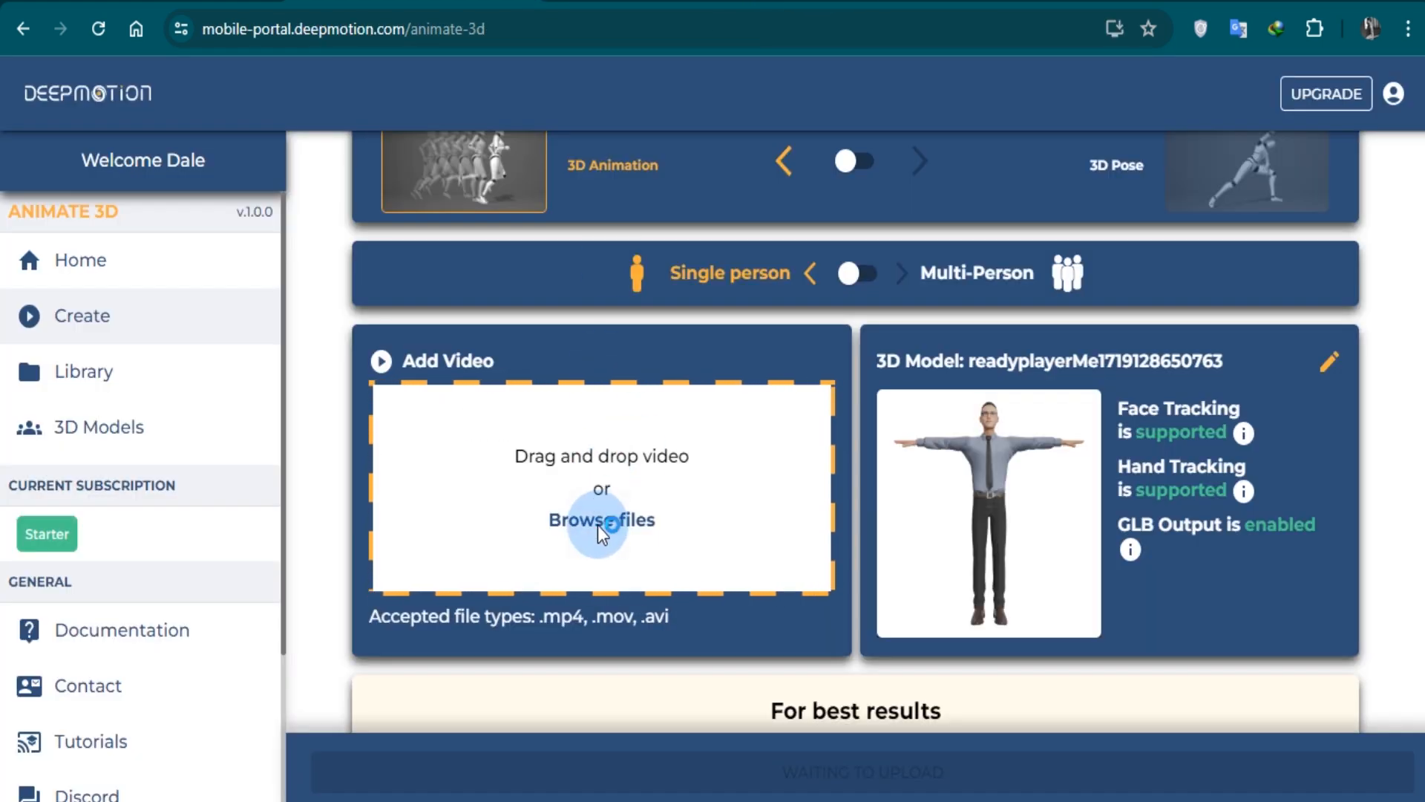
Upload the downloaded waving mp4 and check it in Trim & Crop without changes.
{"action": "left_click", "coordinate": [600, 519]}
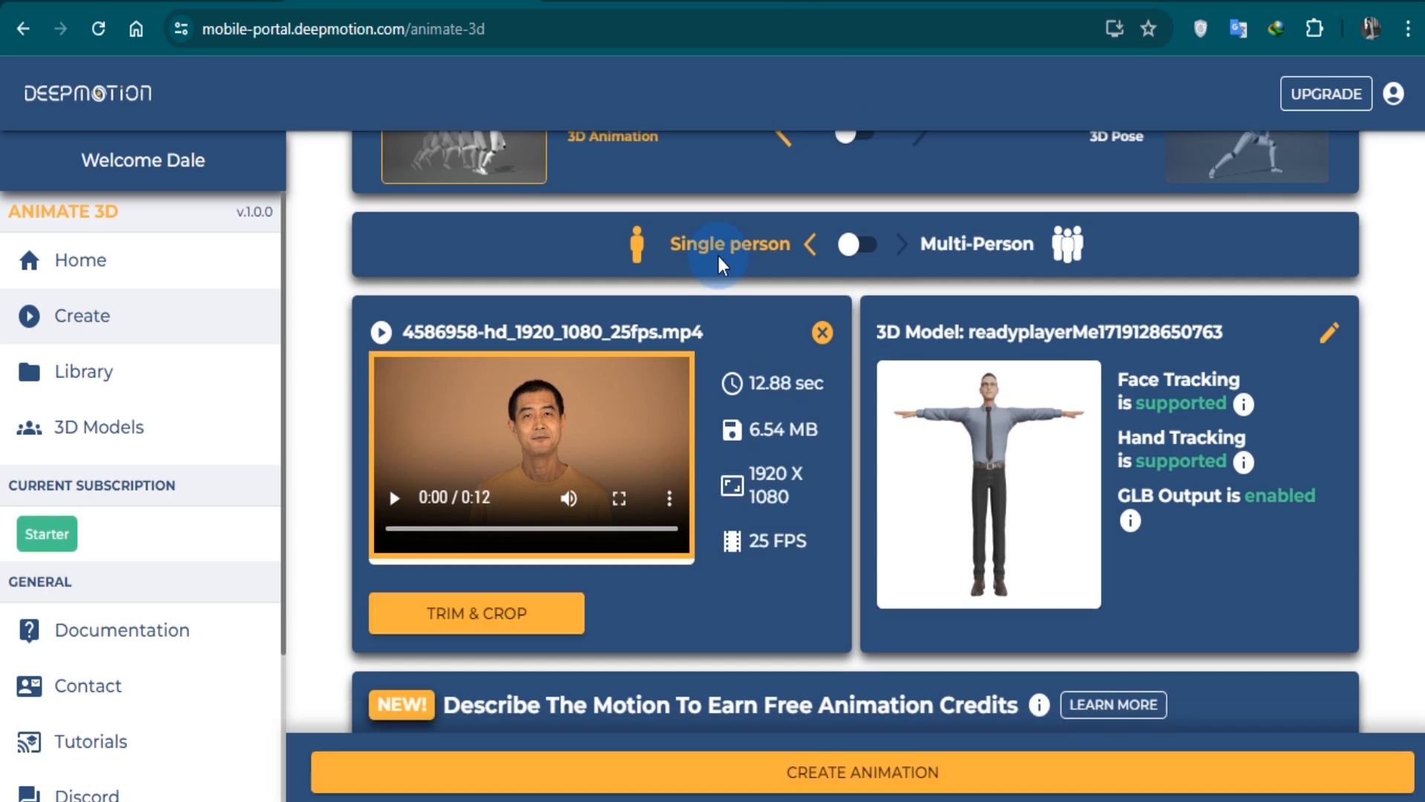
{"action": "left_click", "coordinate": [474, 613]}
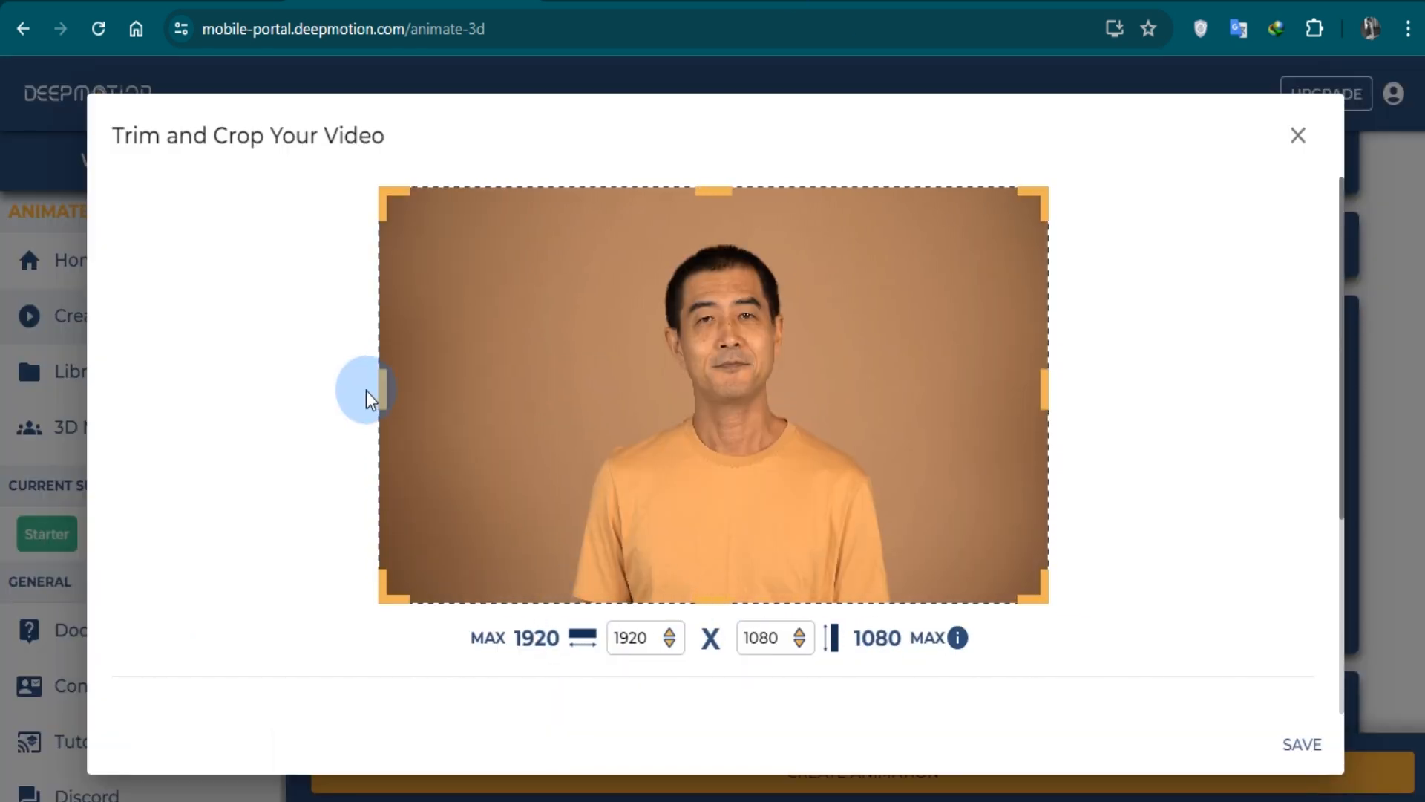
{"action": "mouse_move", "coordinate": [1297, 135]}
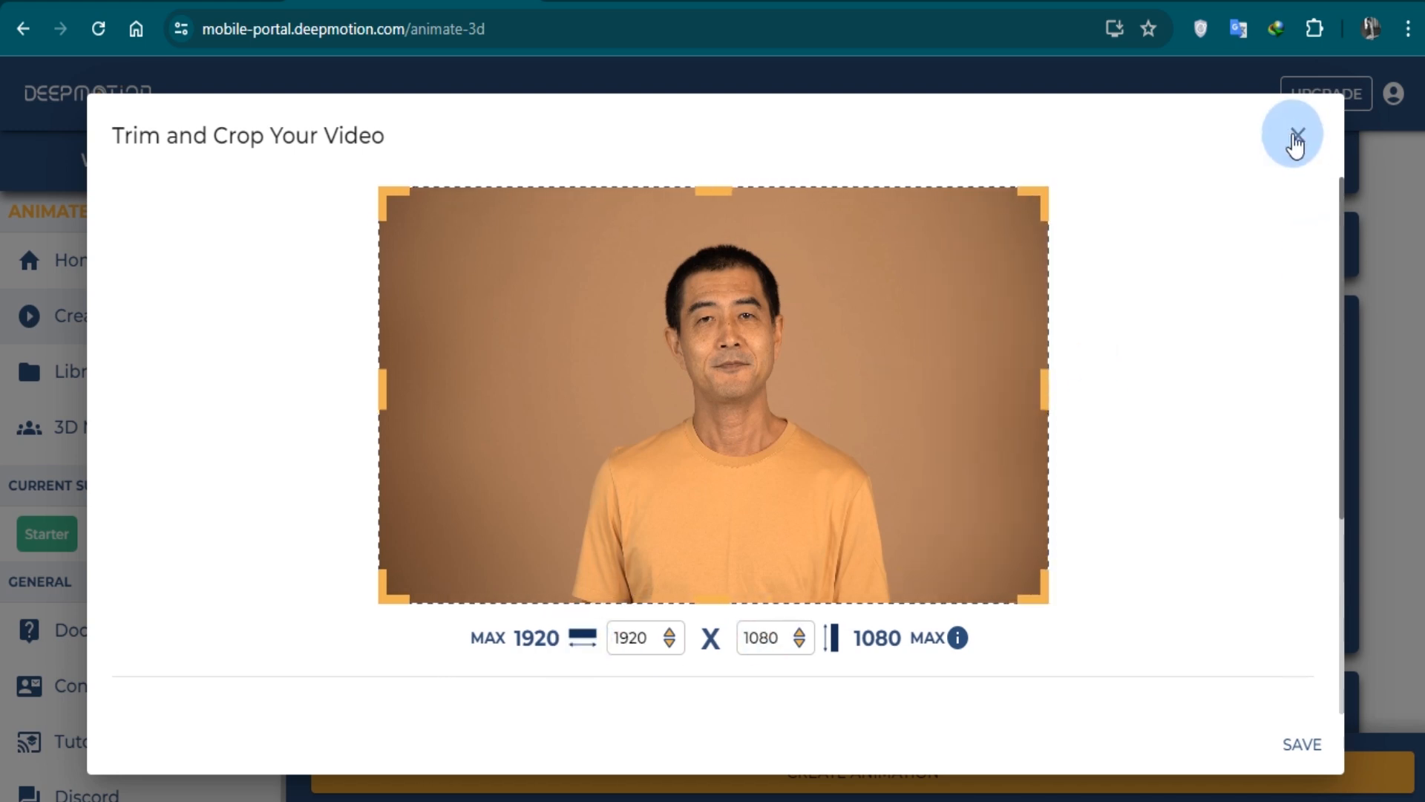
{"action": "left_click", "coordinate": [1295, 134]}
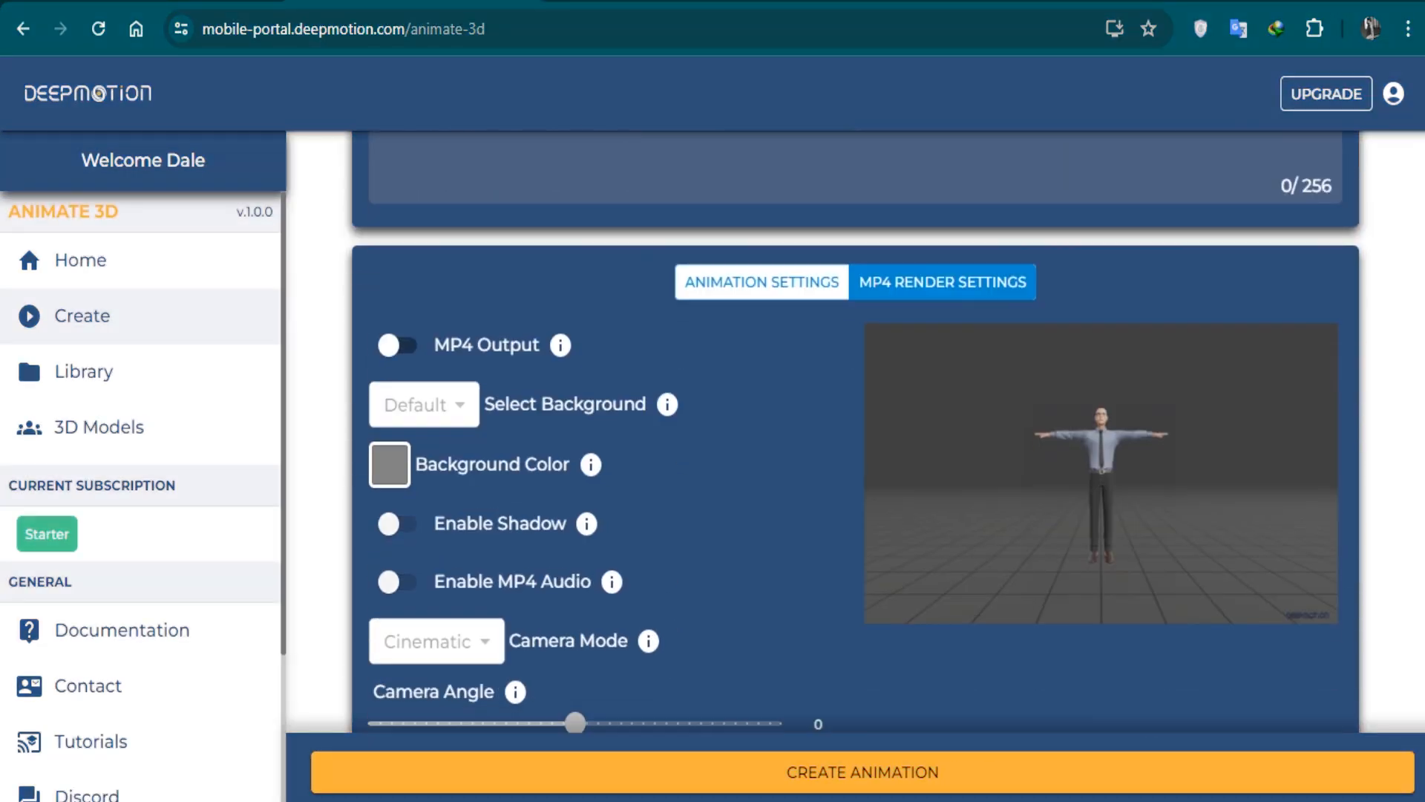
Enable MP4 video output with the default background and generate the animation.
{"action": "left_click", "coordinate": [423, 404]}
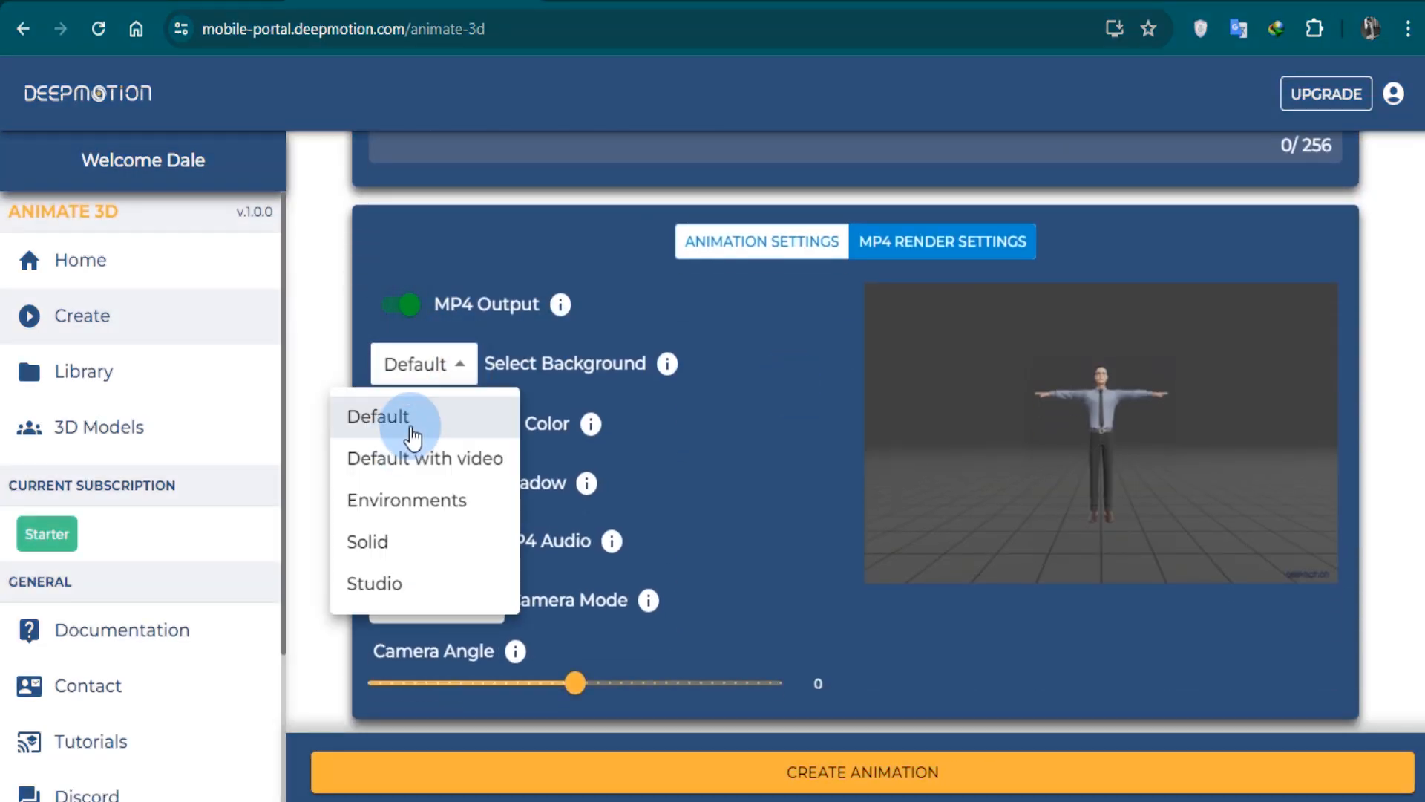
{"action": "left_click", "coordinate": [378, 415]}
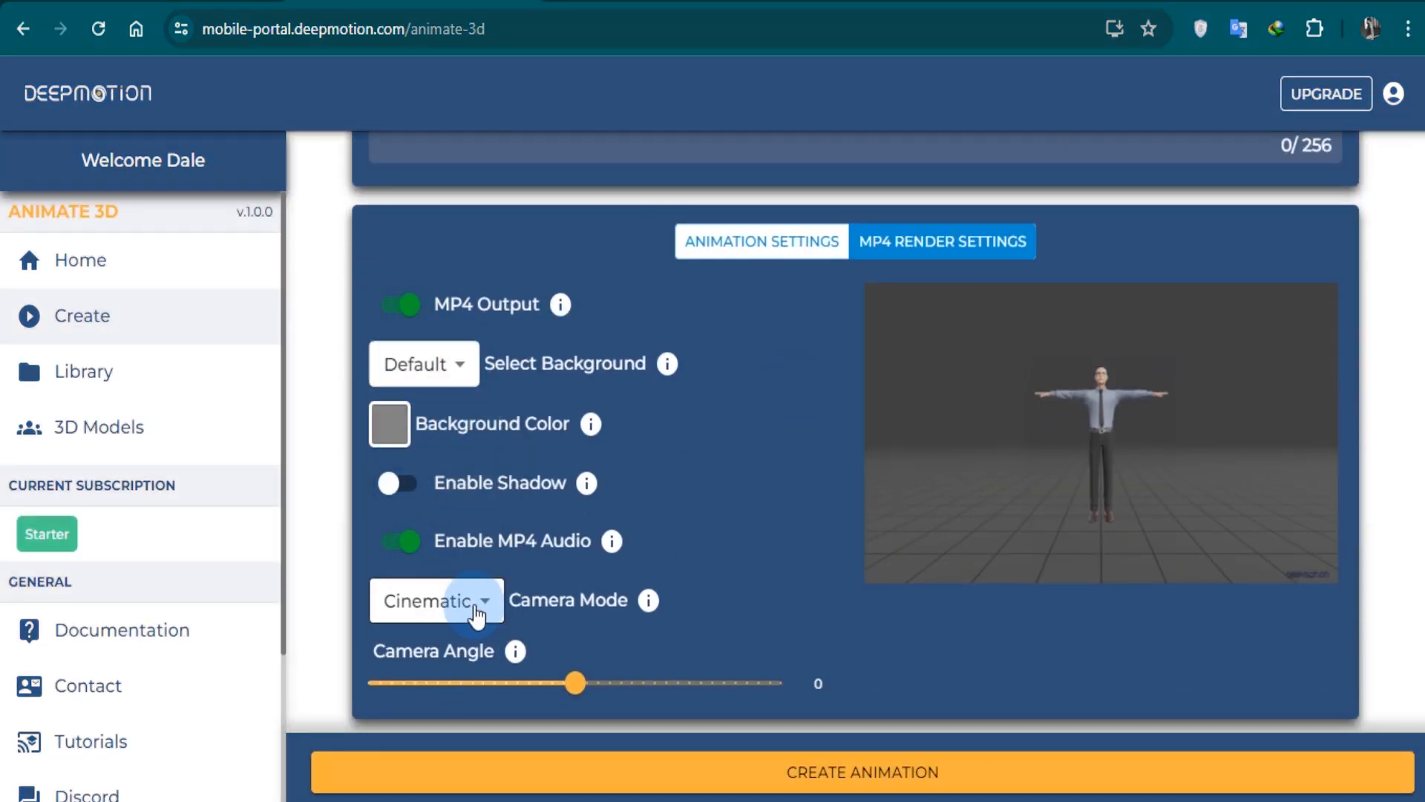
{"action": "mouse_move", "coordinate": [888, 677]}
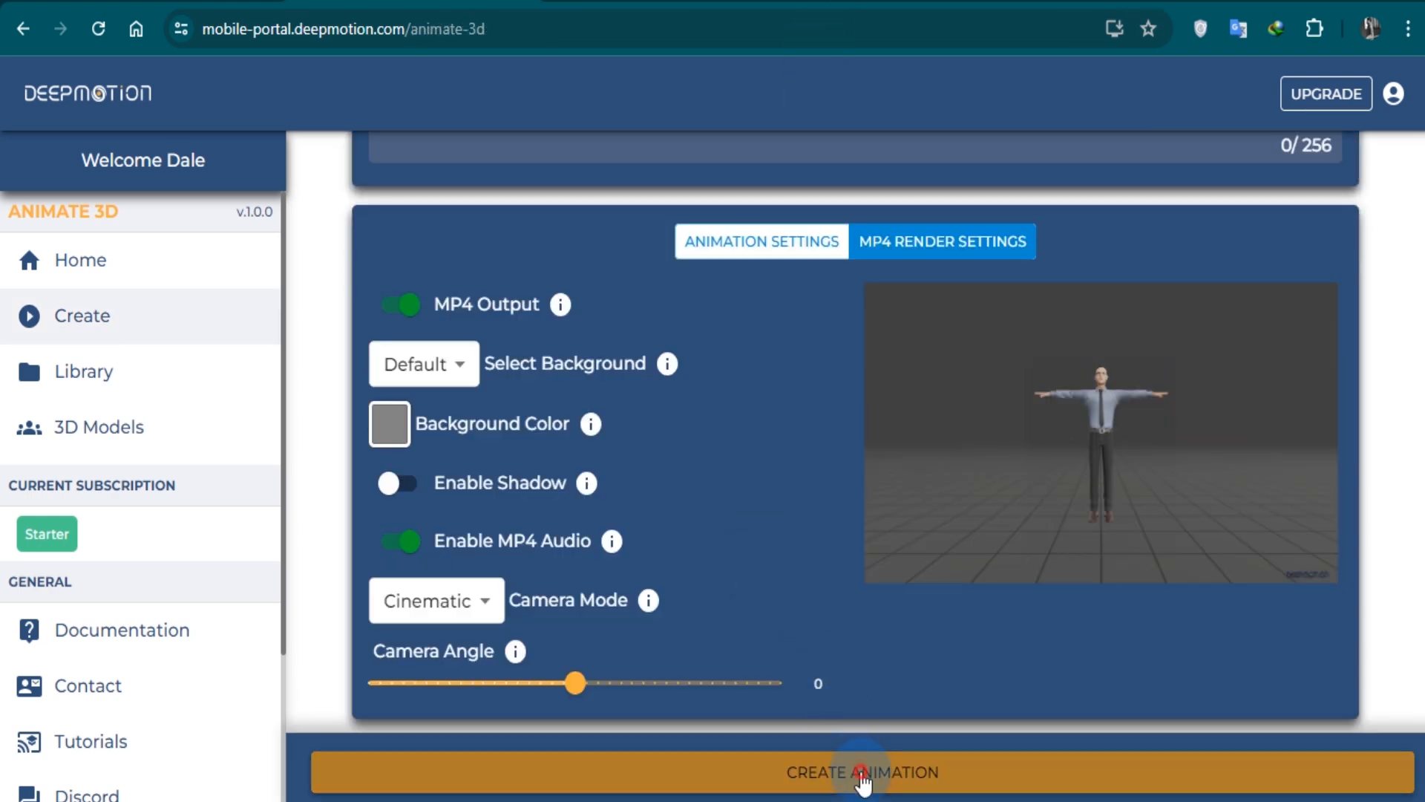
{"action": "left_click", "coordinate": [862, 772]}
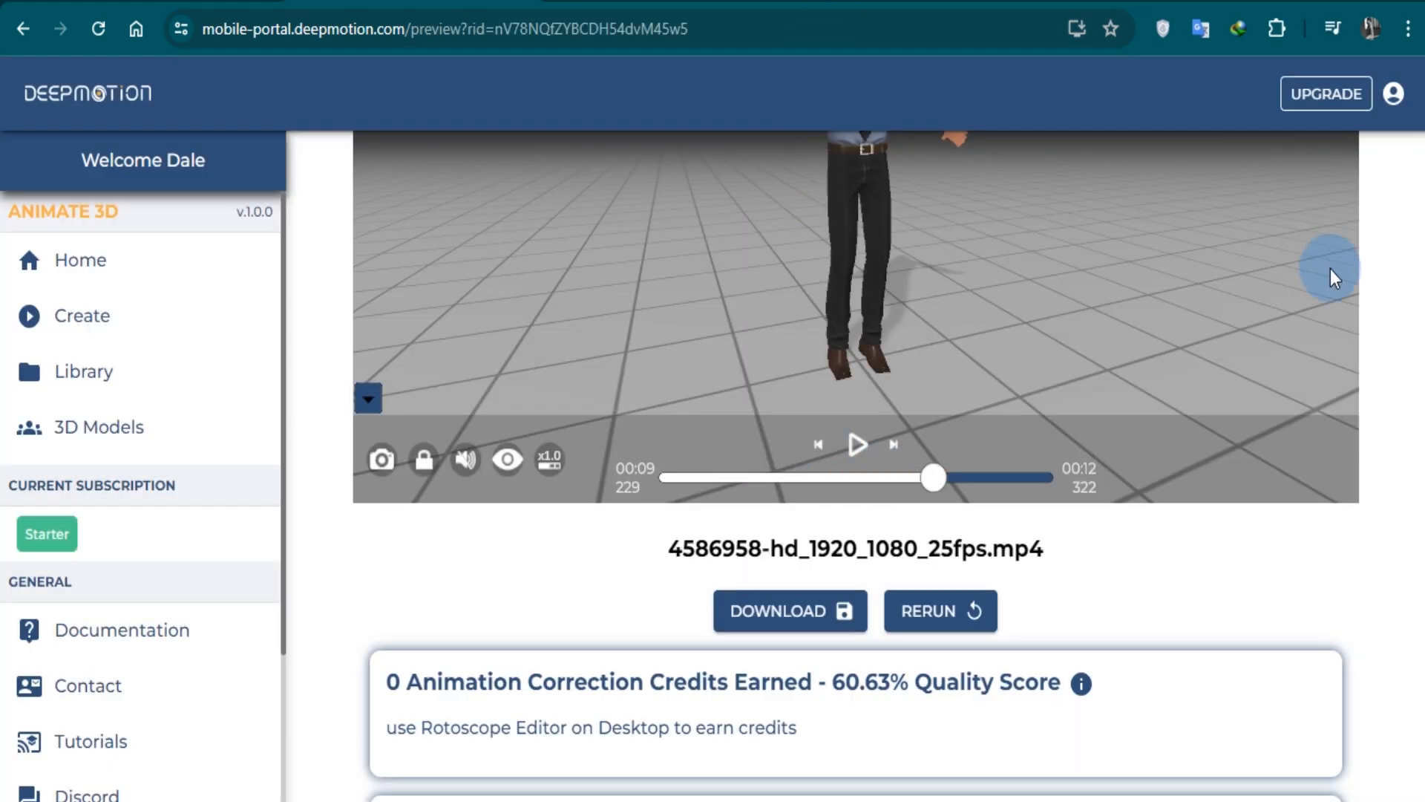
Download the finished animation in MP4 format instead of BVH.
{"action": "left_click", "coordinate": [788, 610]}
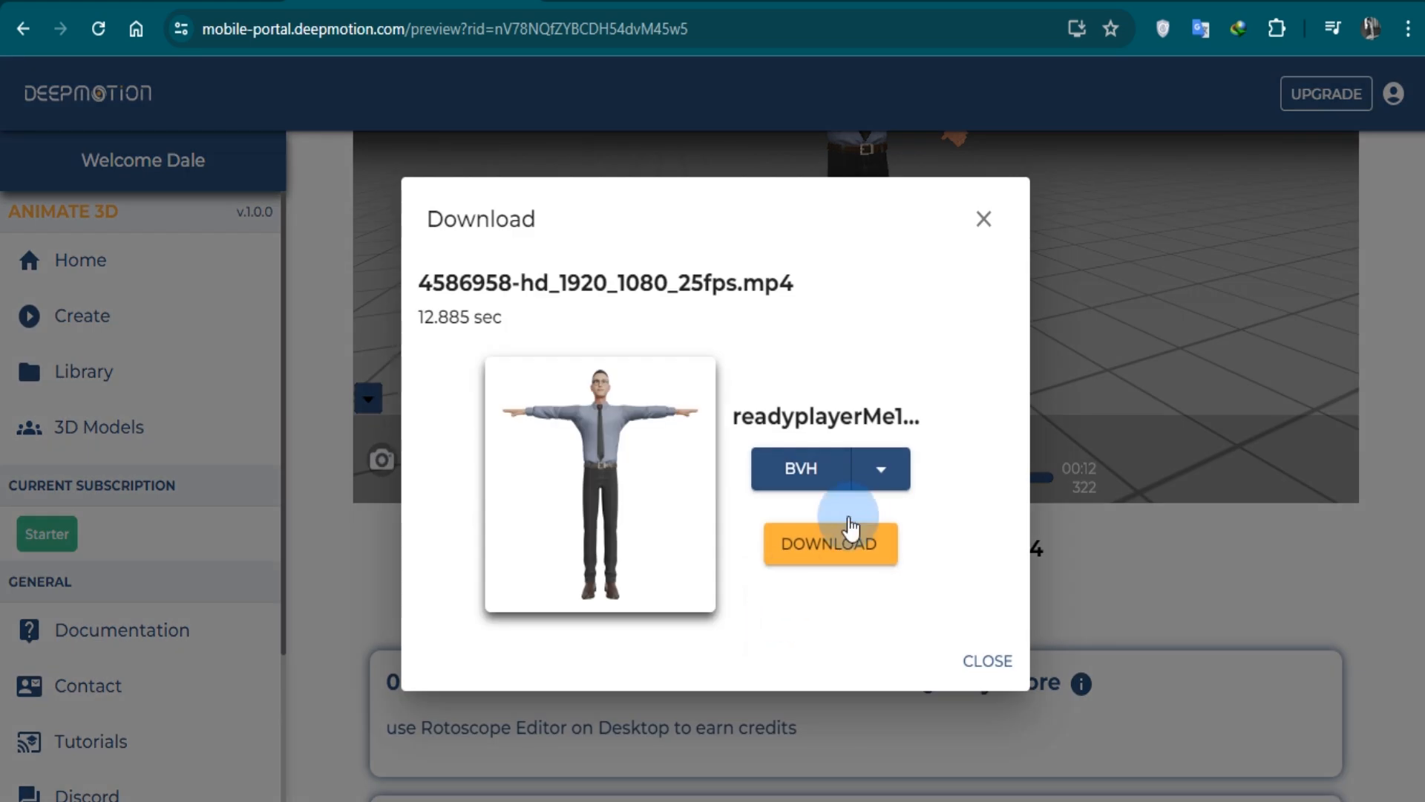
{"action": "left_click", "coordinate": [878, 469]}
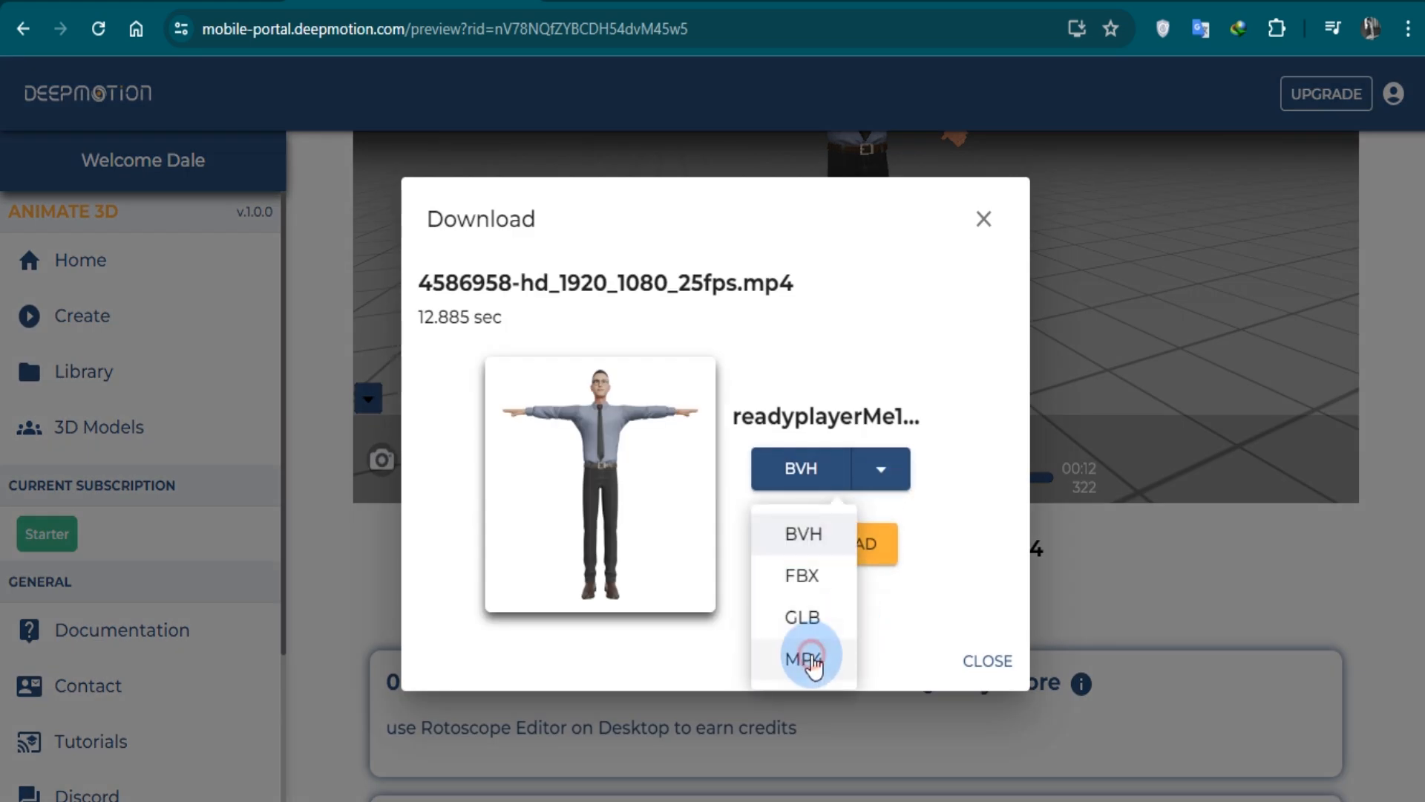
{"action": "left_click", "coordinate": [801, 656]}
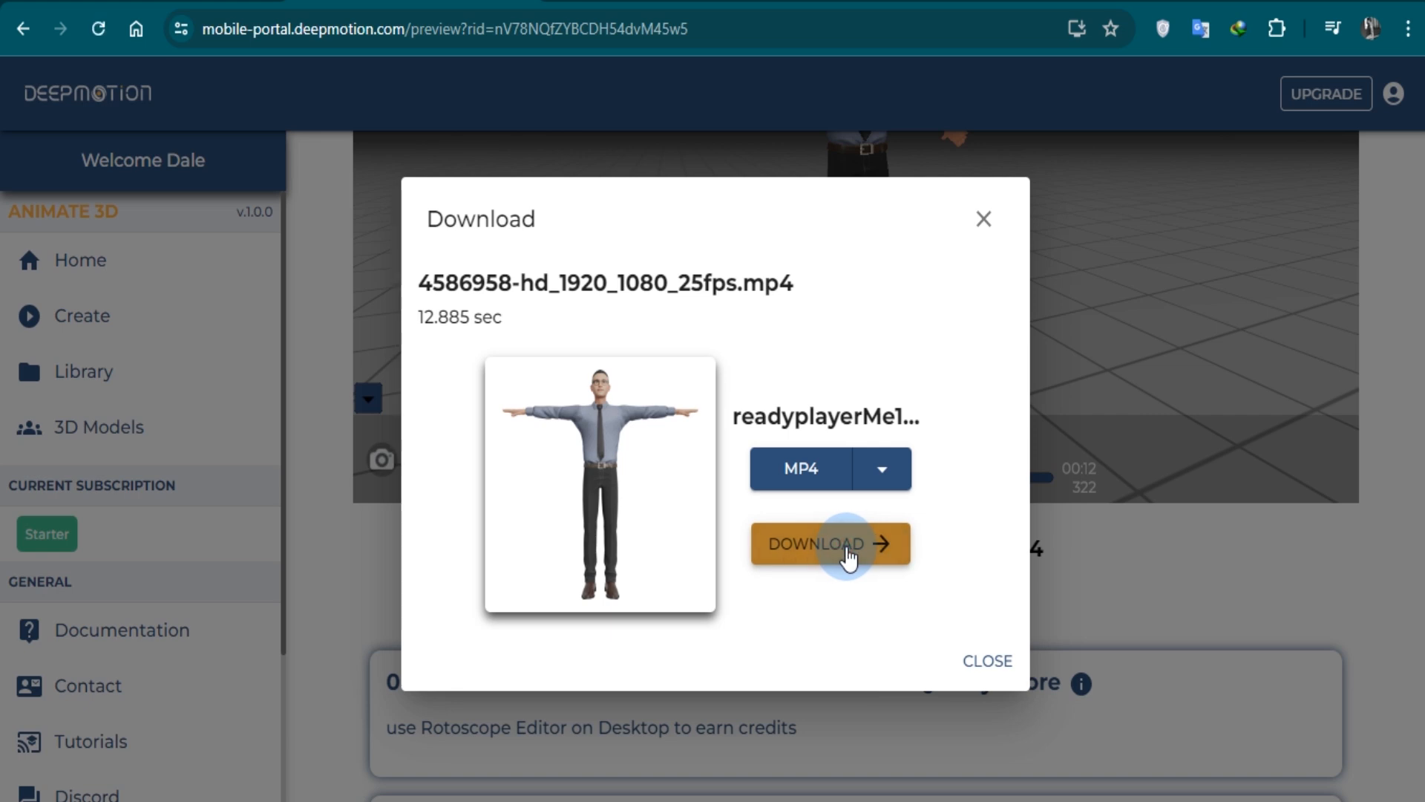
{"action": "left_click", "coordinate": [829, 543]}
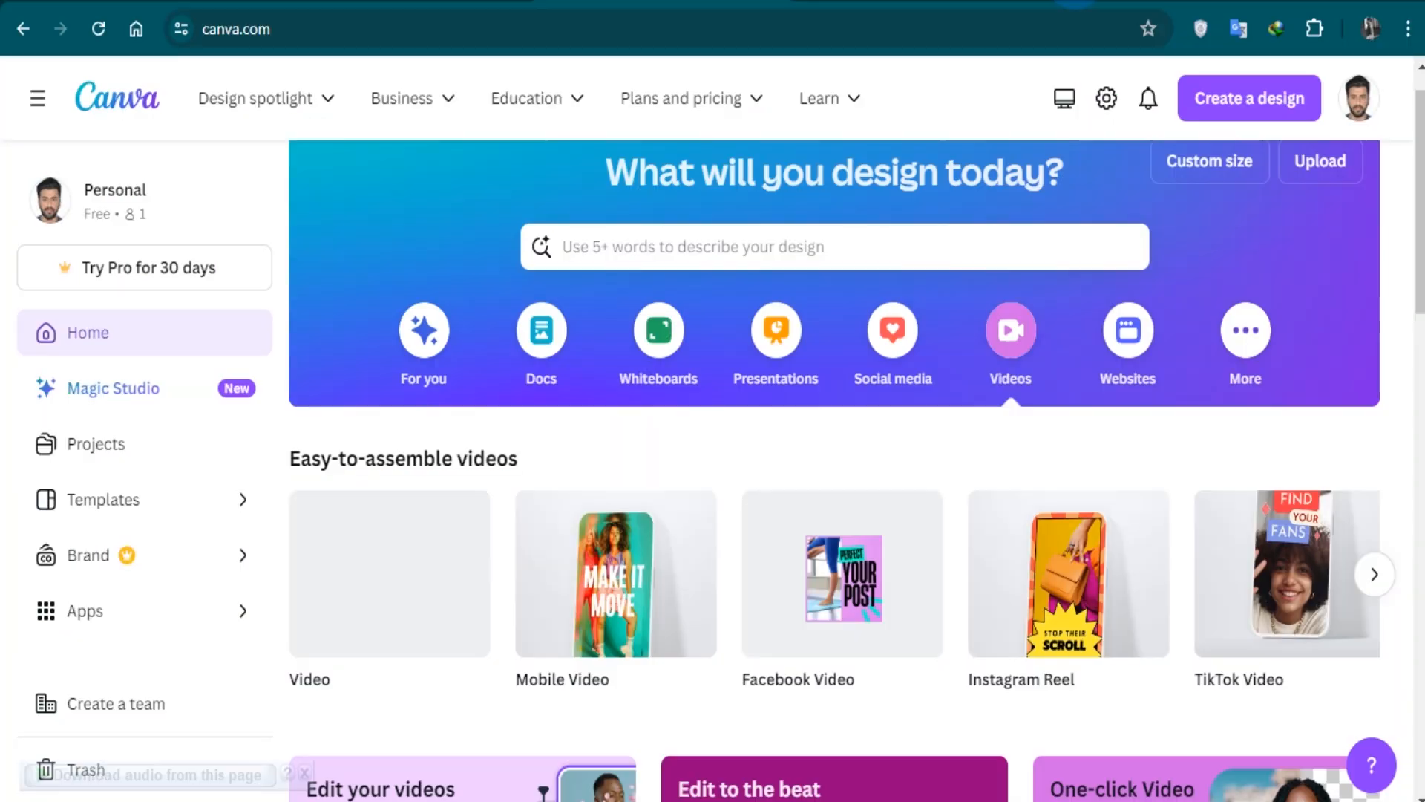
{"action": "mouse_move", "coordinate": [389, 574]}
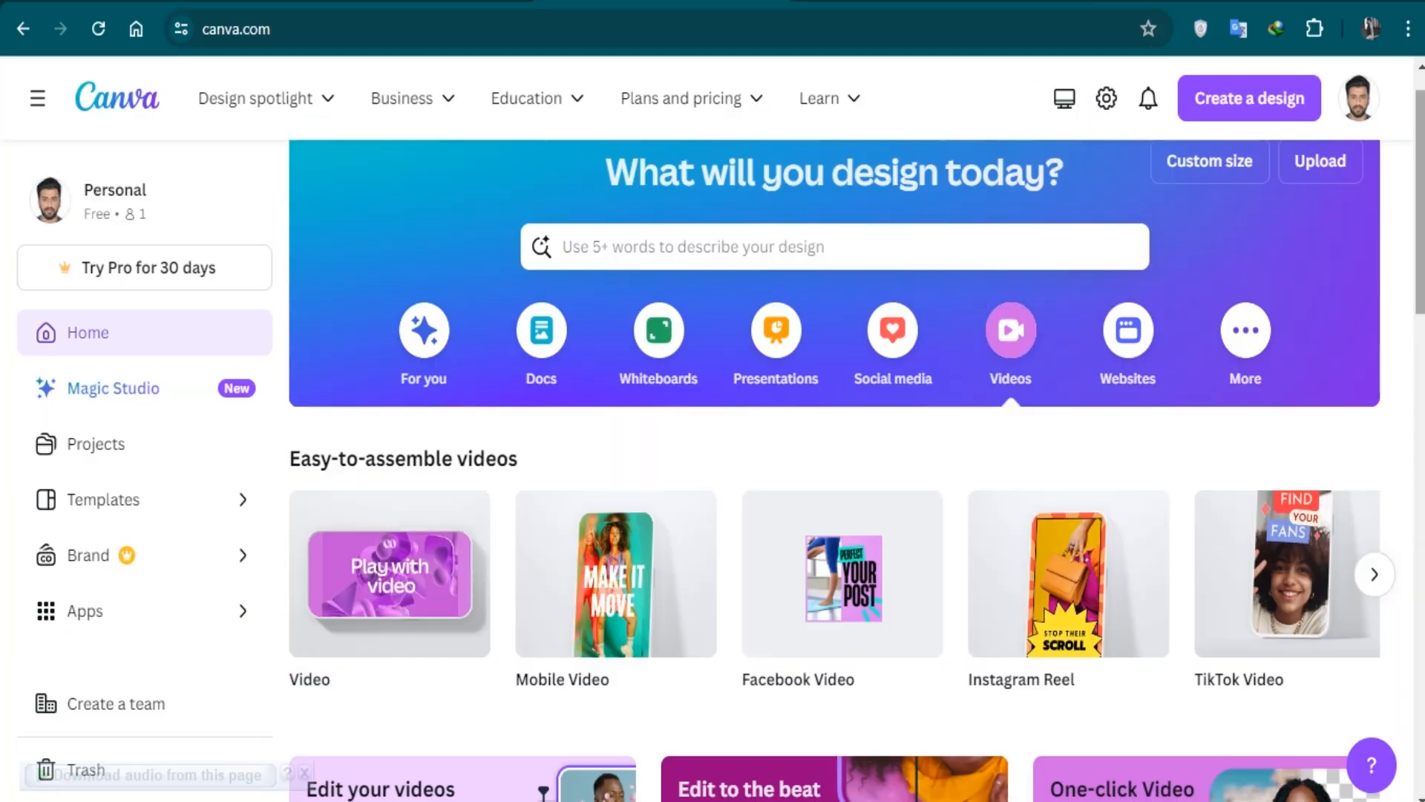
Create a blank 1920×1080 video and add the dark starfield clip from 'background' video elements.
{"action": "scroll", "scroll_direction": "down", "scroll_amount": 3}
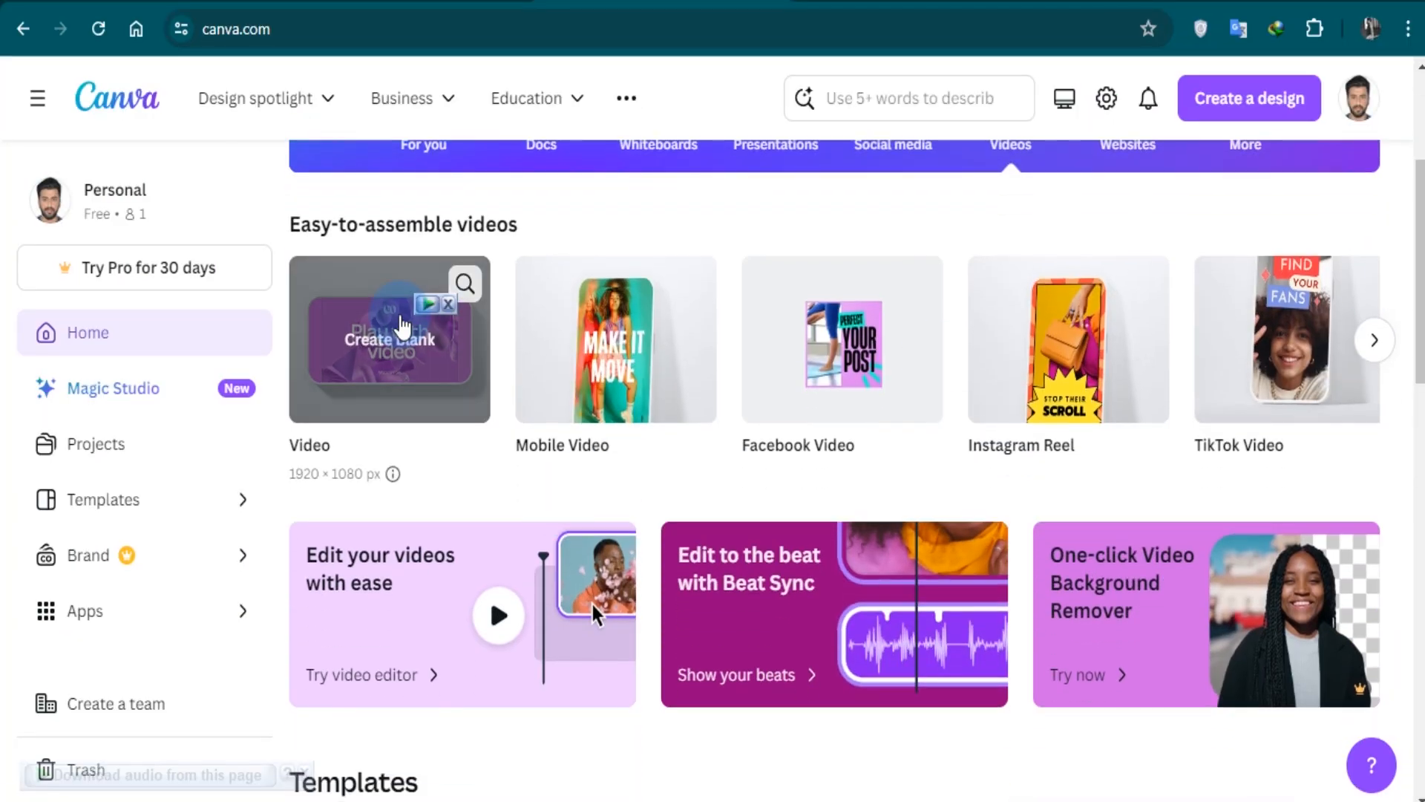
{"action": "left_click", "coordinate": [389, 339]}
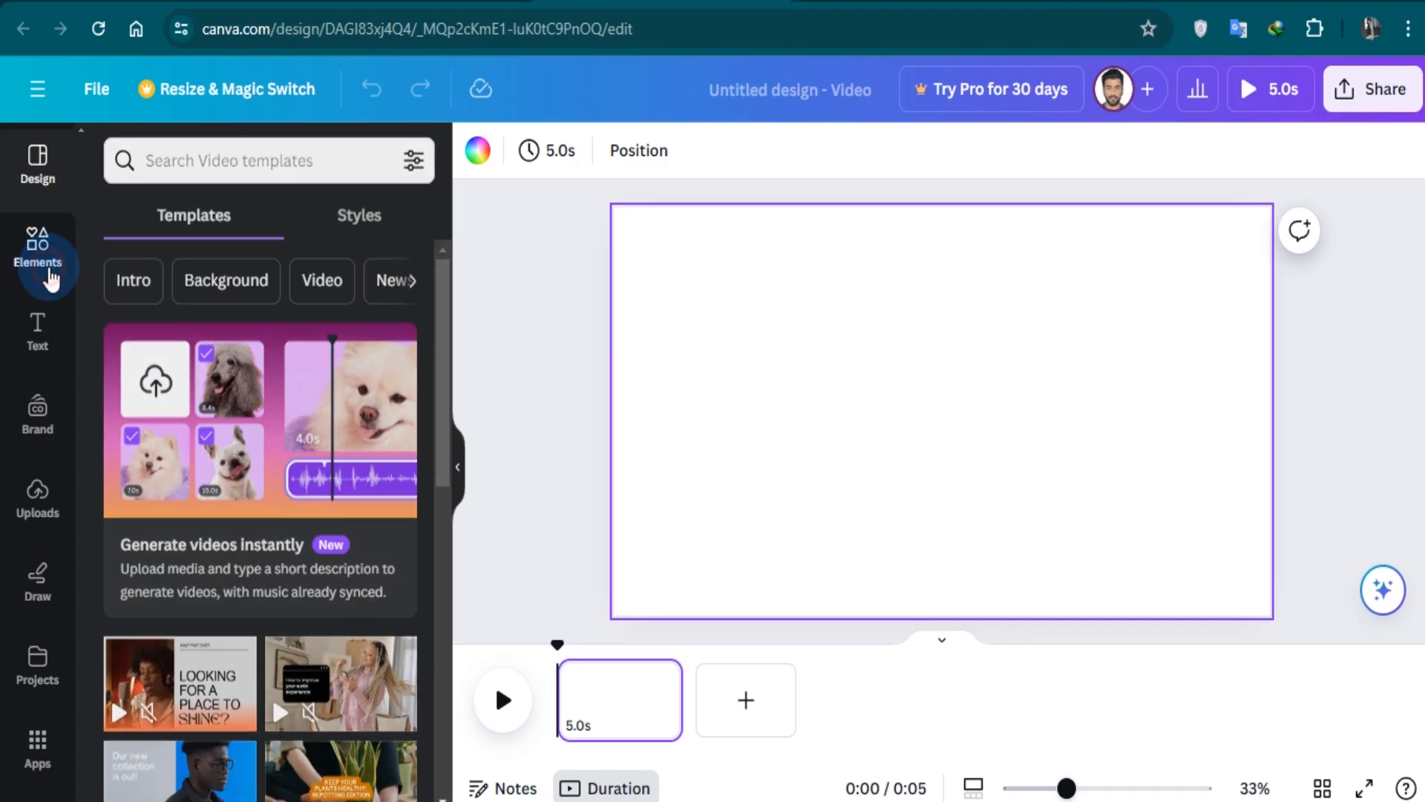
{"action": "left_click", "coordinate": [37, 251]}
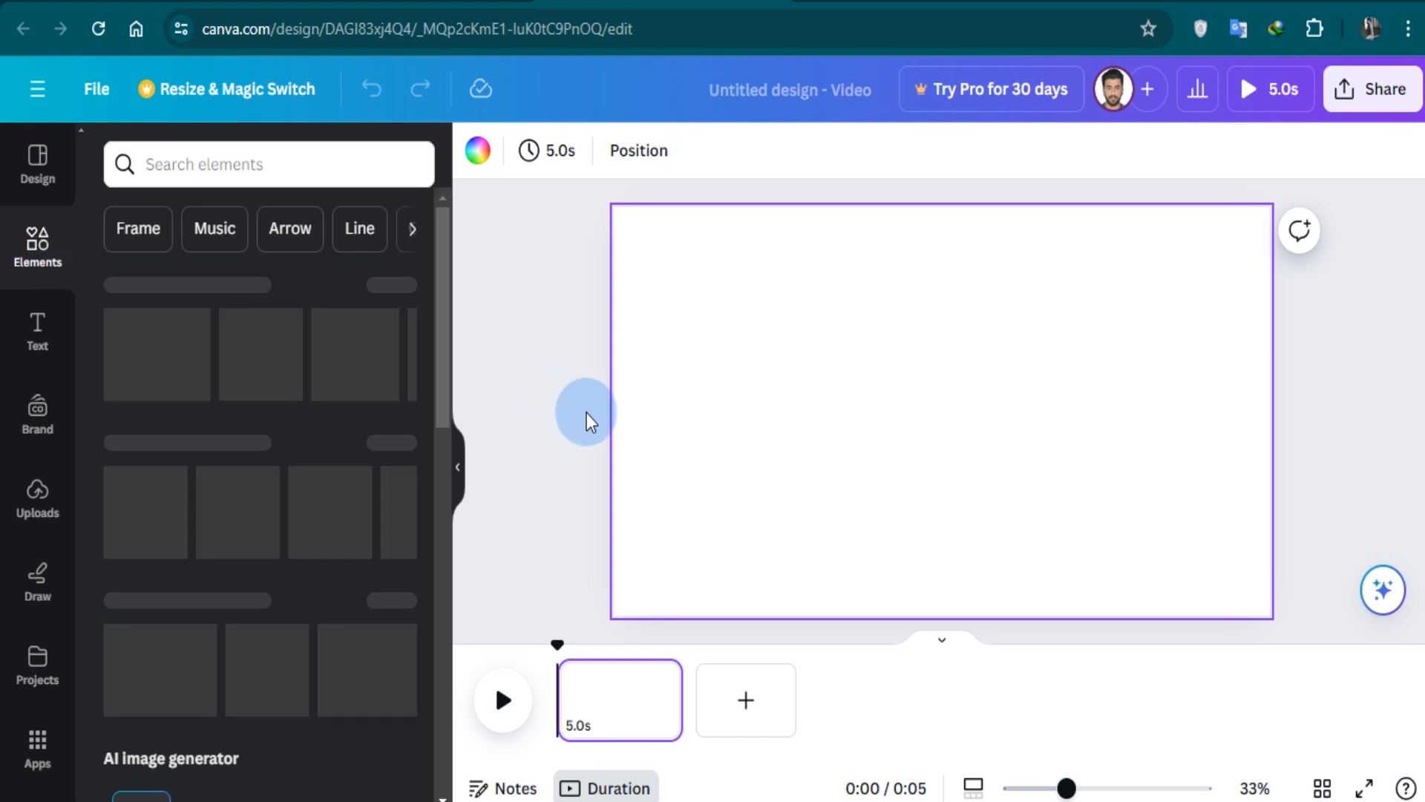
{"action": "type", "text": "background"}
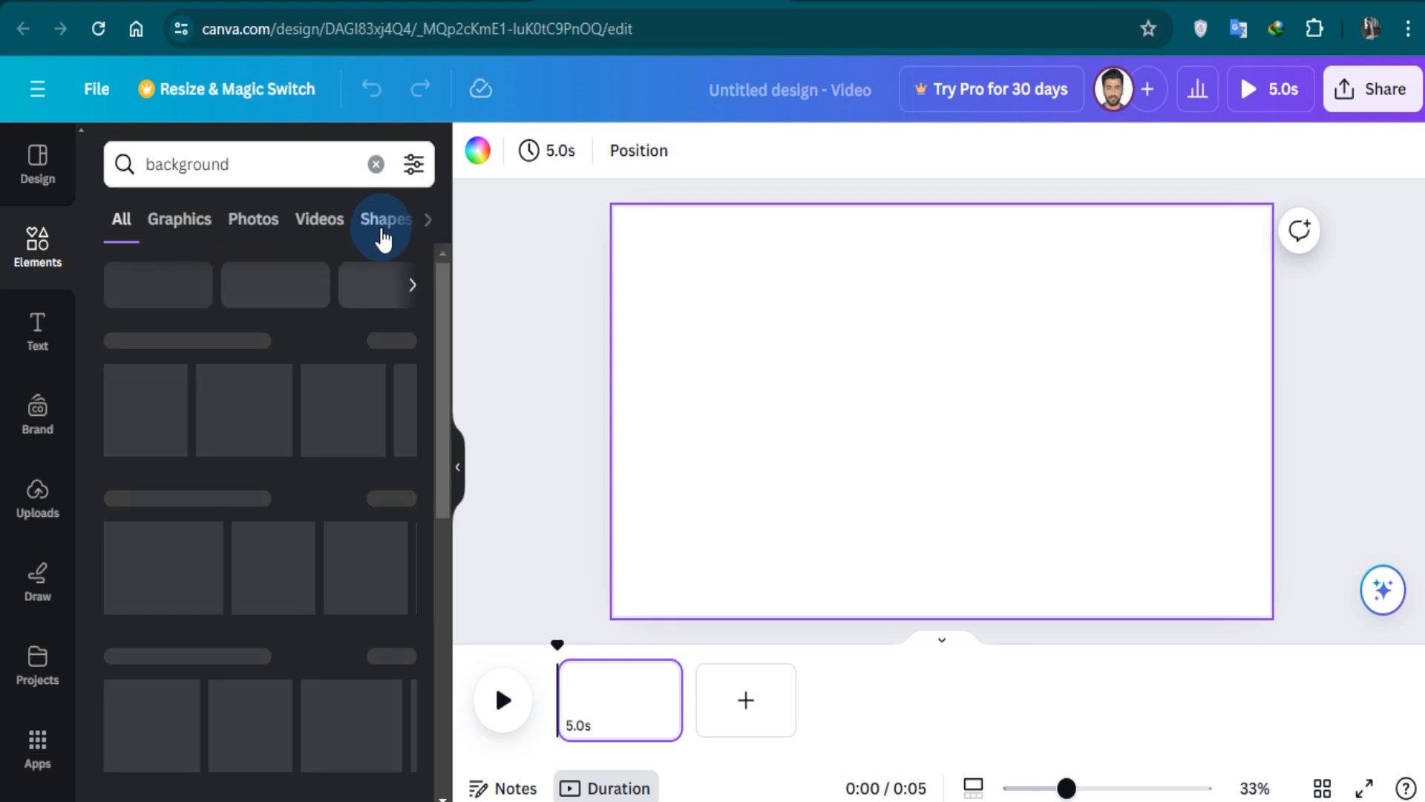
{"action": "left_click", "coordinate": [268, 219]}
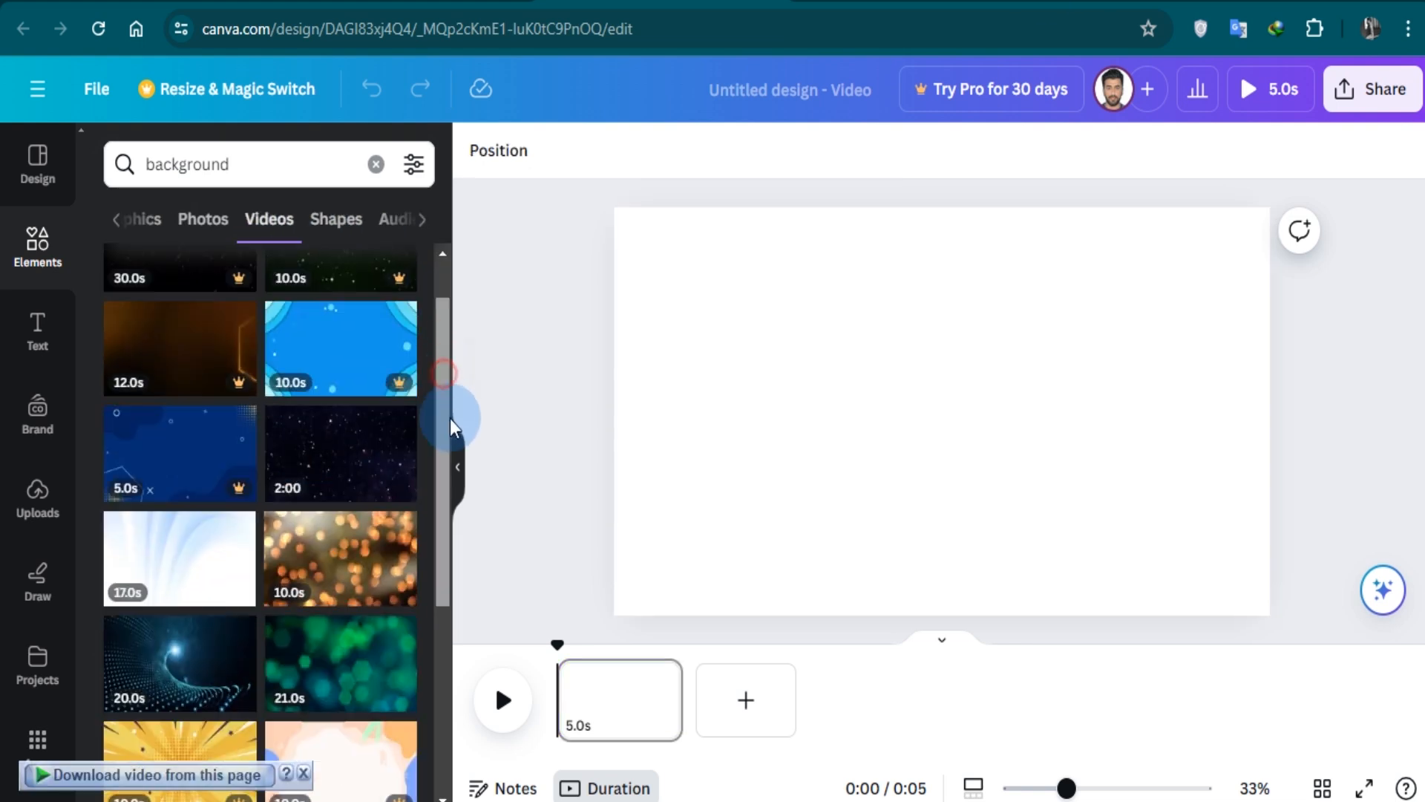
{"action": "scroll", "scroll_direction": "down", "scroll_amount": 3}
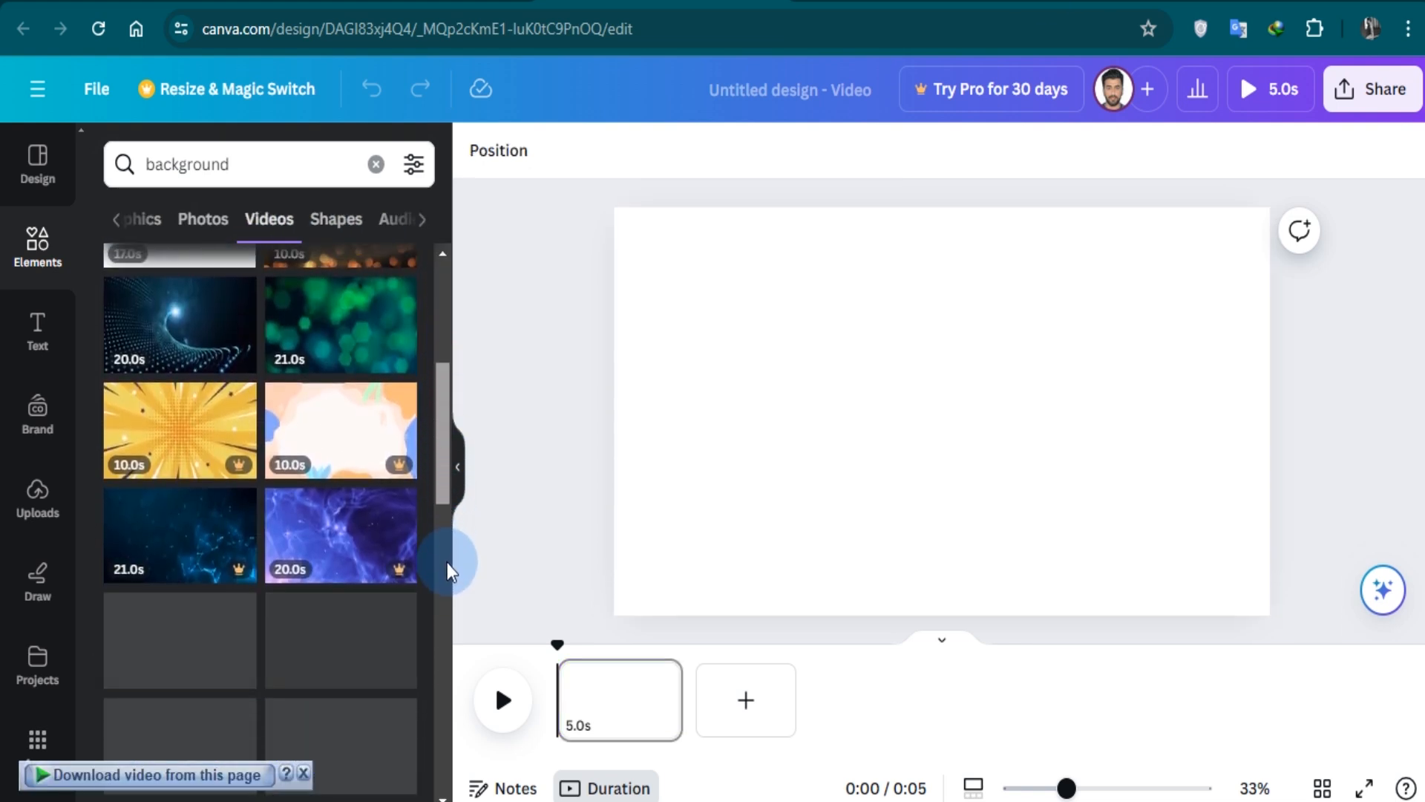
{"action": "scroll", "scroll_direction": "up", "scroll_amount": 3}
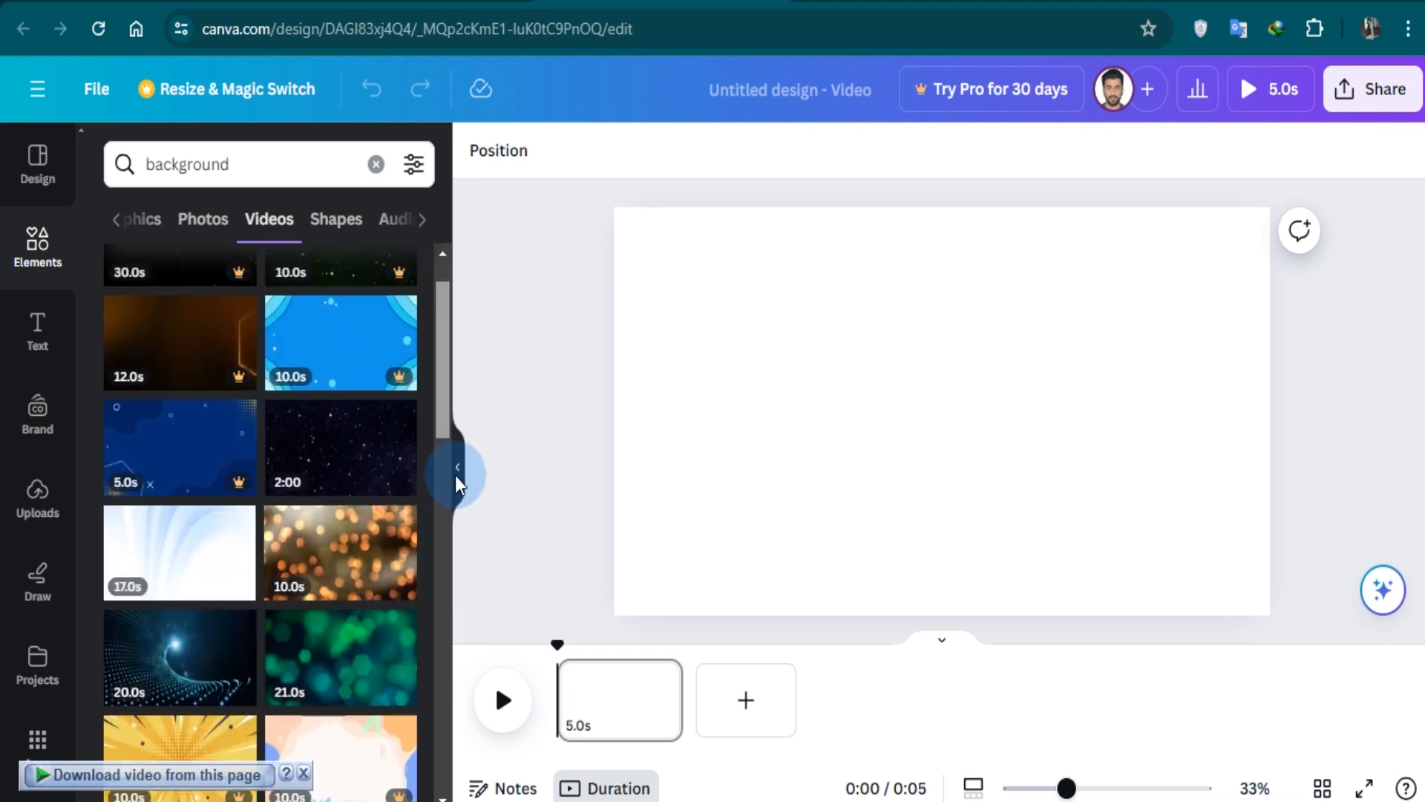
{"action": "scroll", "scroll_direction": "up", "scroll_amount": 3}
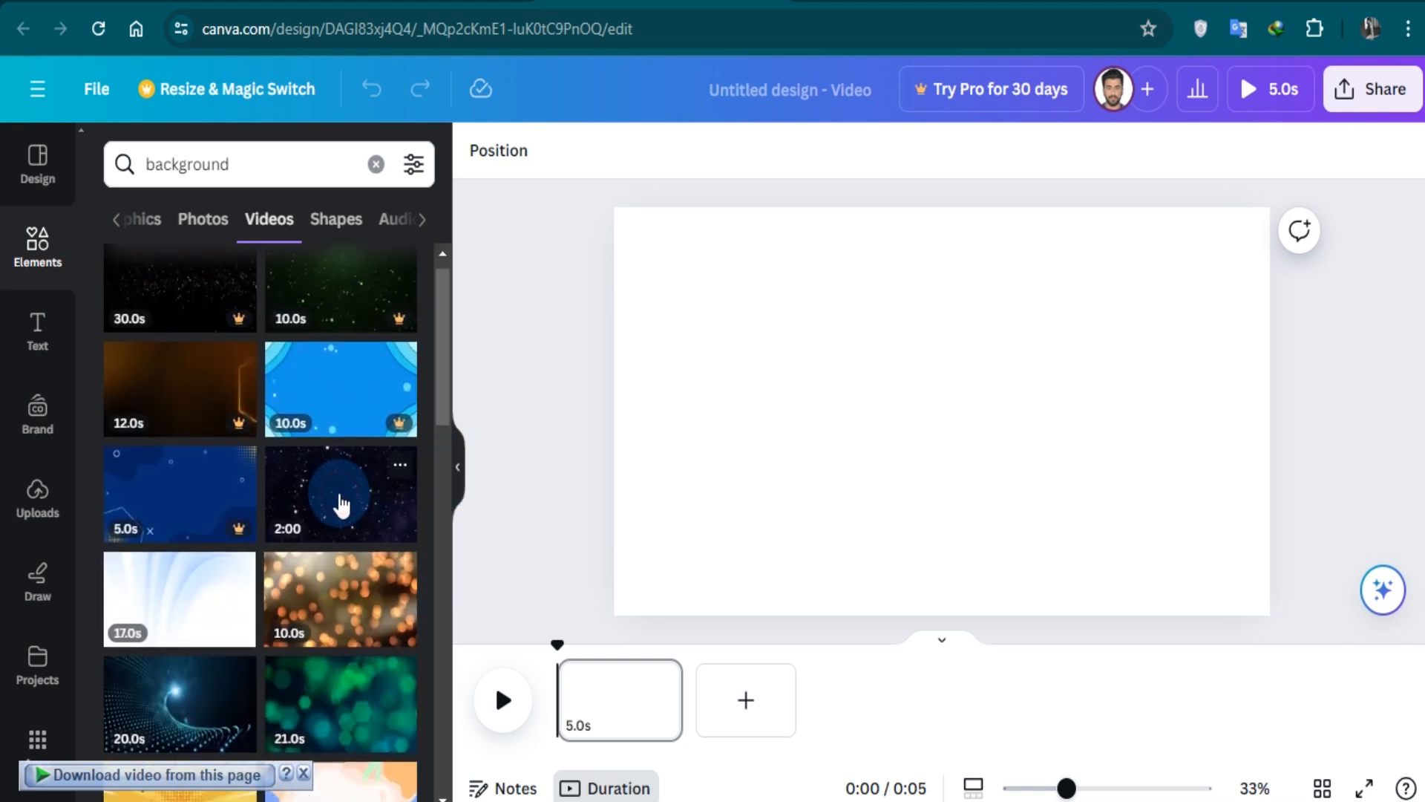
{"action": "left_click", "coordinate": [341, 493]}
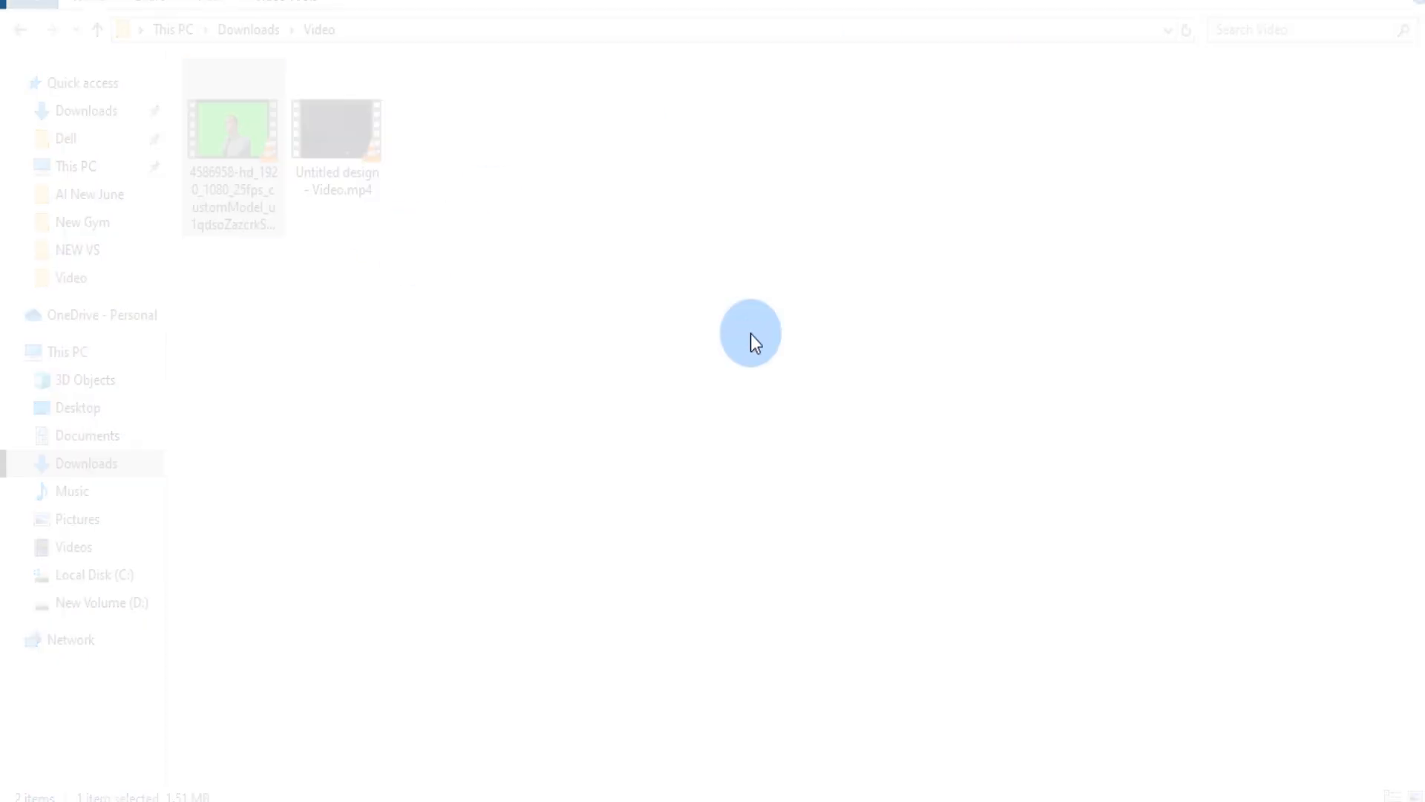
Open the Video folder and play Untitled design - Video.mp4 starfield clip.
{"action": "double_click", "coordinate": [232, 130]}
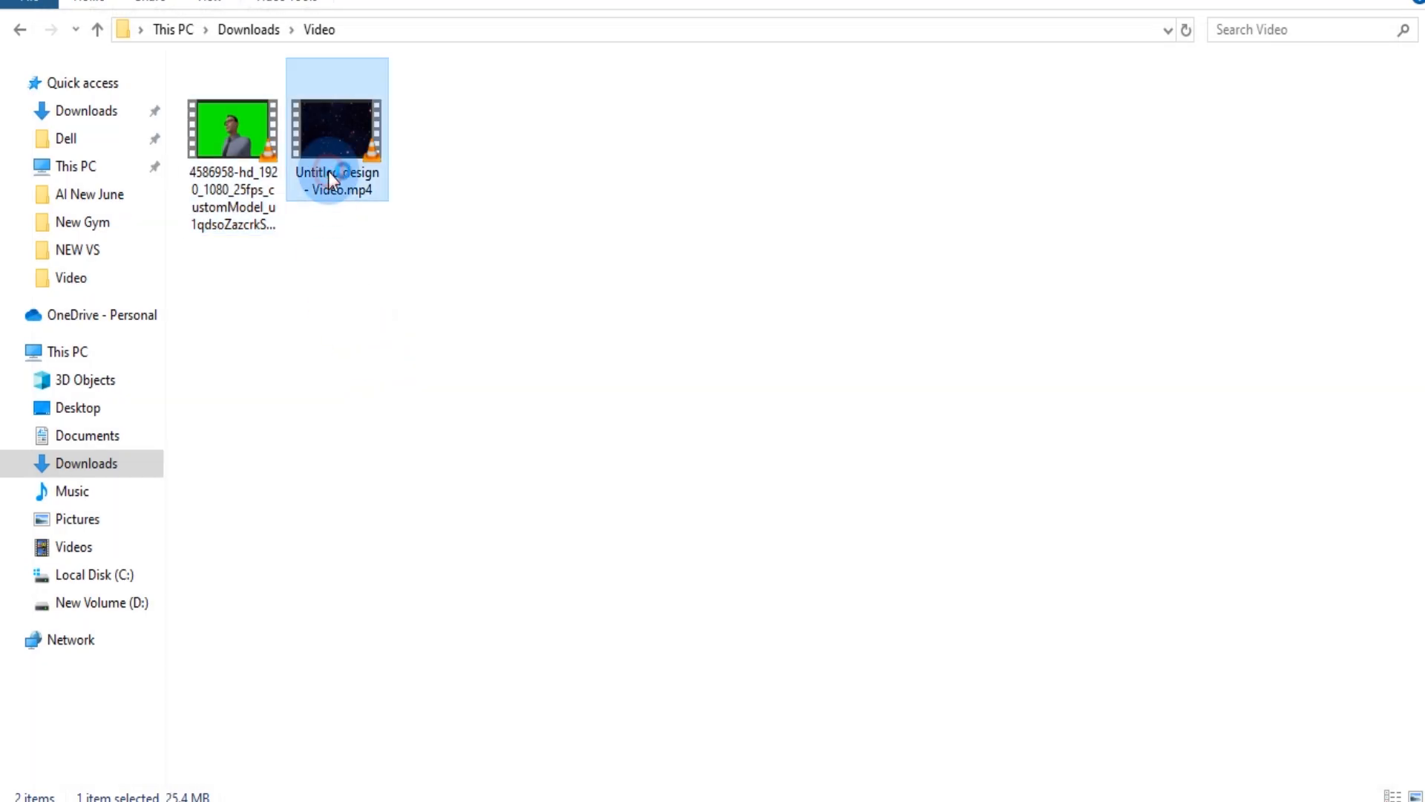
{"action": "double_click", "coordinate": [336, 127]}
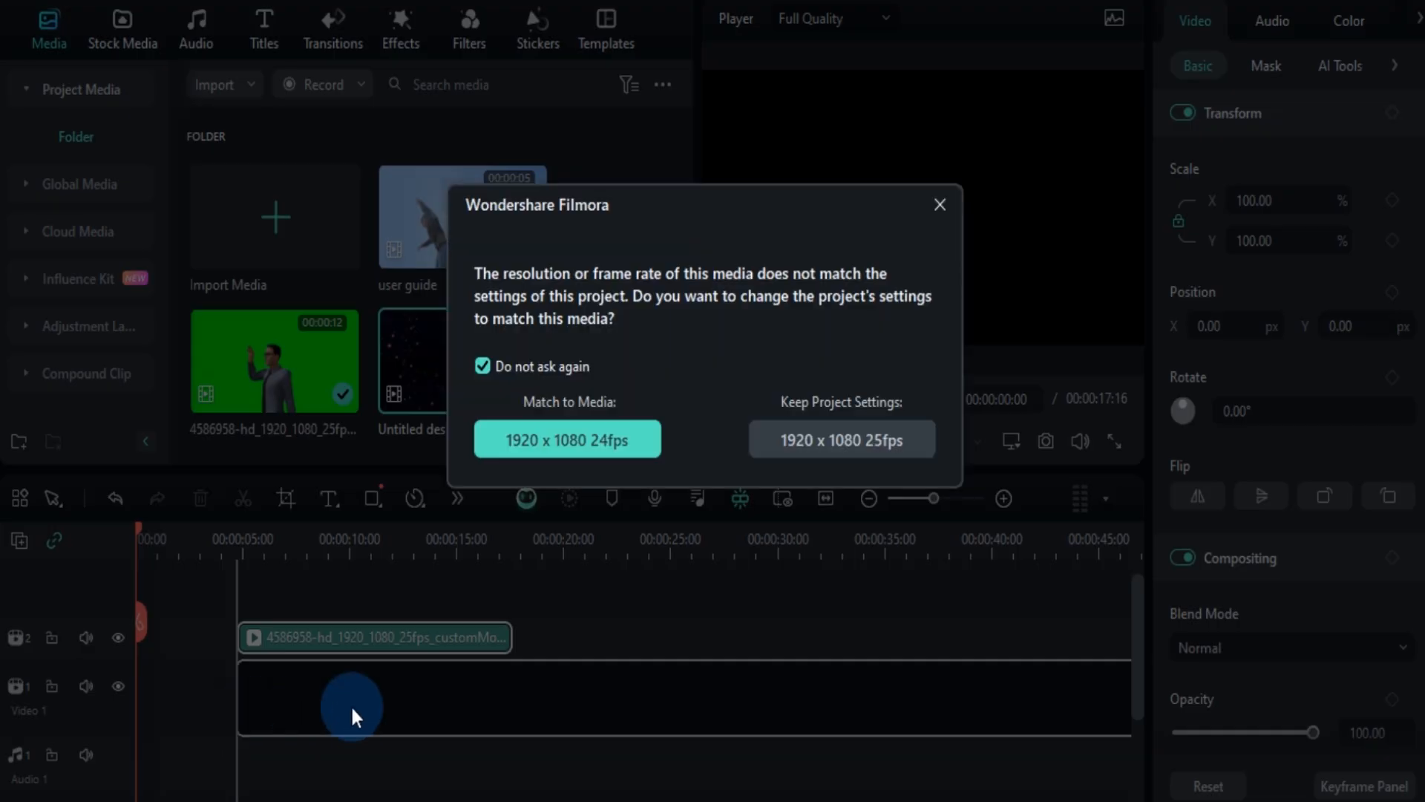
{"action": "mouse_move", "coordinate": [555, 474]}
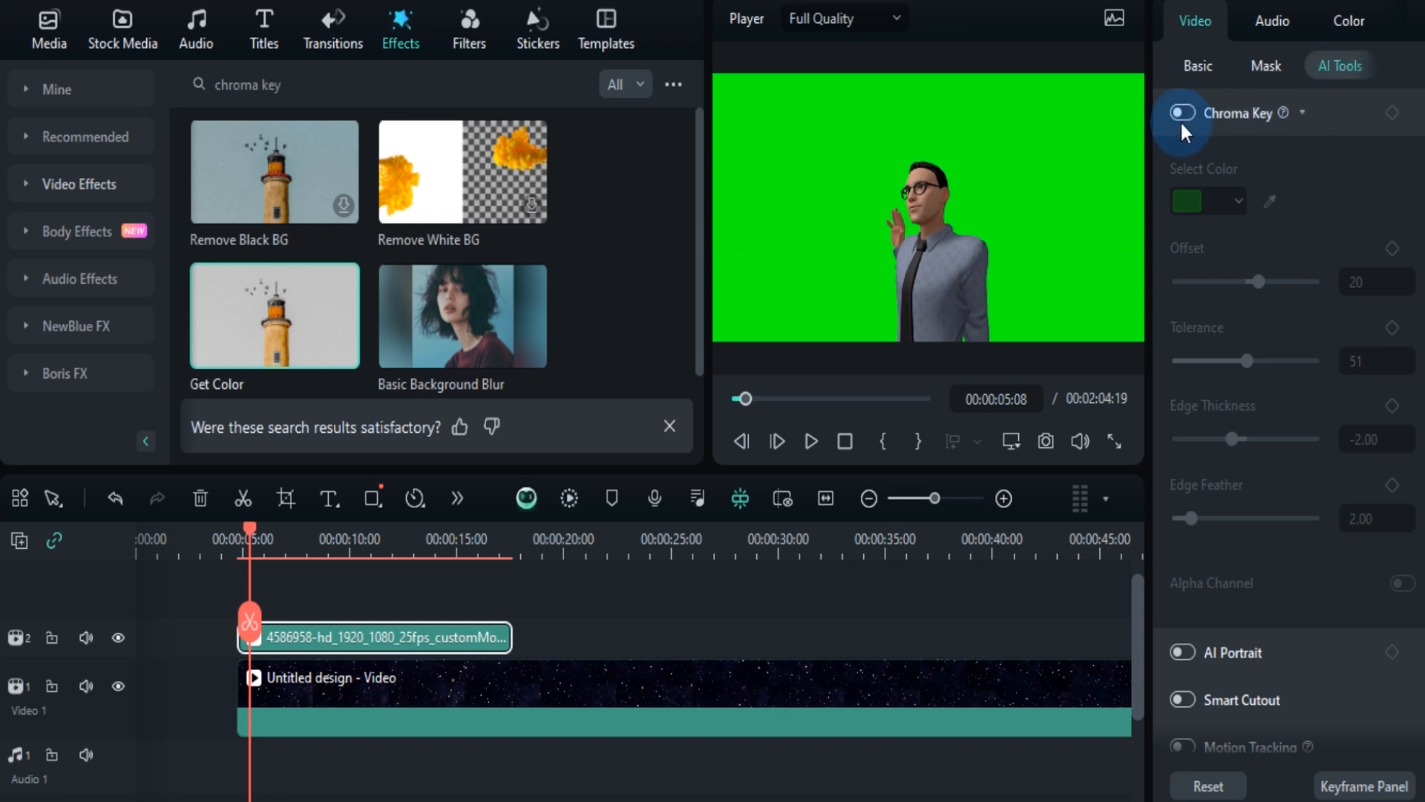
Enable Chroma Key on the character clip, align it over the starfield, and rewind to 0:00.
{"action": "left_click", "coordinate": [1182, 113]}
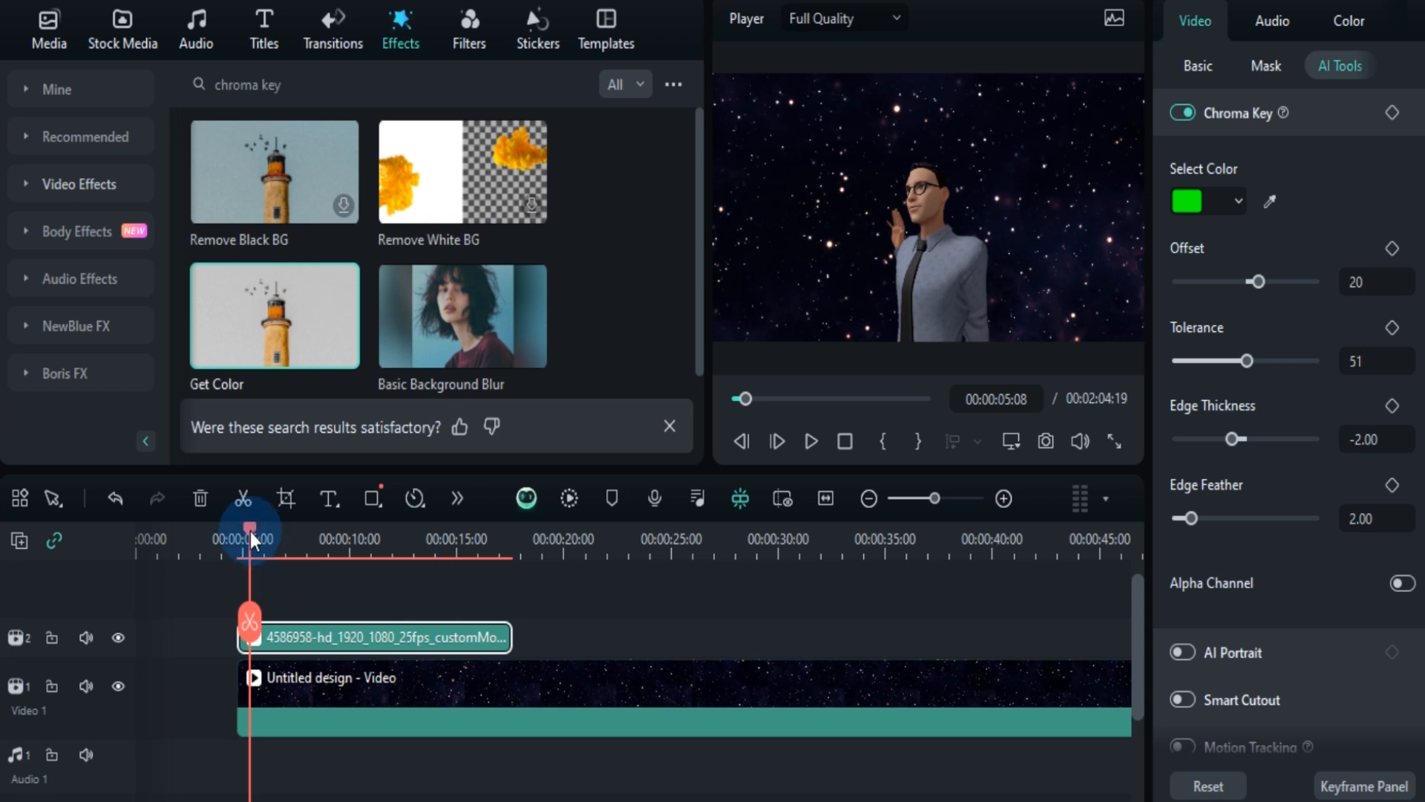
{"action": "left_click_drag", "start_coordinate": [252, 528], "coordinate": [503, 528]}
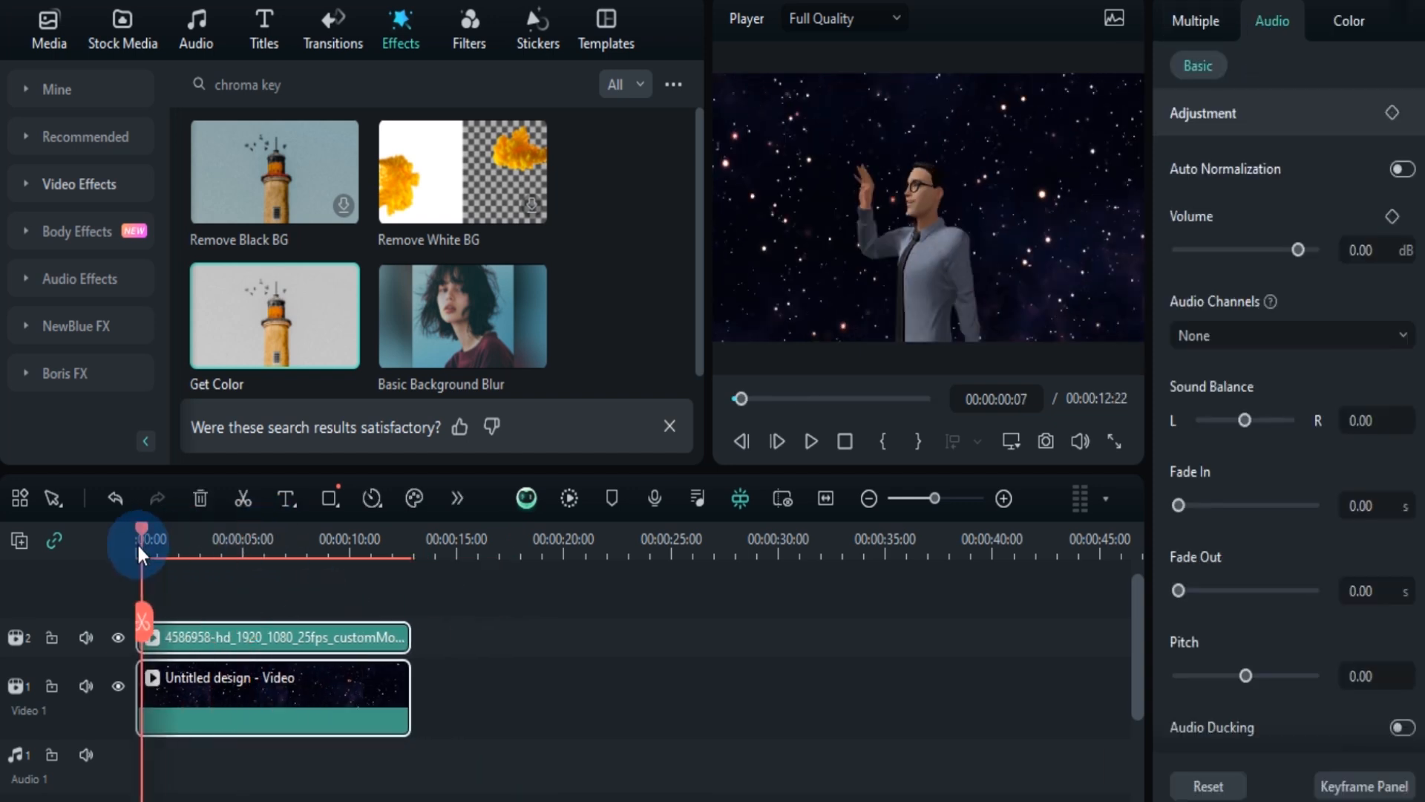
{"action": "left_click", "coordinate": [810, 441]}
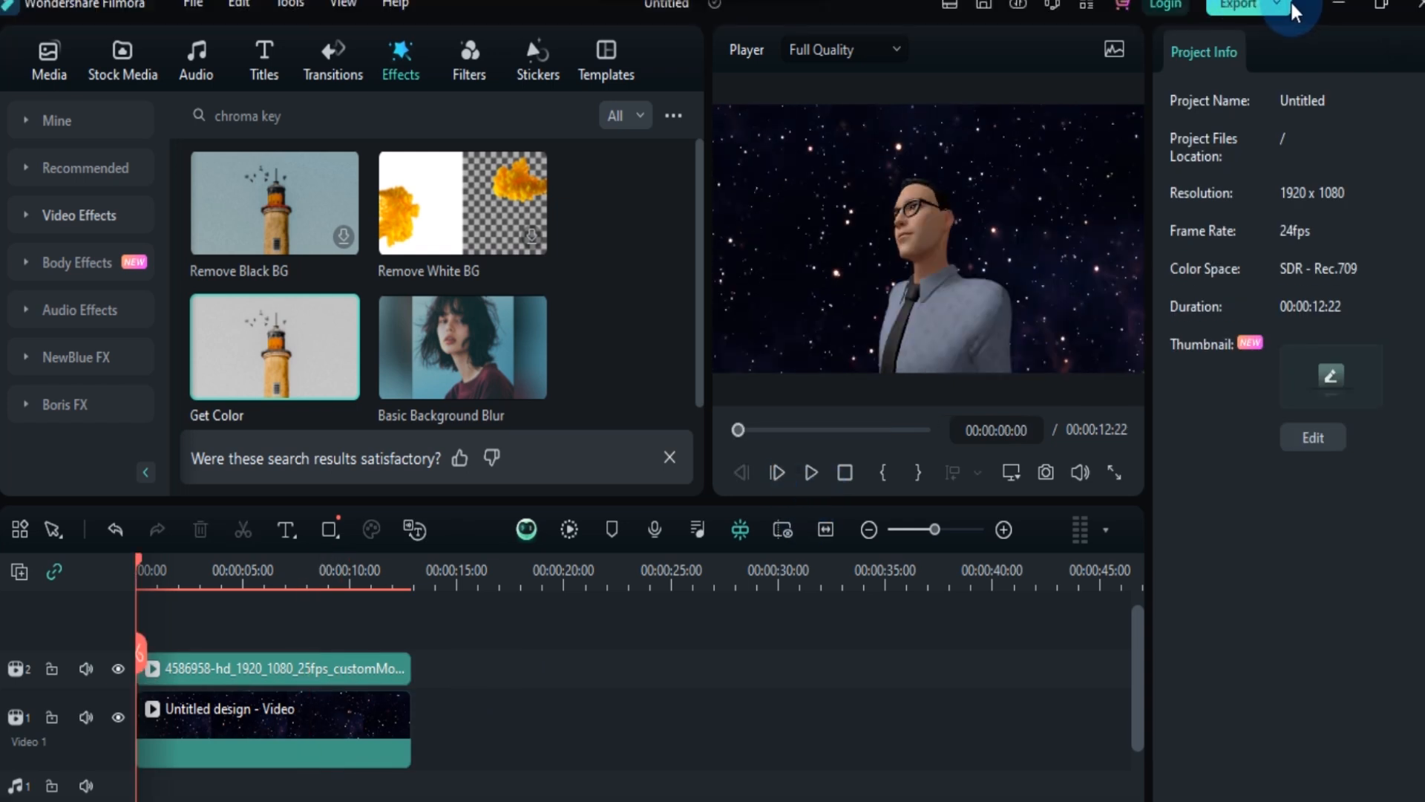
Bring up Filmora's Export menu for the composite video.
{"action": "left_click", "coordinate": [1276, 6]}
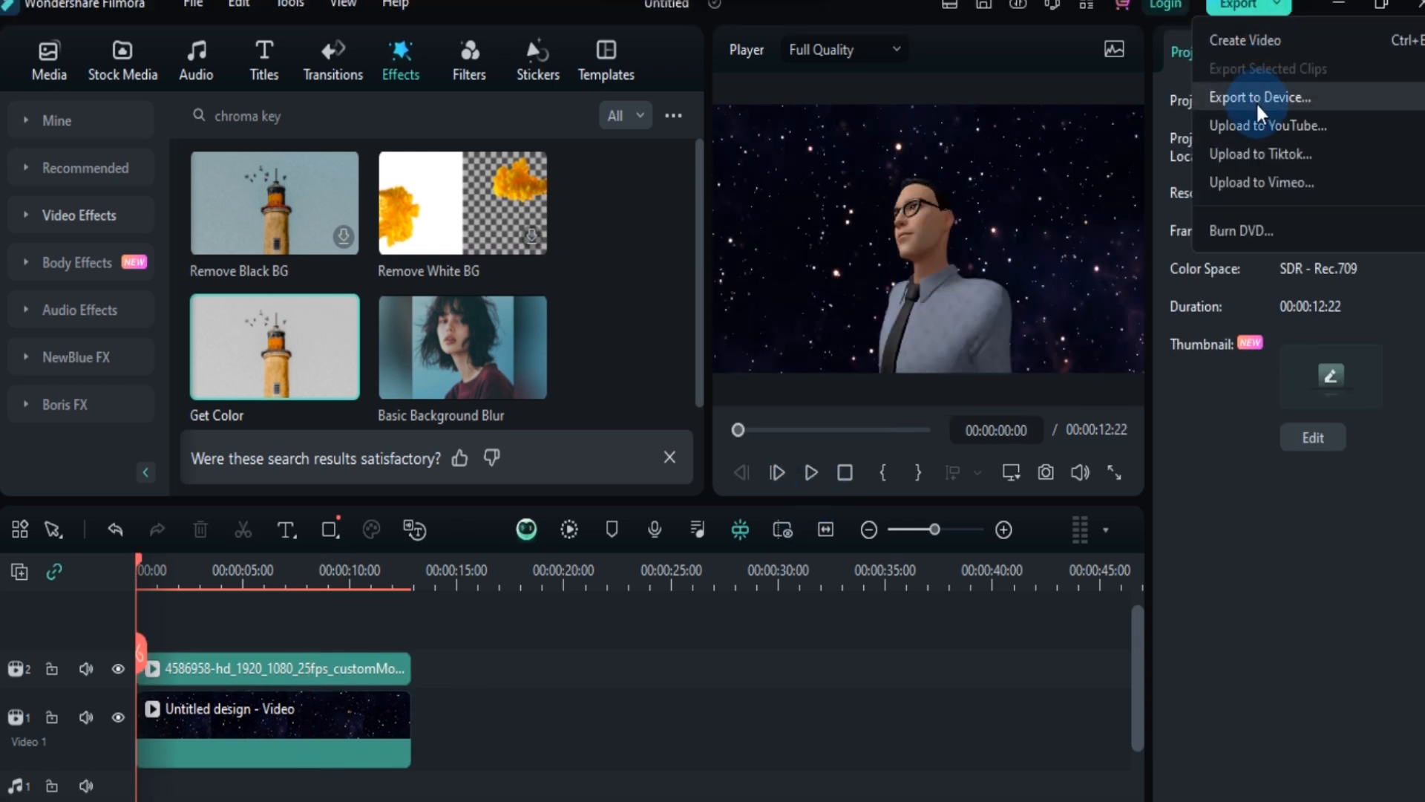
{"action": "mouse_move", "coordinate": [1273, 116]}
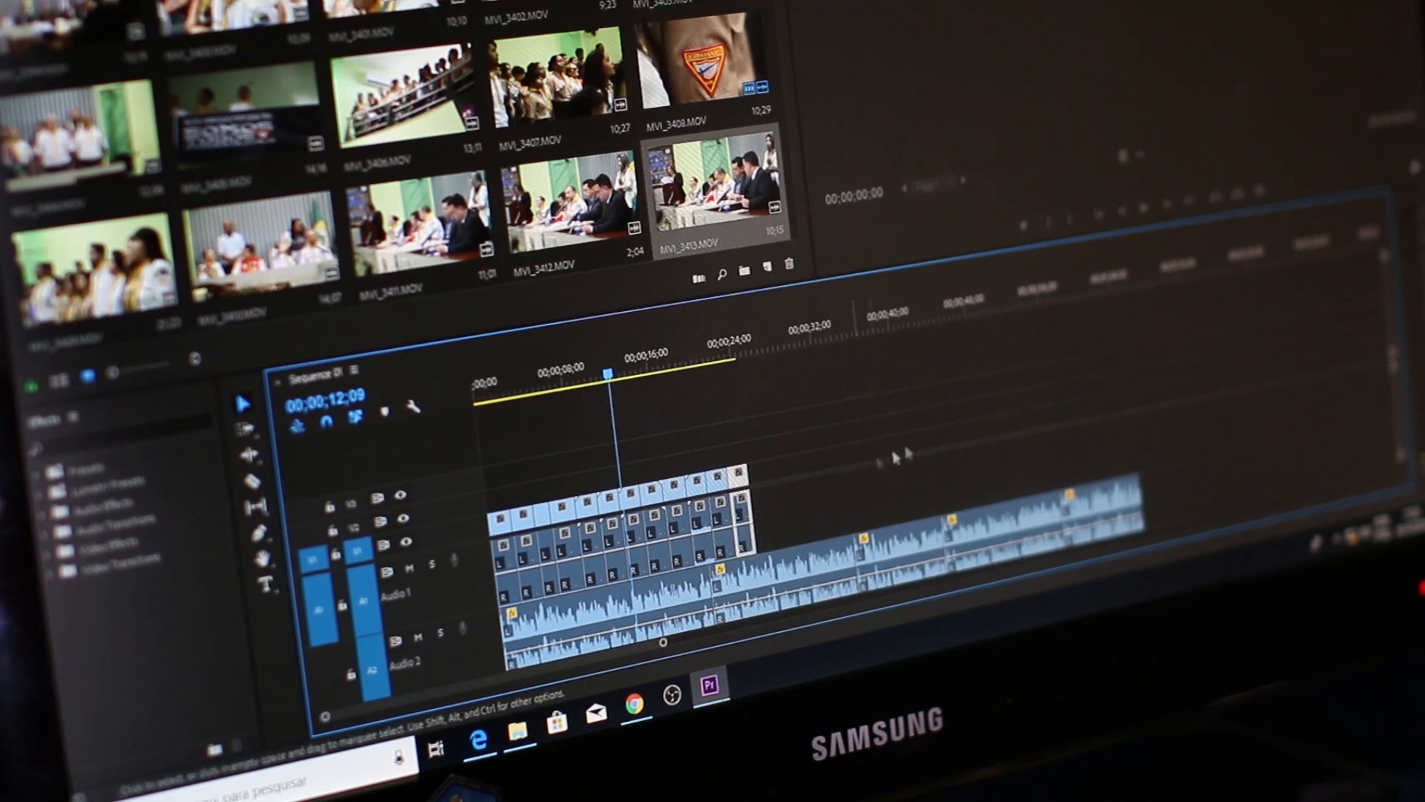
{"action": "left_click", "coordinate": [700, 362]}
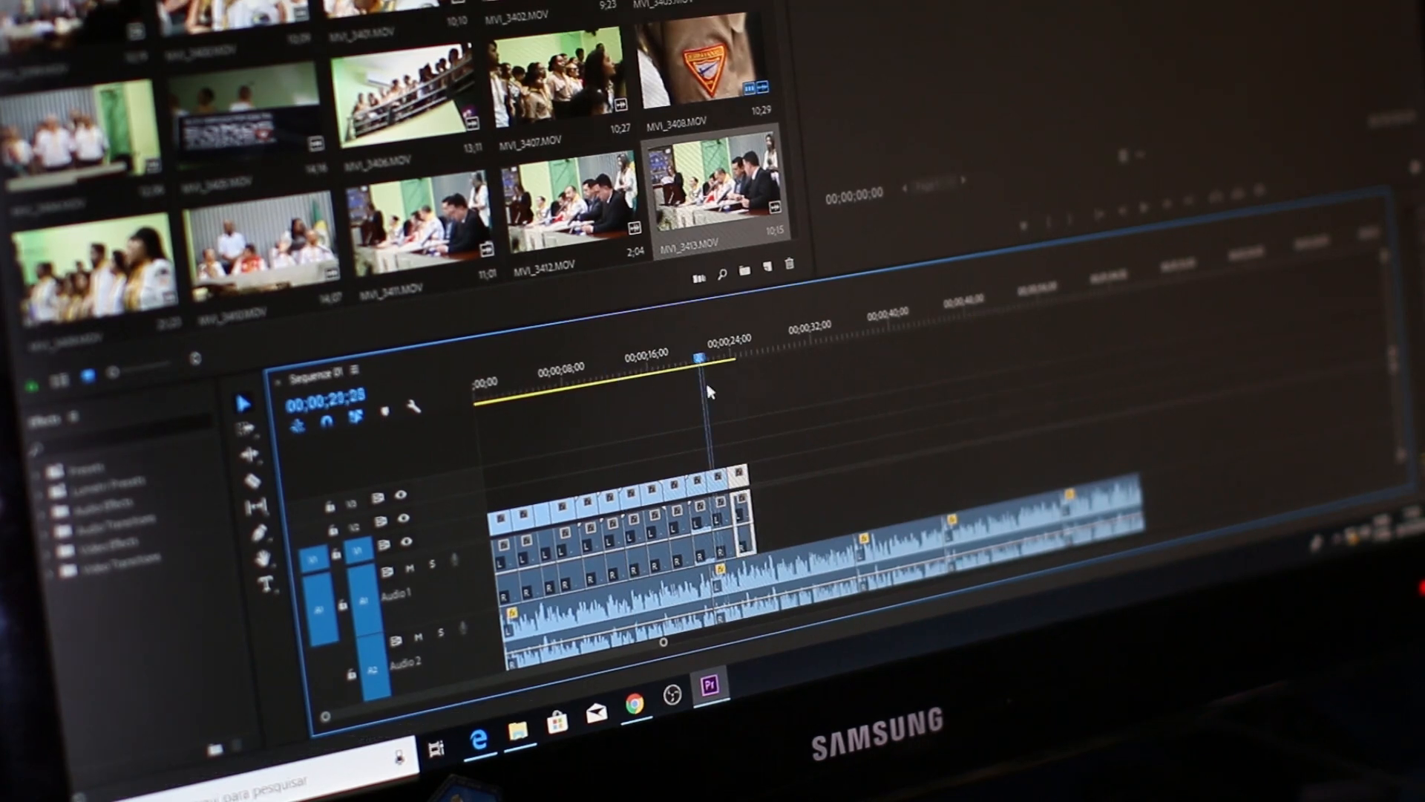